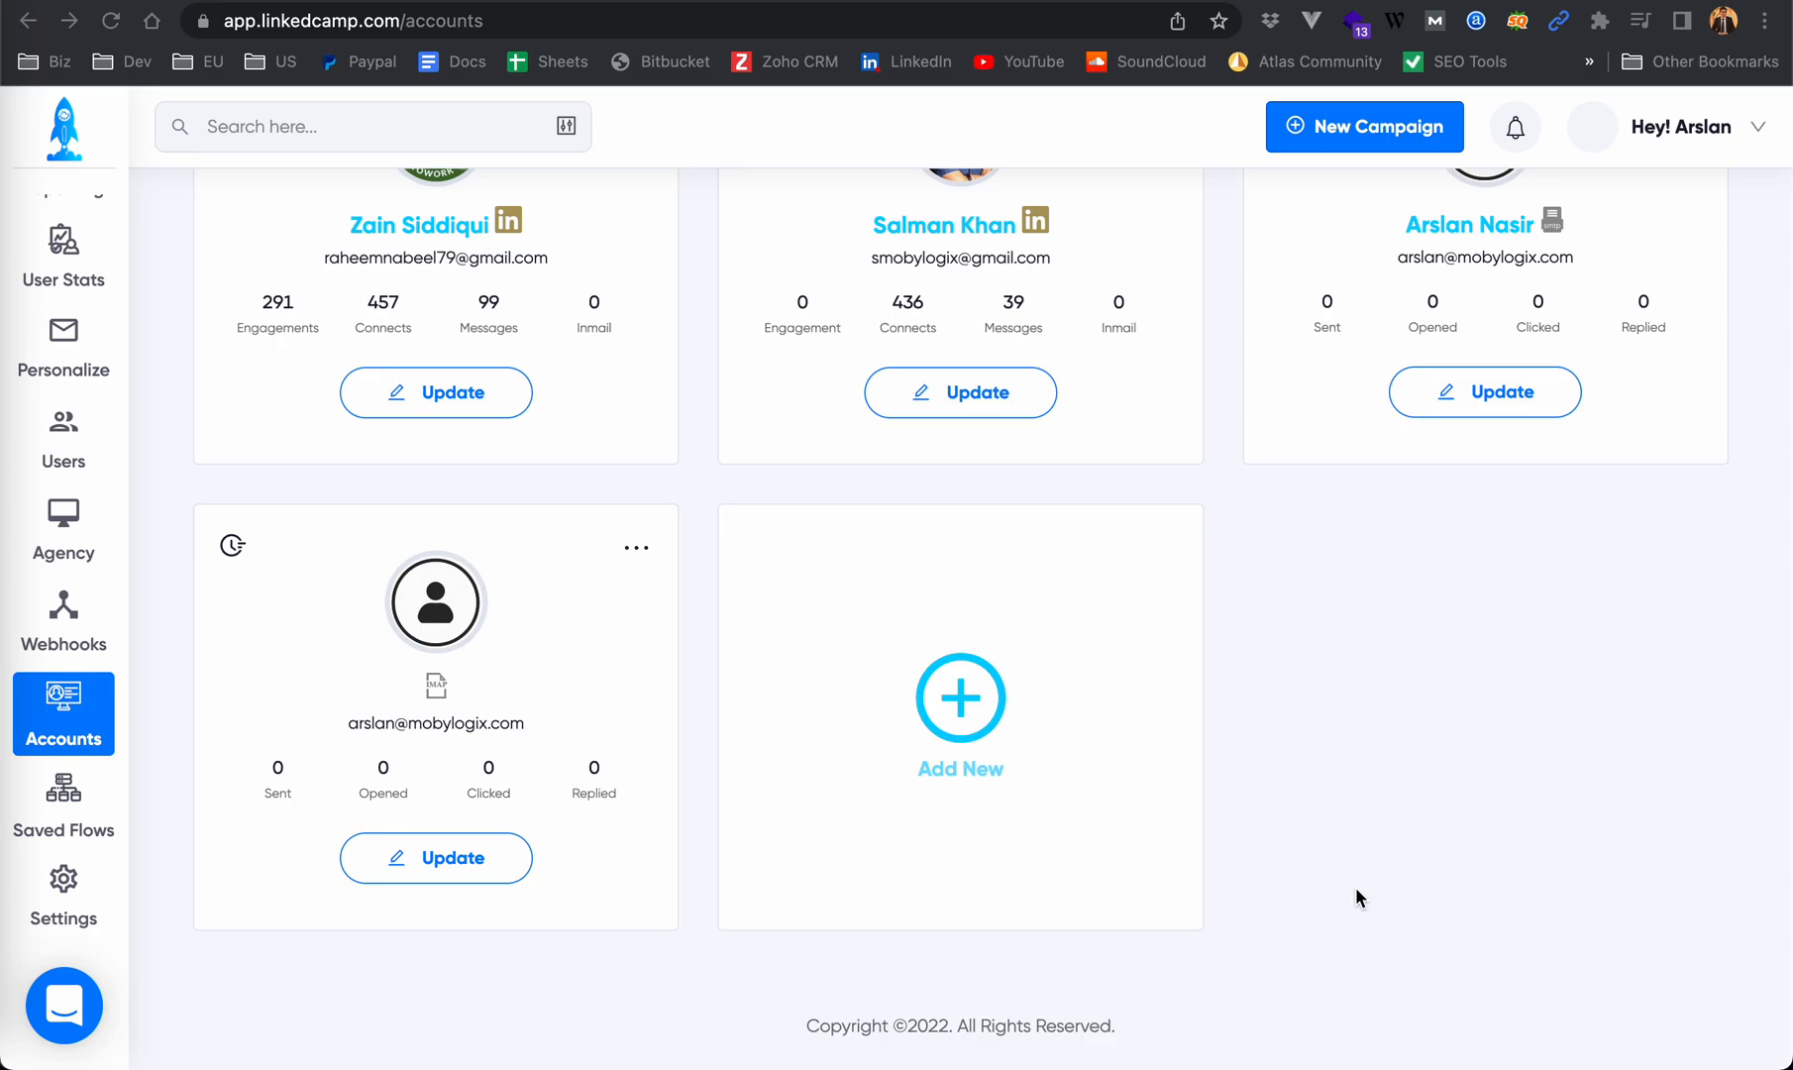
mouse_move(1461, 811)
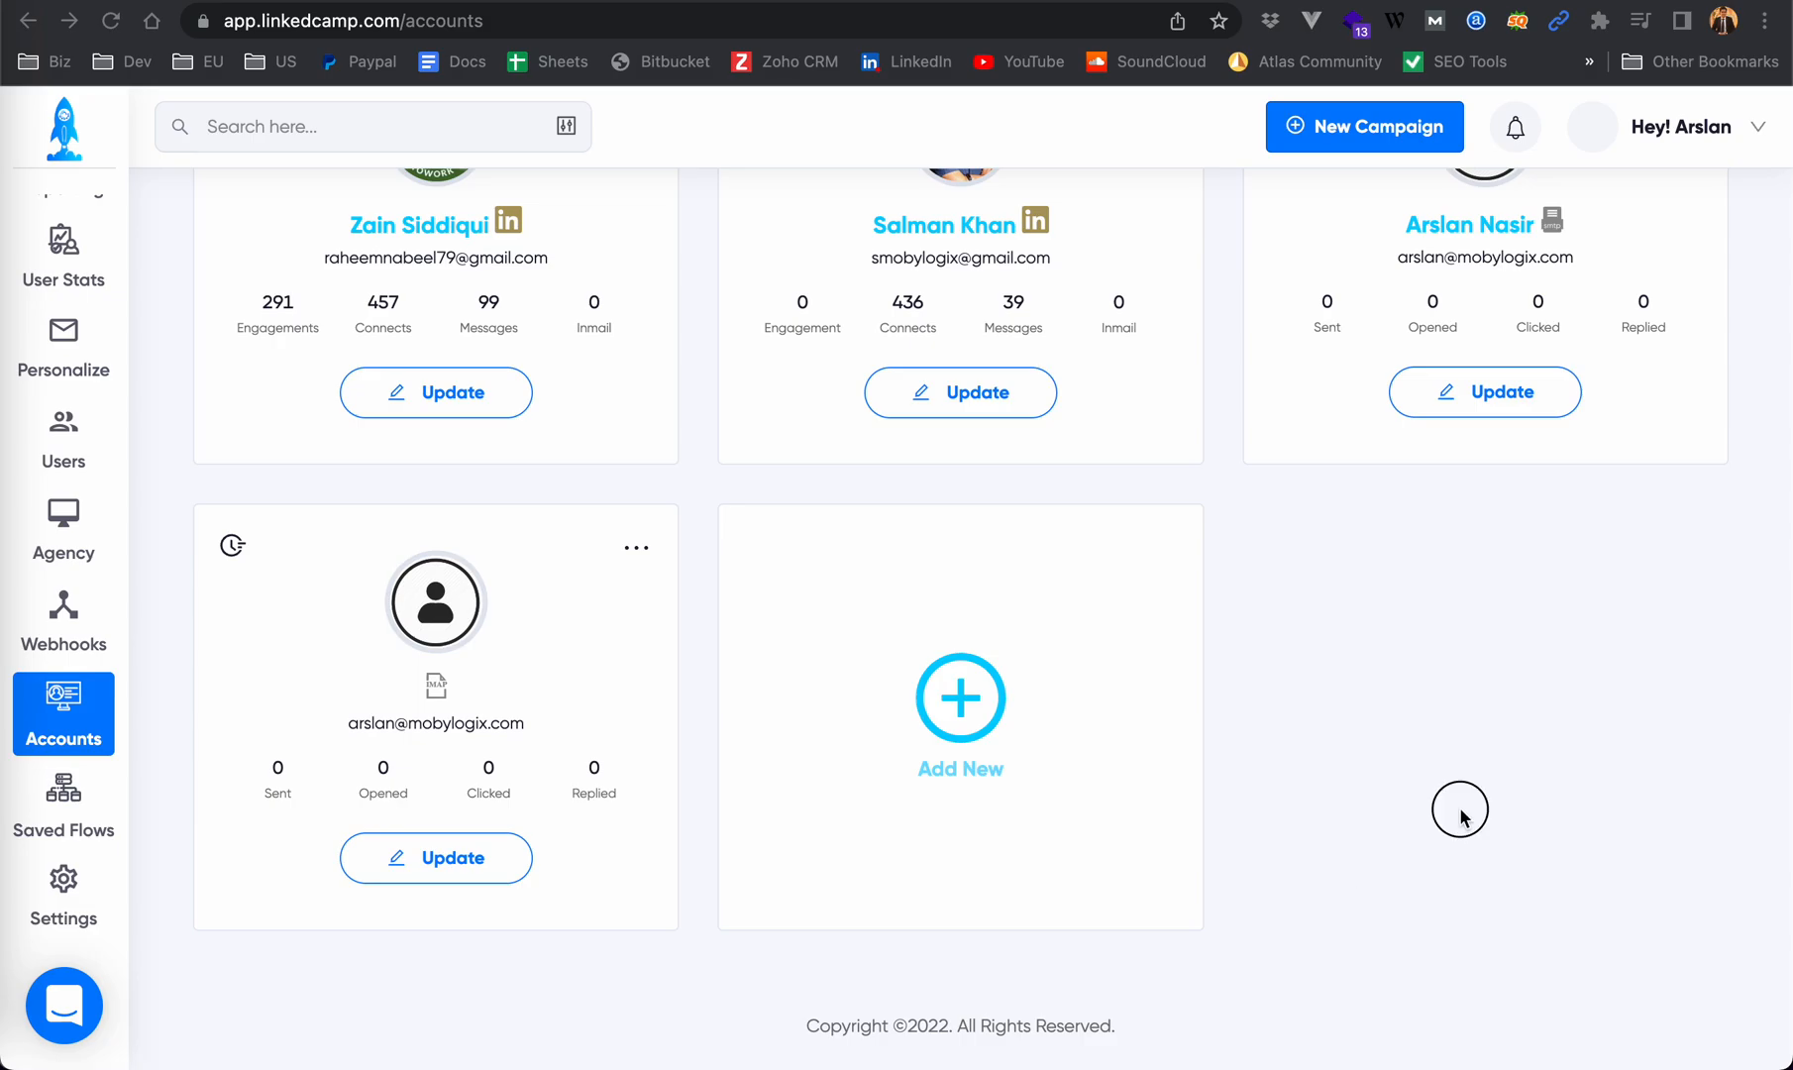
mouse_move(1026, 761)
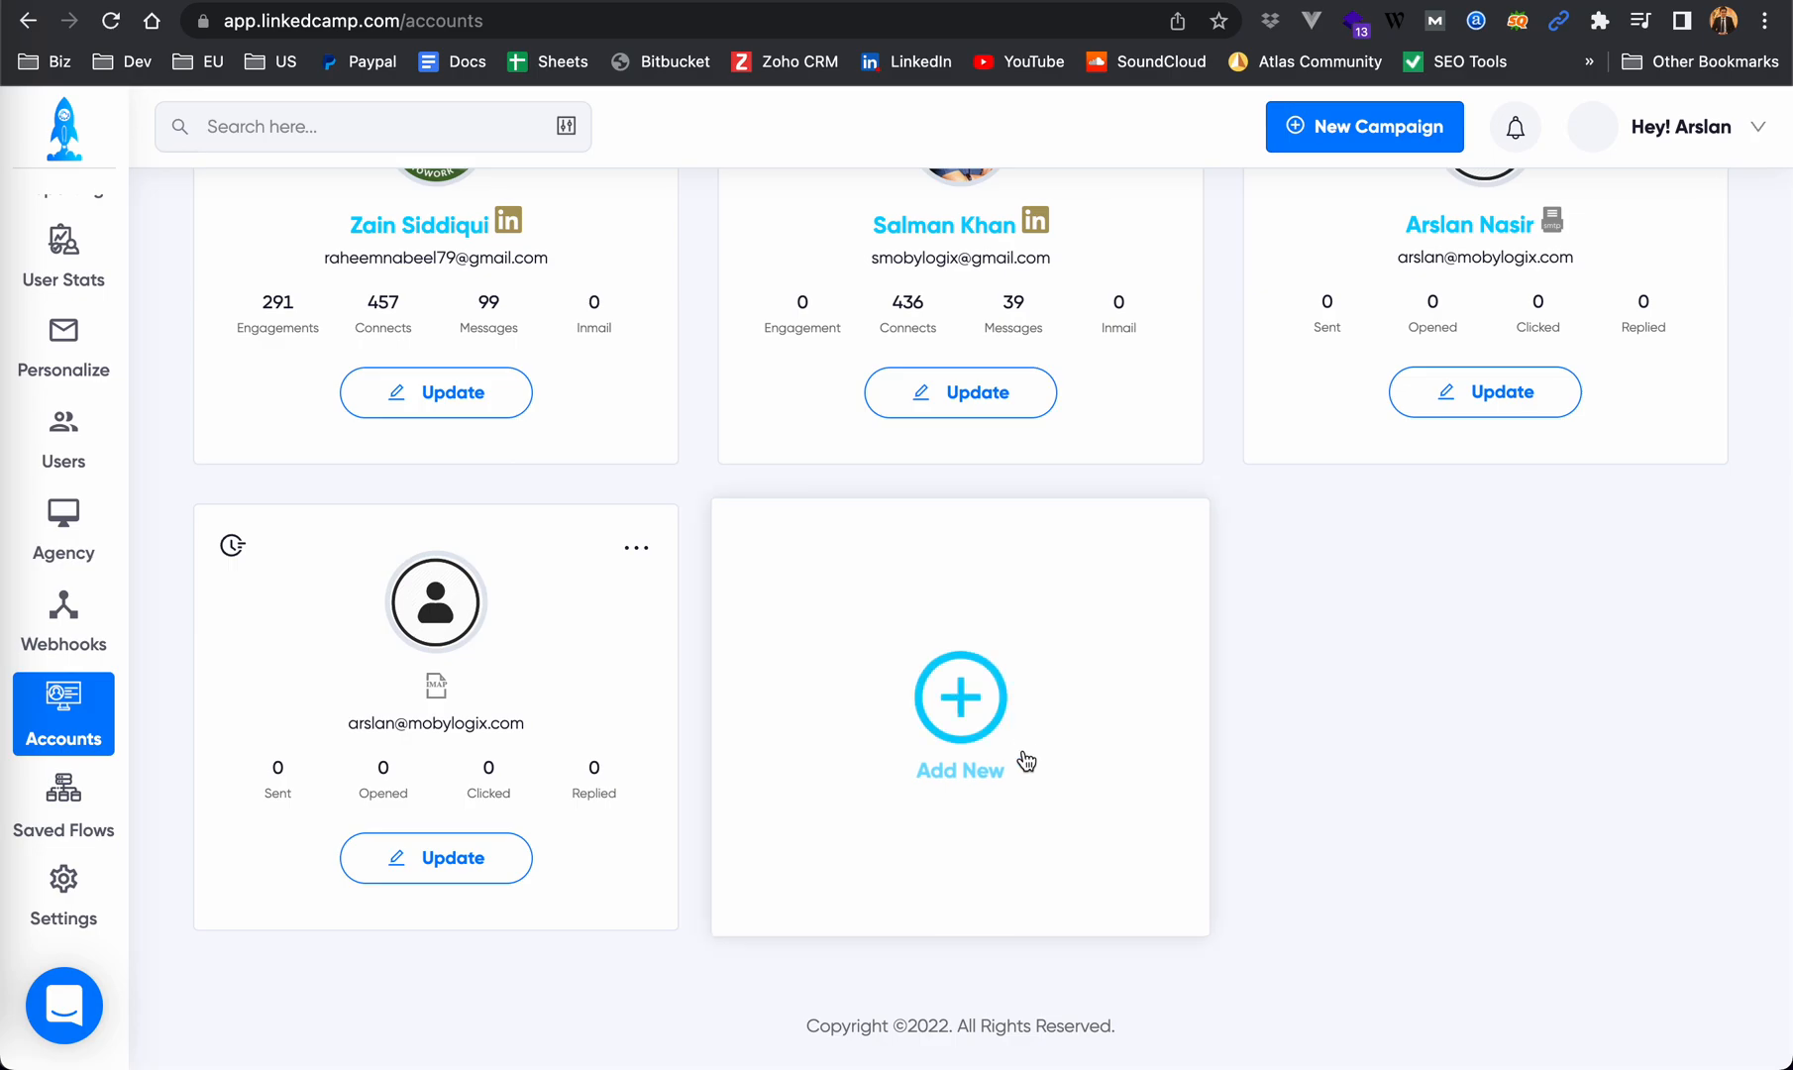
- Open the Add New account dialog, close it, then open it again
click(960, 696)
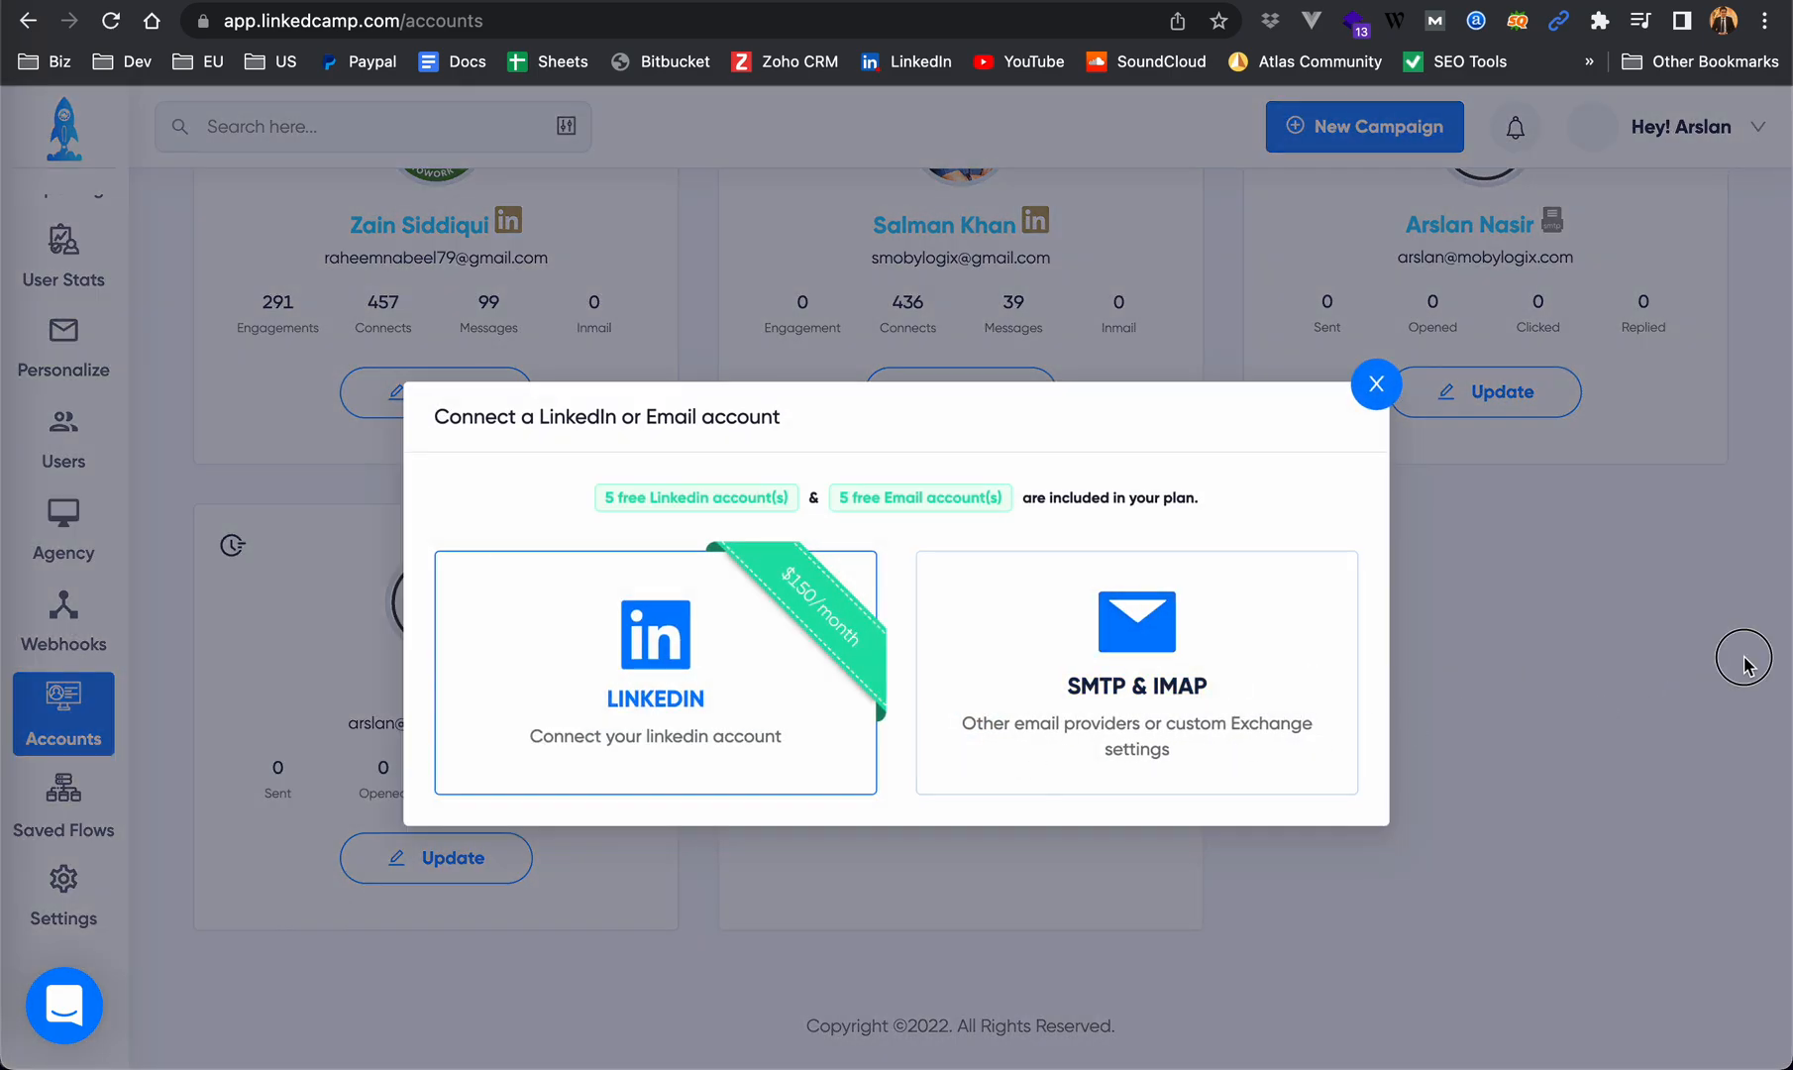
click(1376, 384)
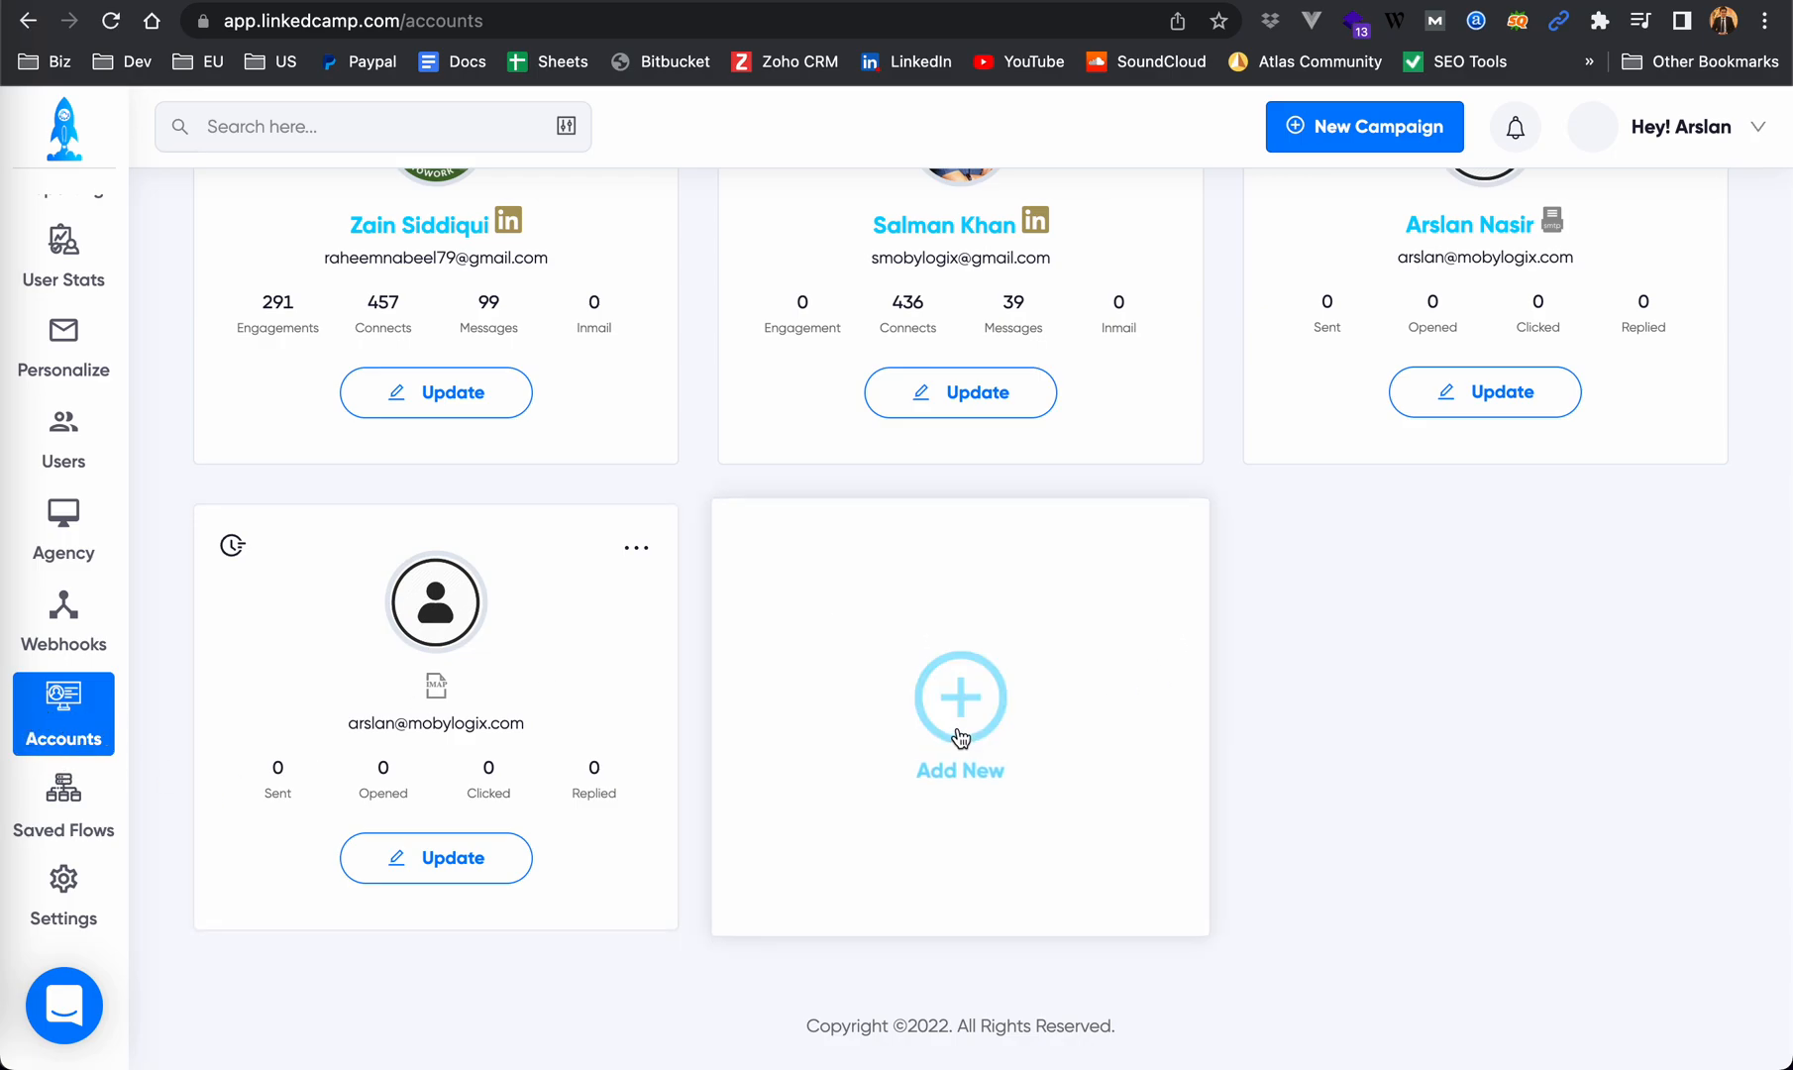
click(961, 696)
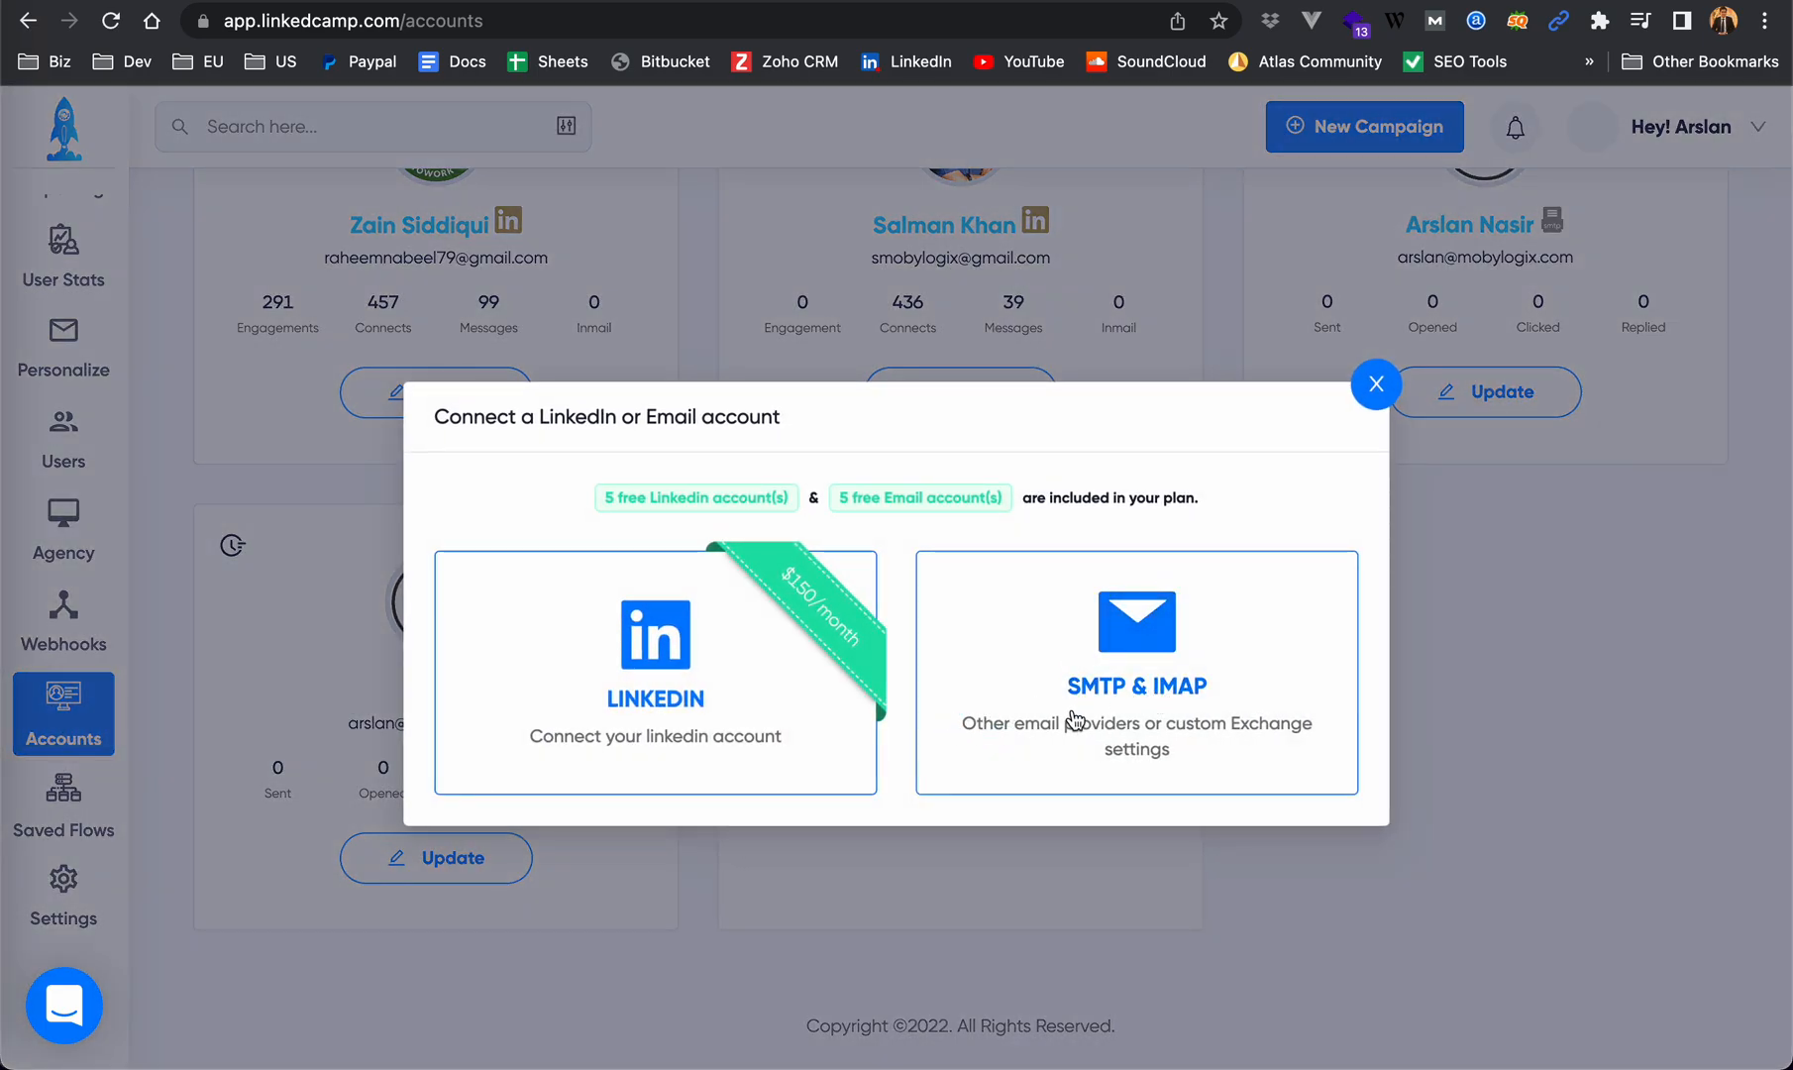
- Choose SMTP & IMAP, preview the SMTP fields, and return to the IMAP form
click(1136, 672)
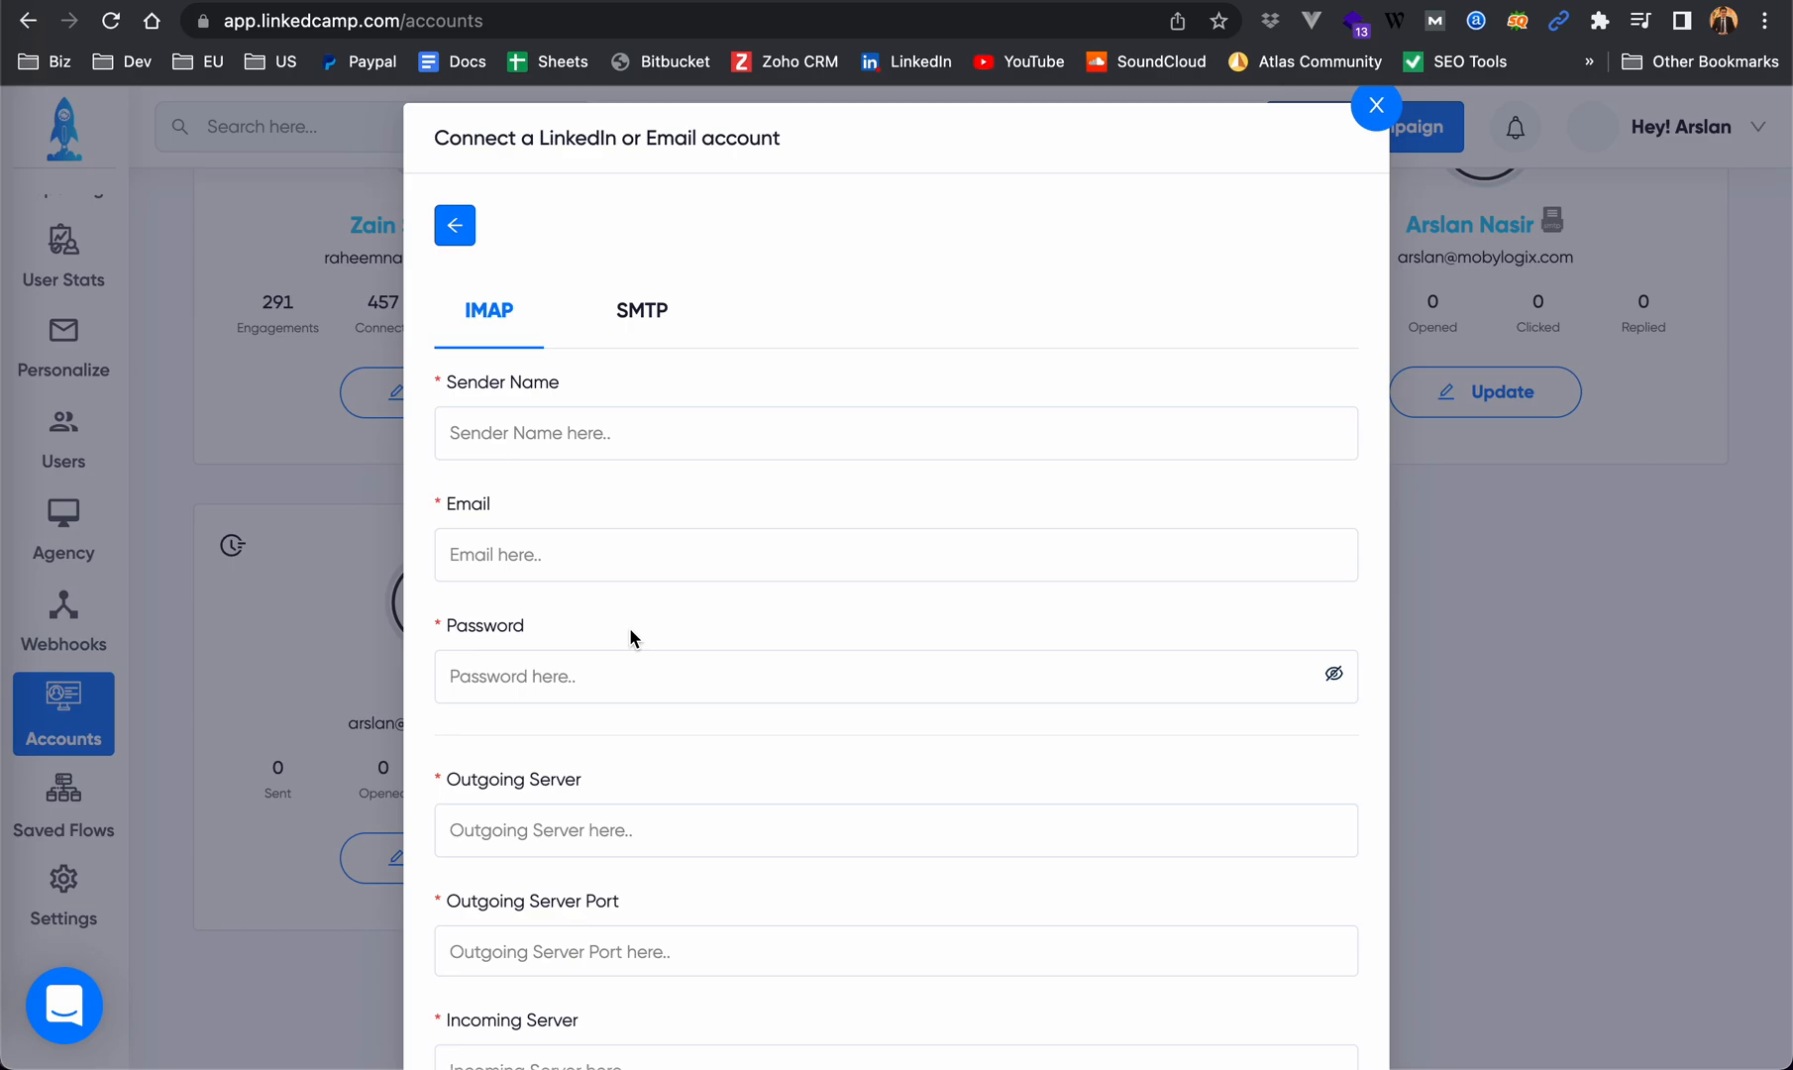
mouse_move(652, 322)
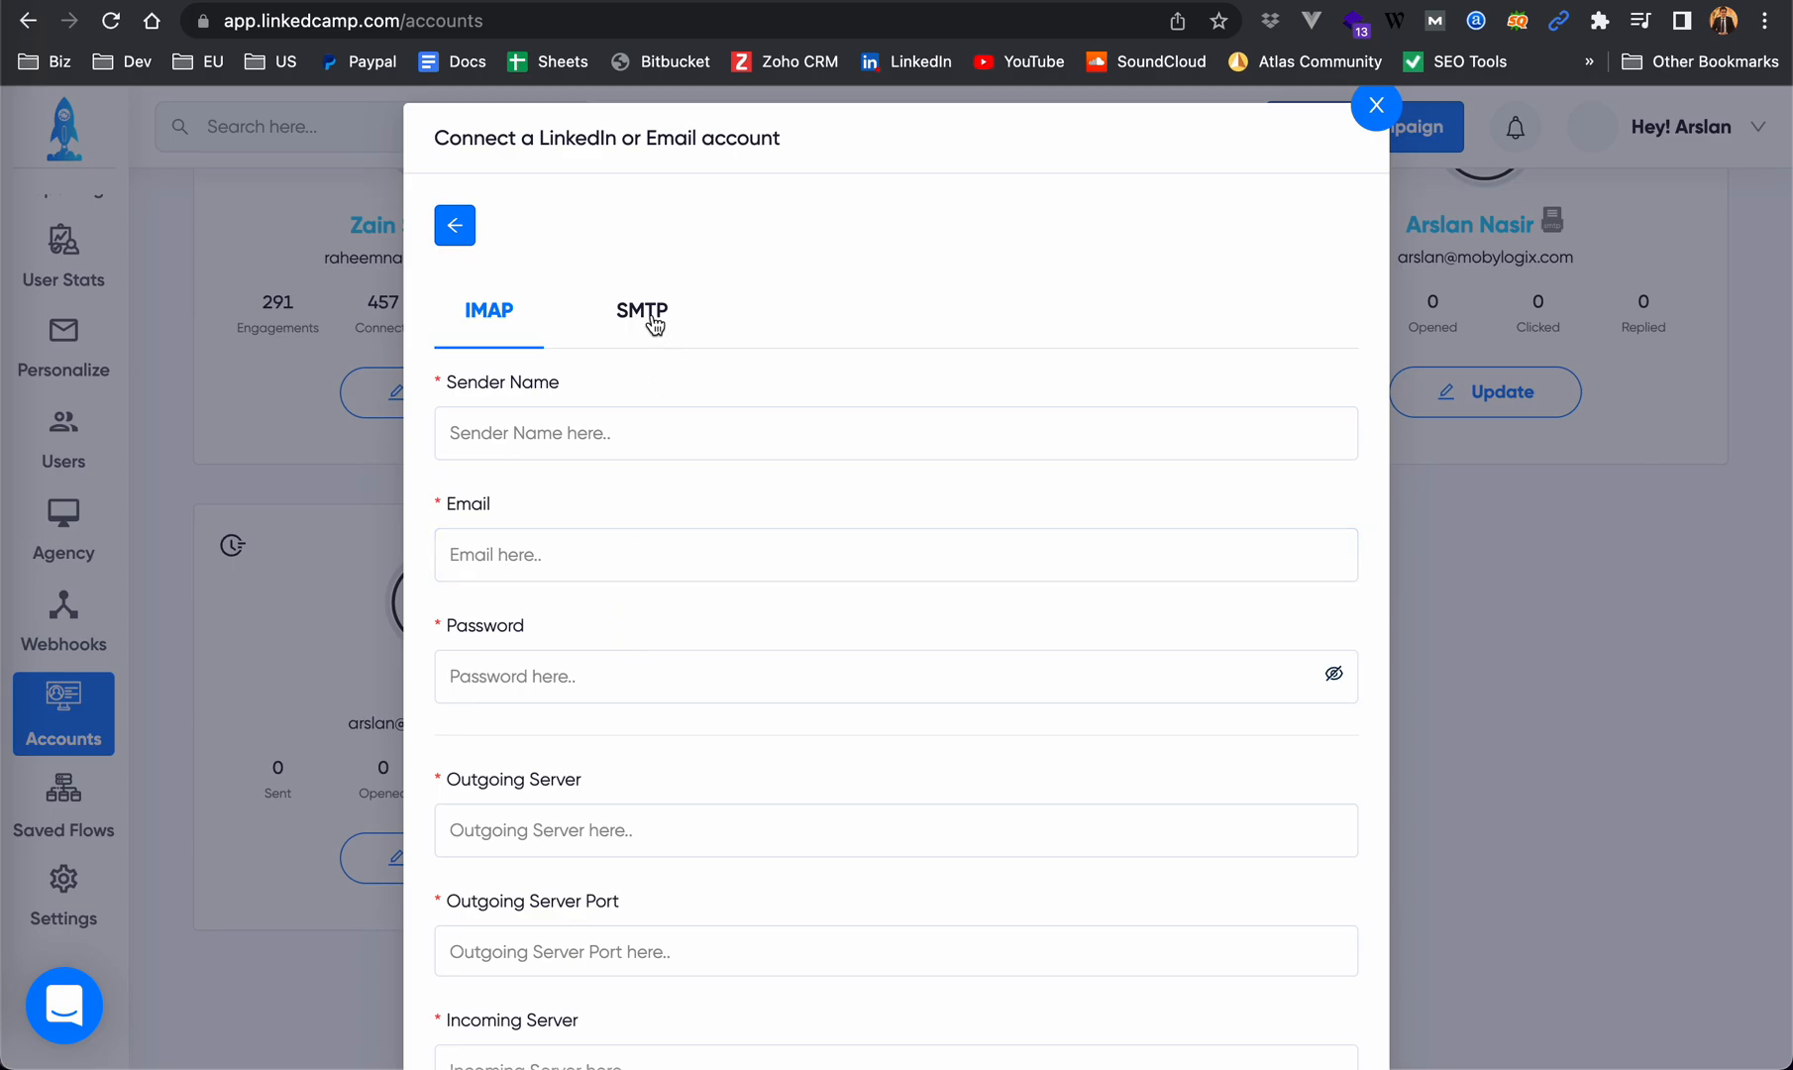
click(642, 311)
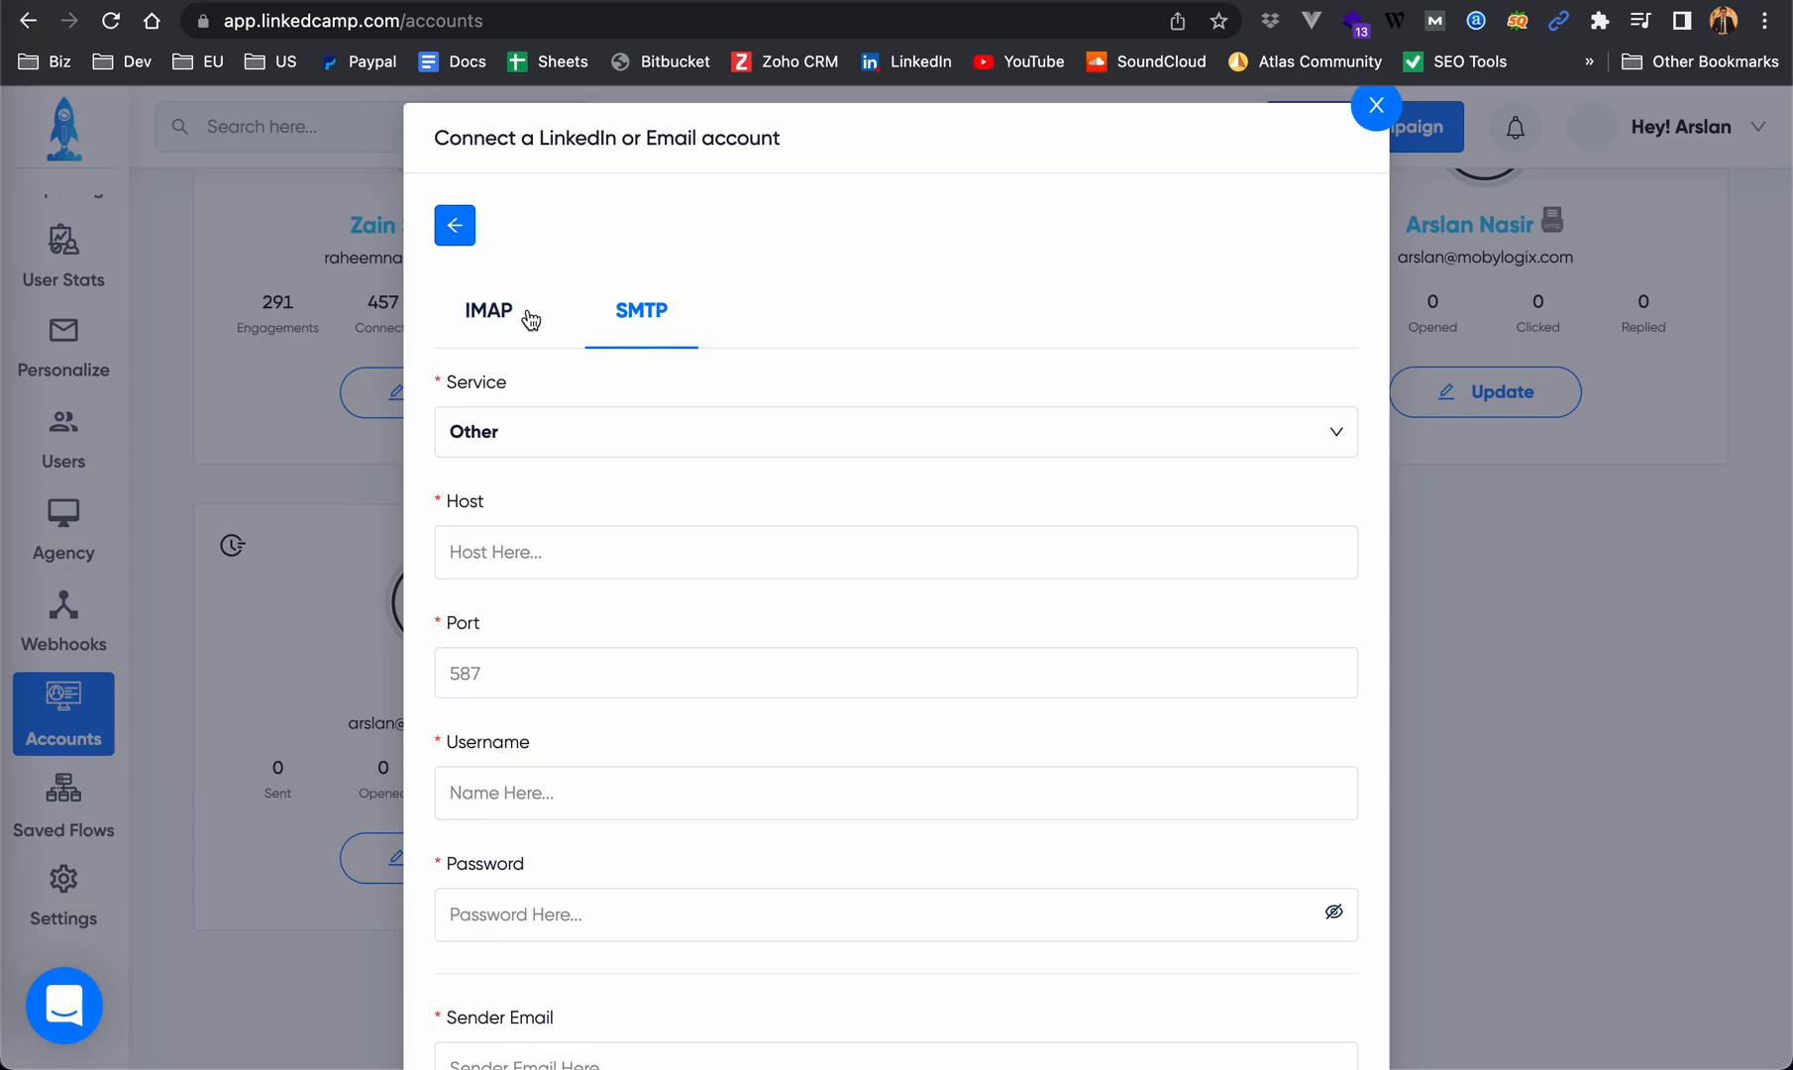
mouse_move(501, 322)
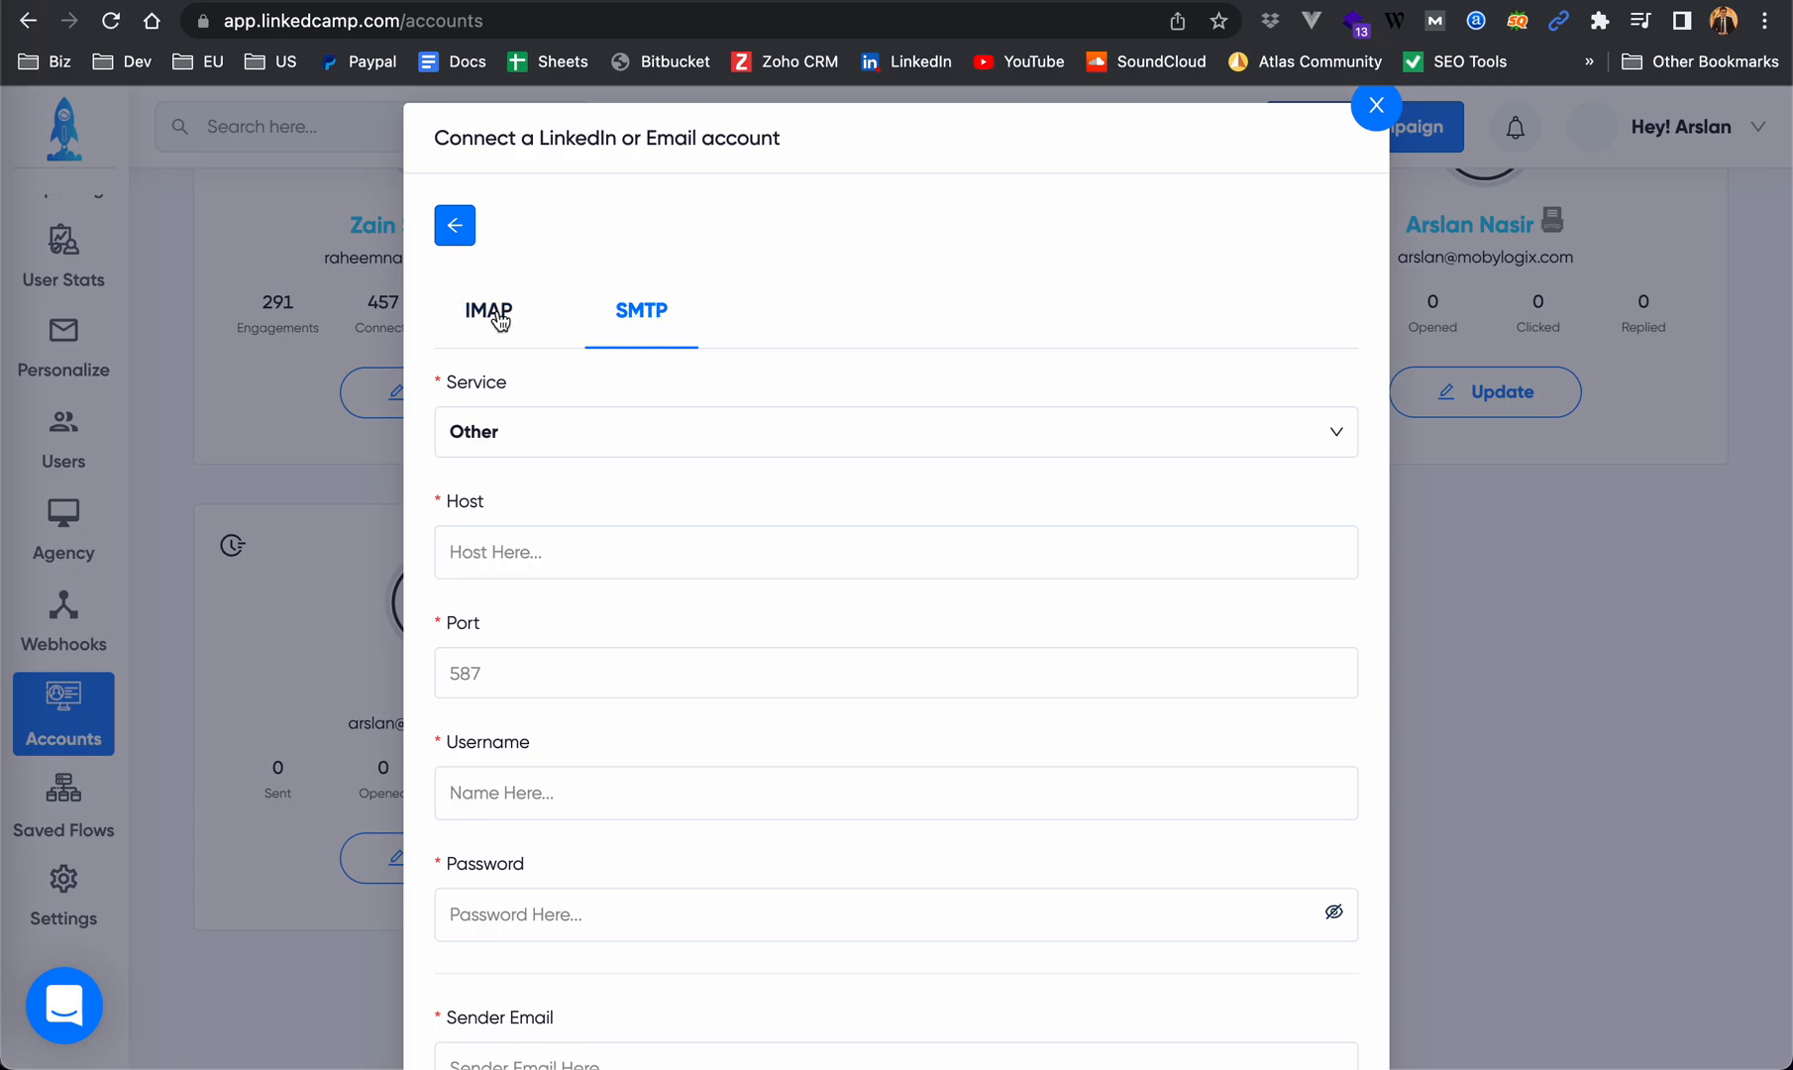
click(489, 311)
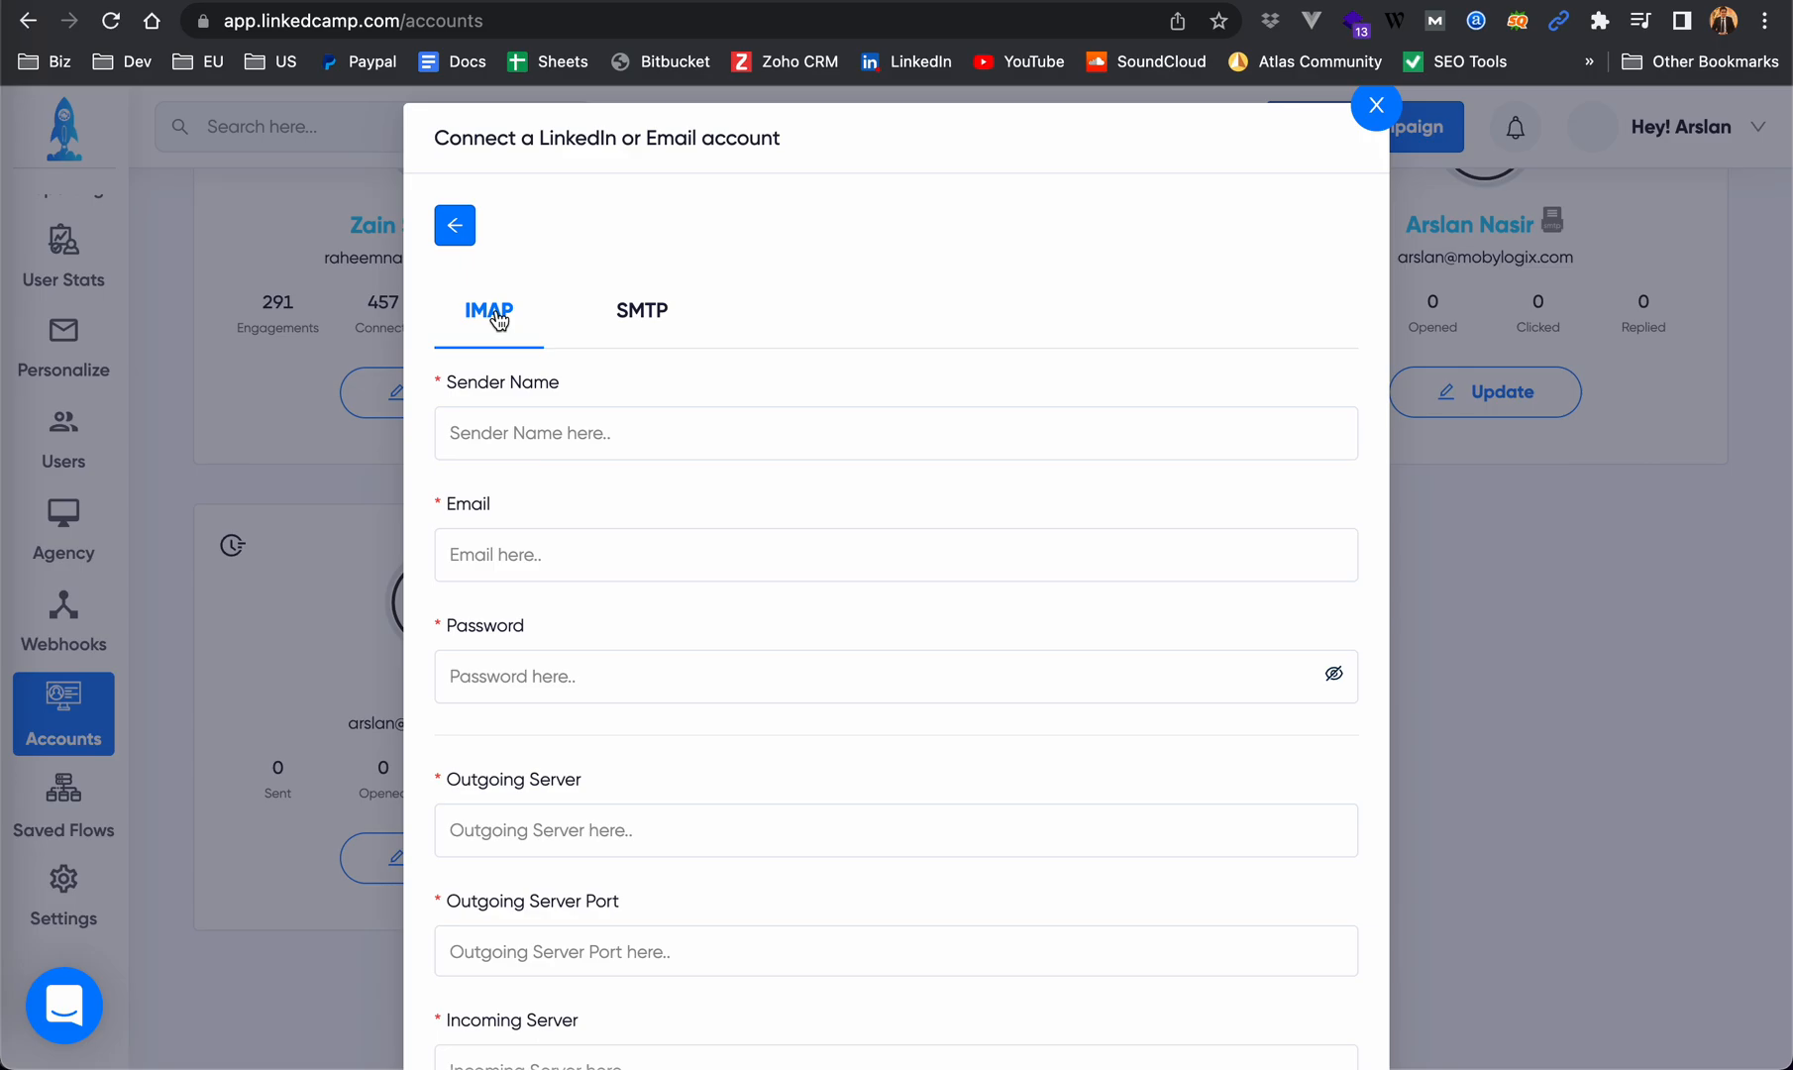
mouse_move(637, 407)
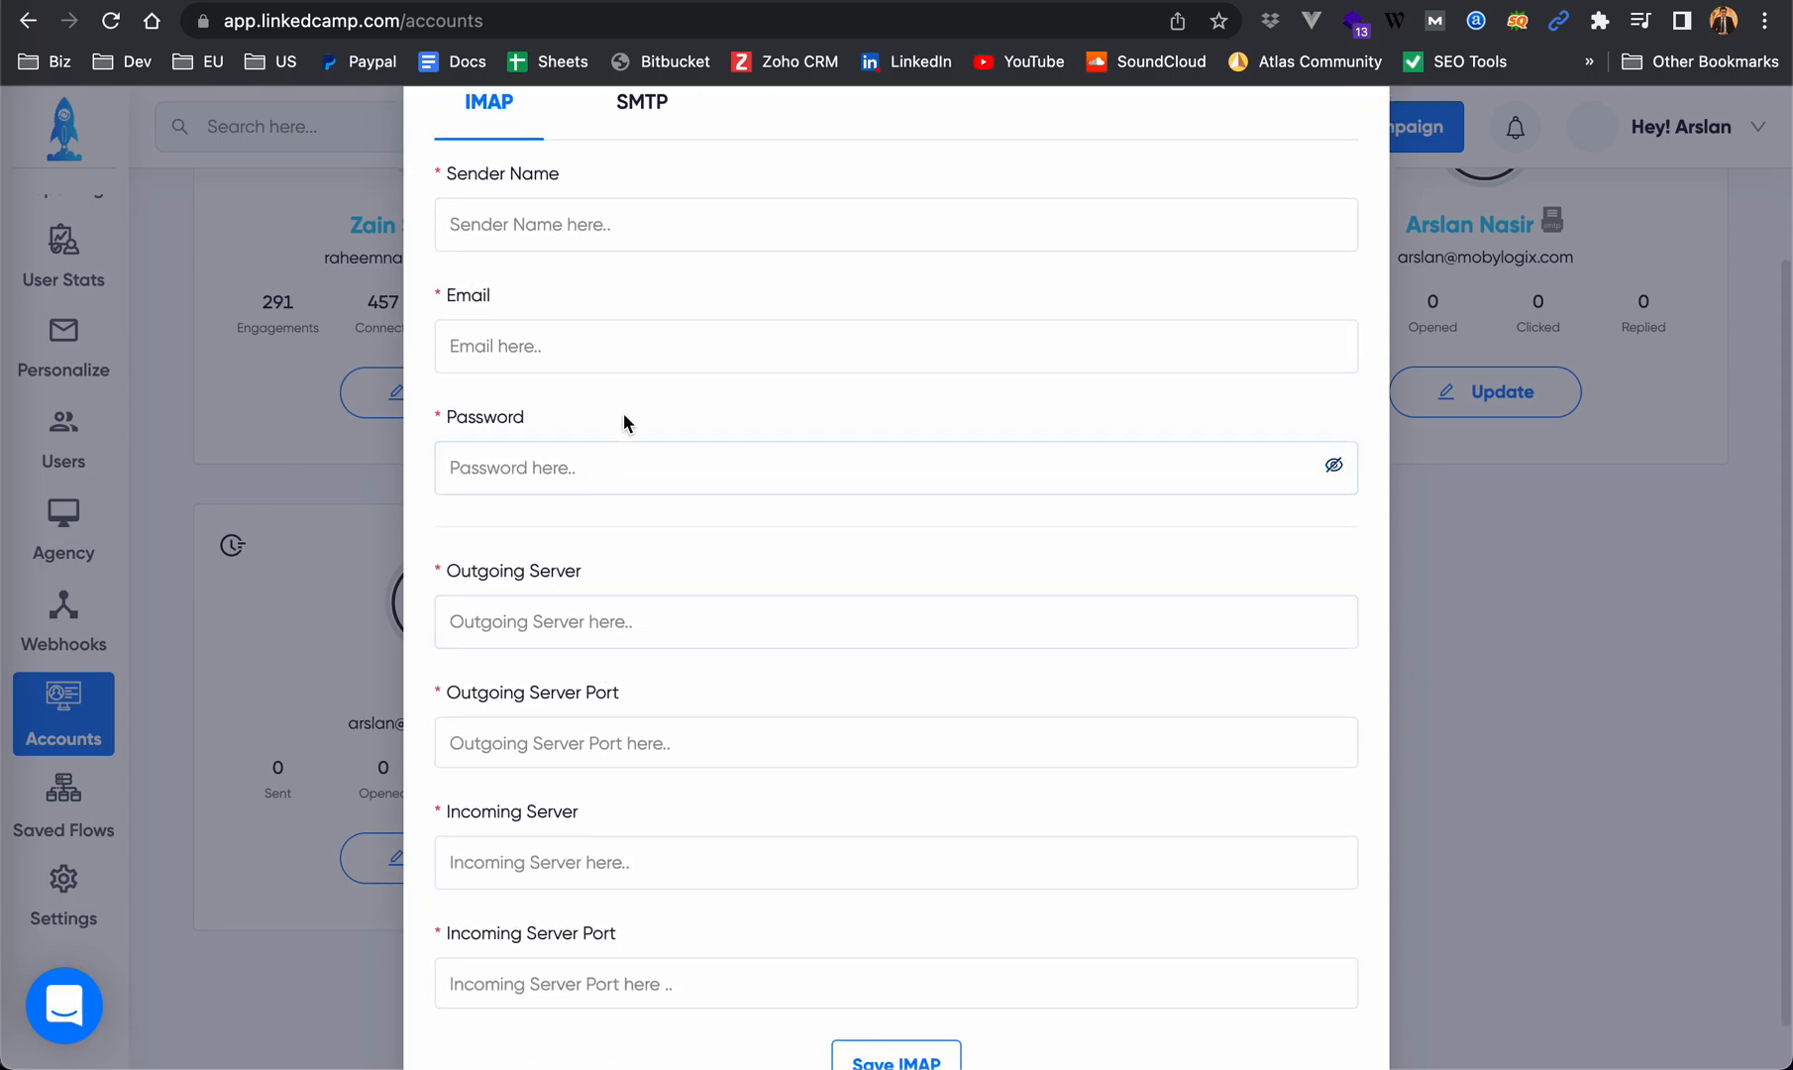
mouse_move(620, 713)
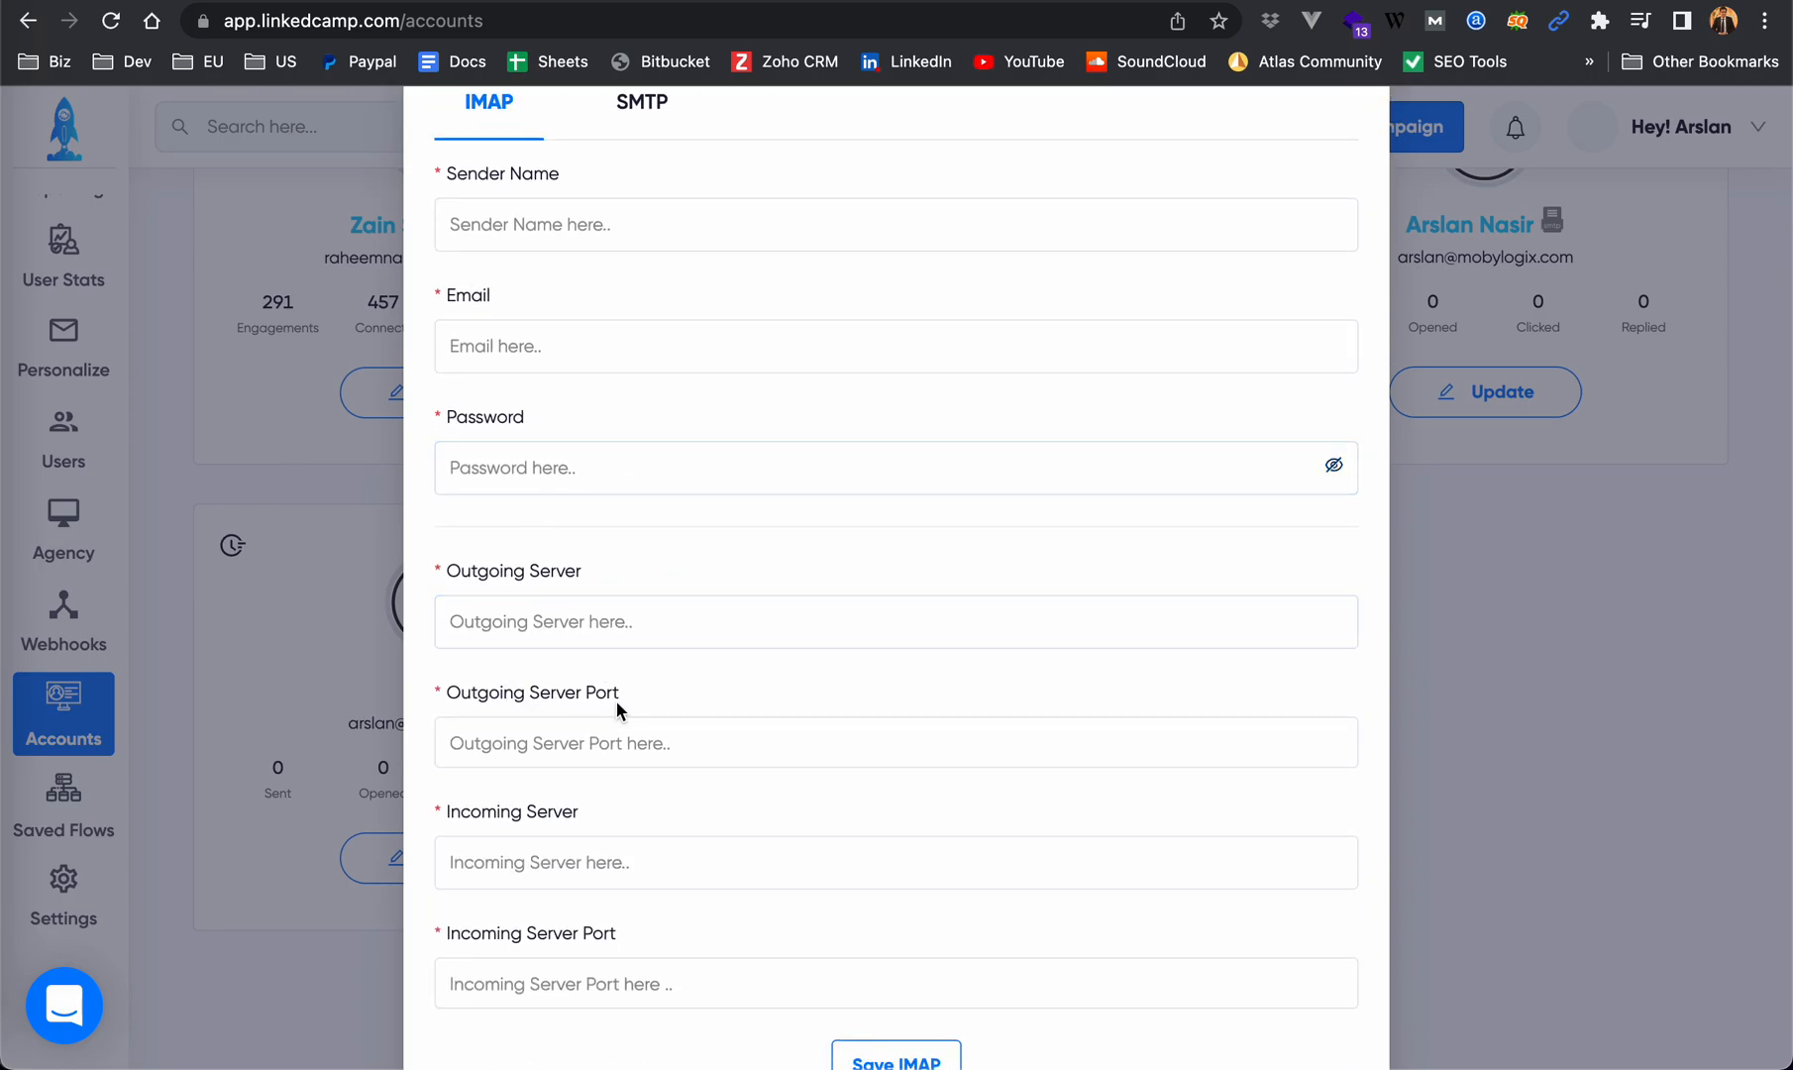
mouse_move(641, 958)
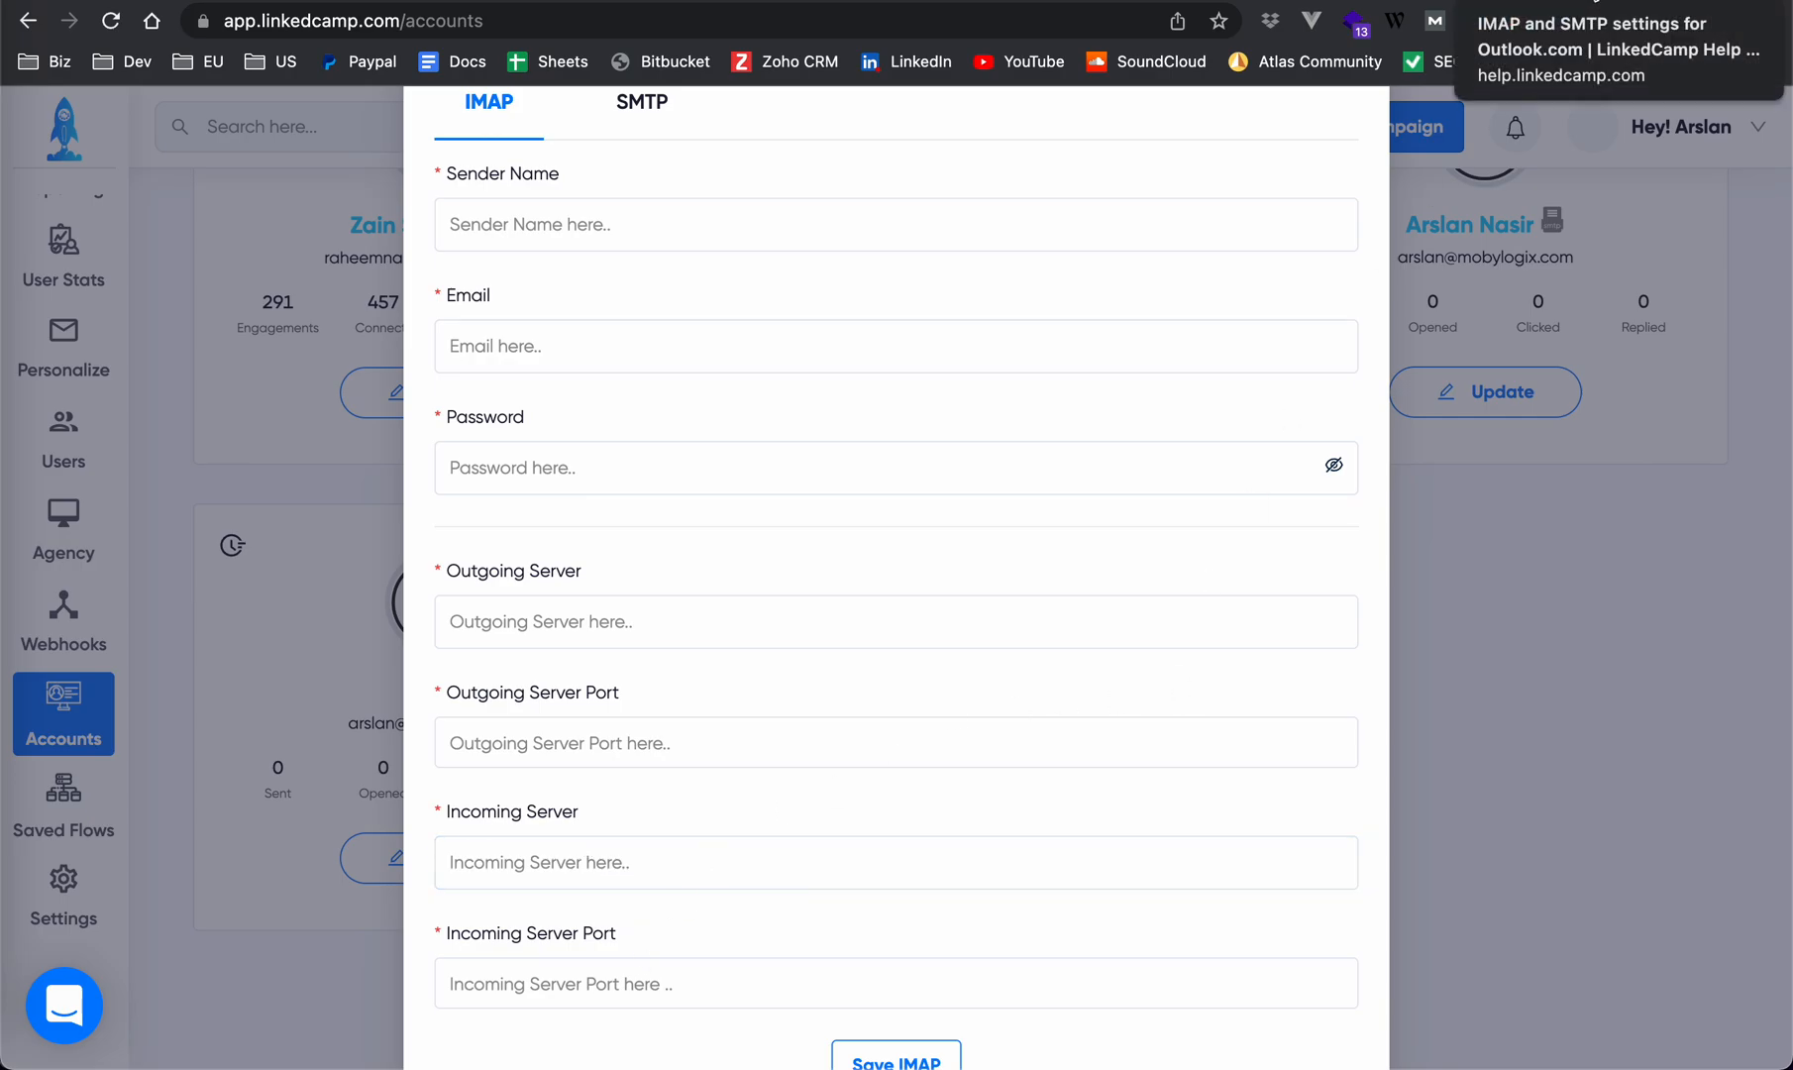
- Open the Email Automation collection in the help.linkedcamp.com Help Center tab
click(1625, 38)
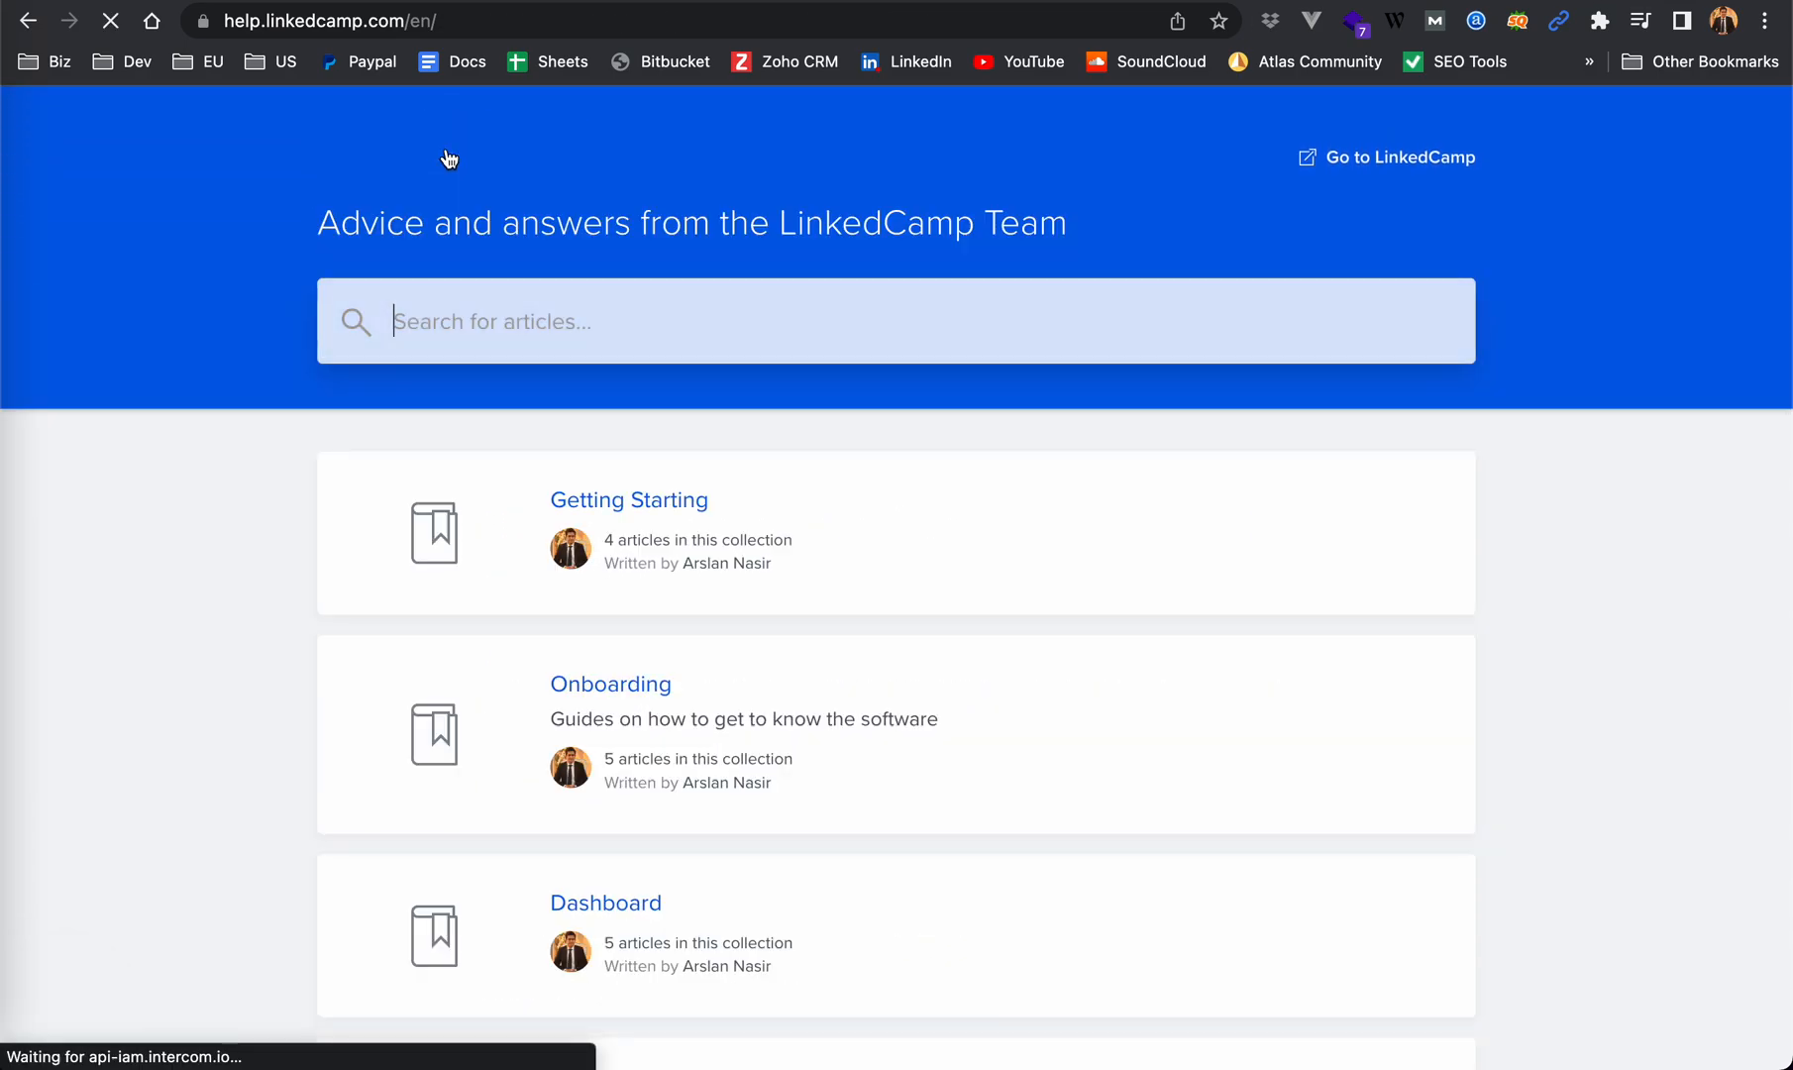
scroll(down, 3)
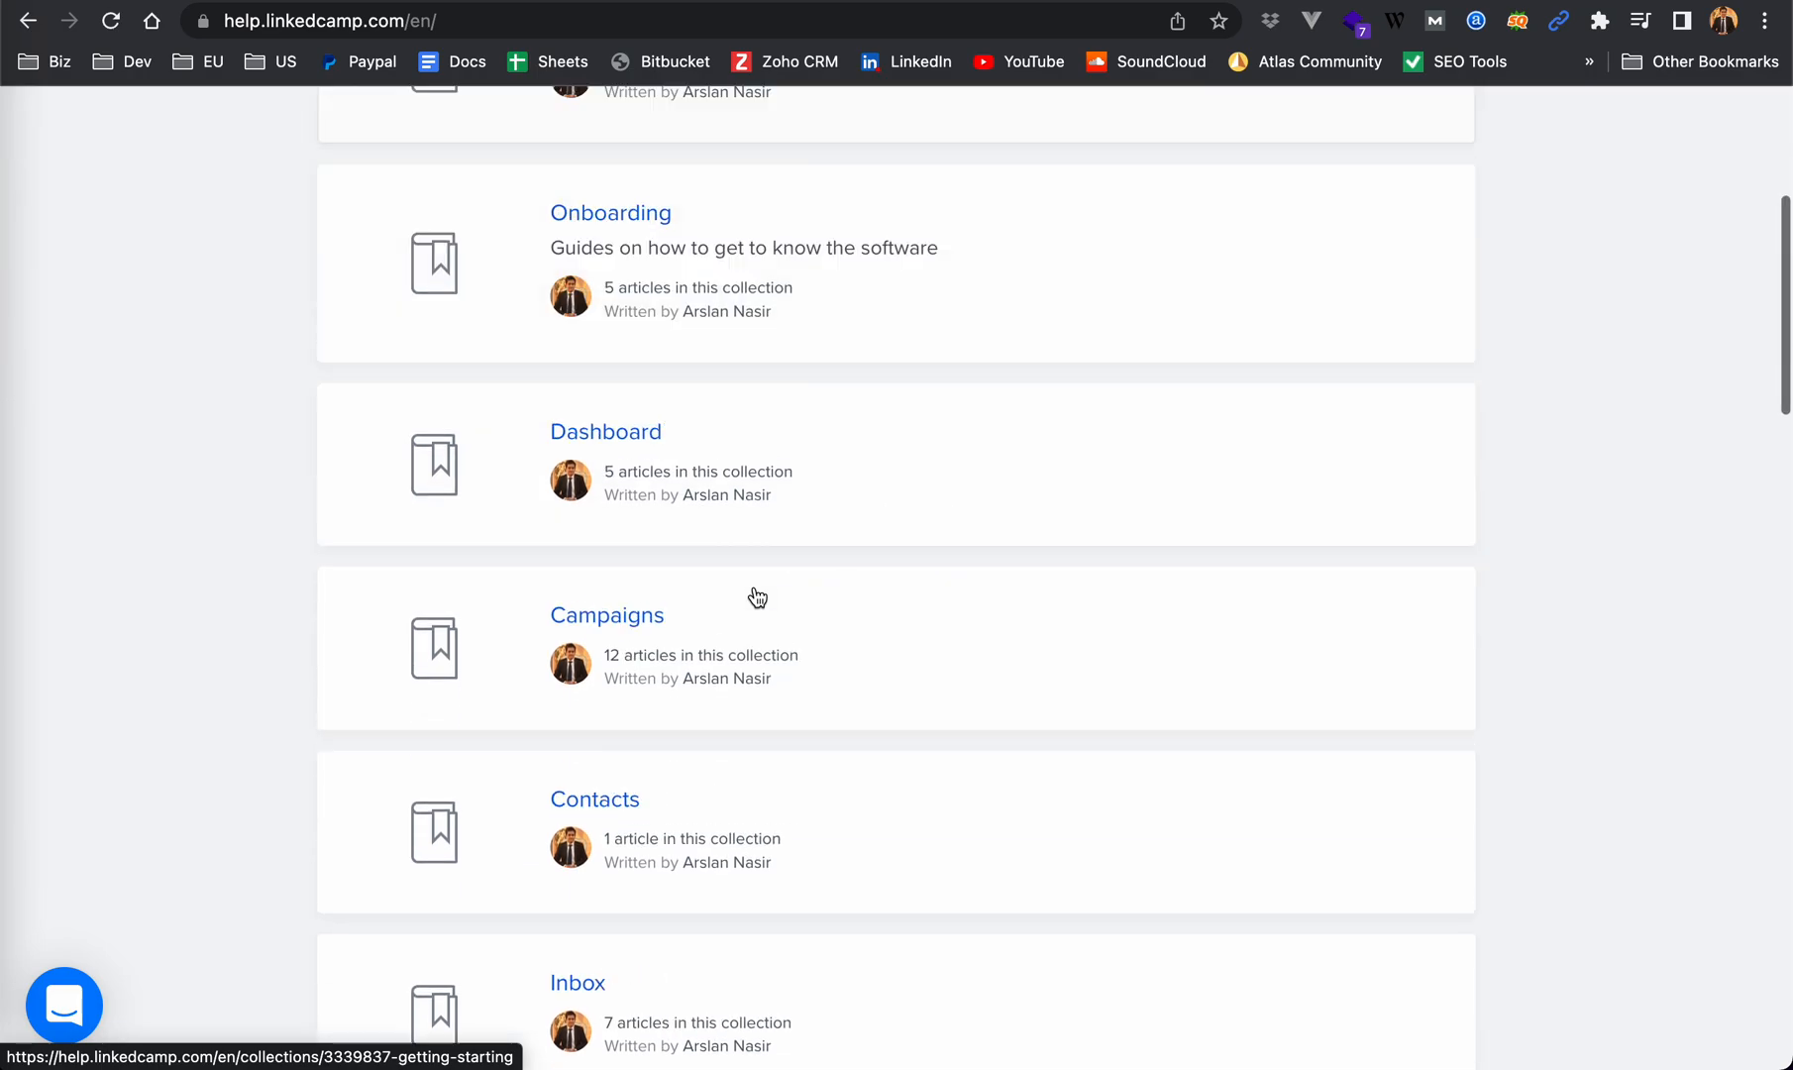
scroll(down, 3)
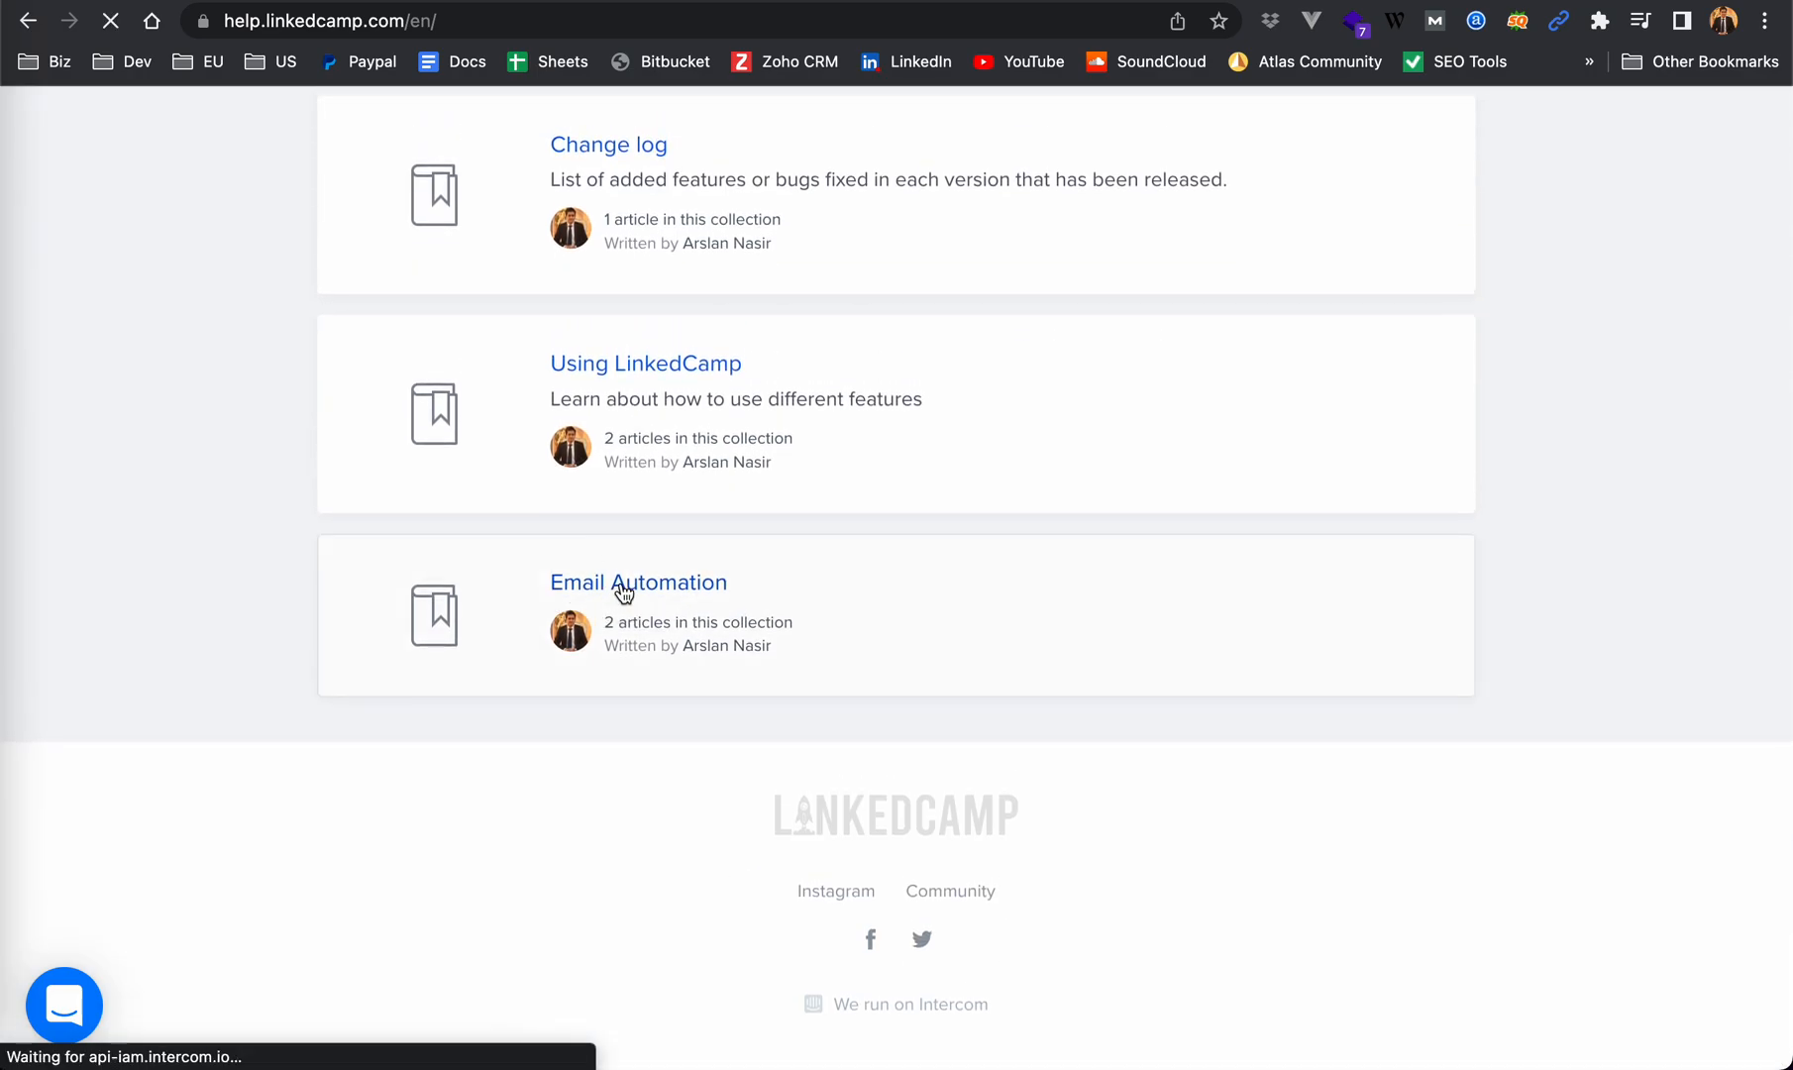
click(638, 583)
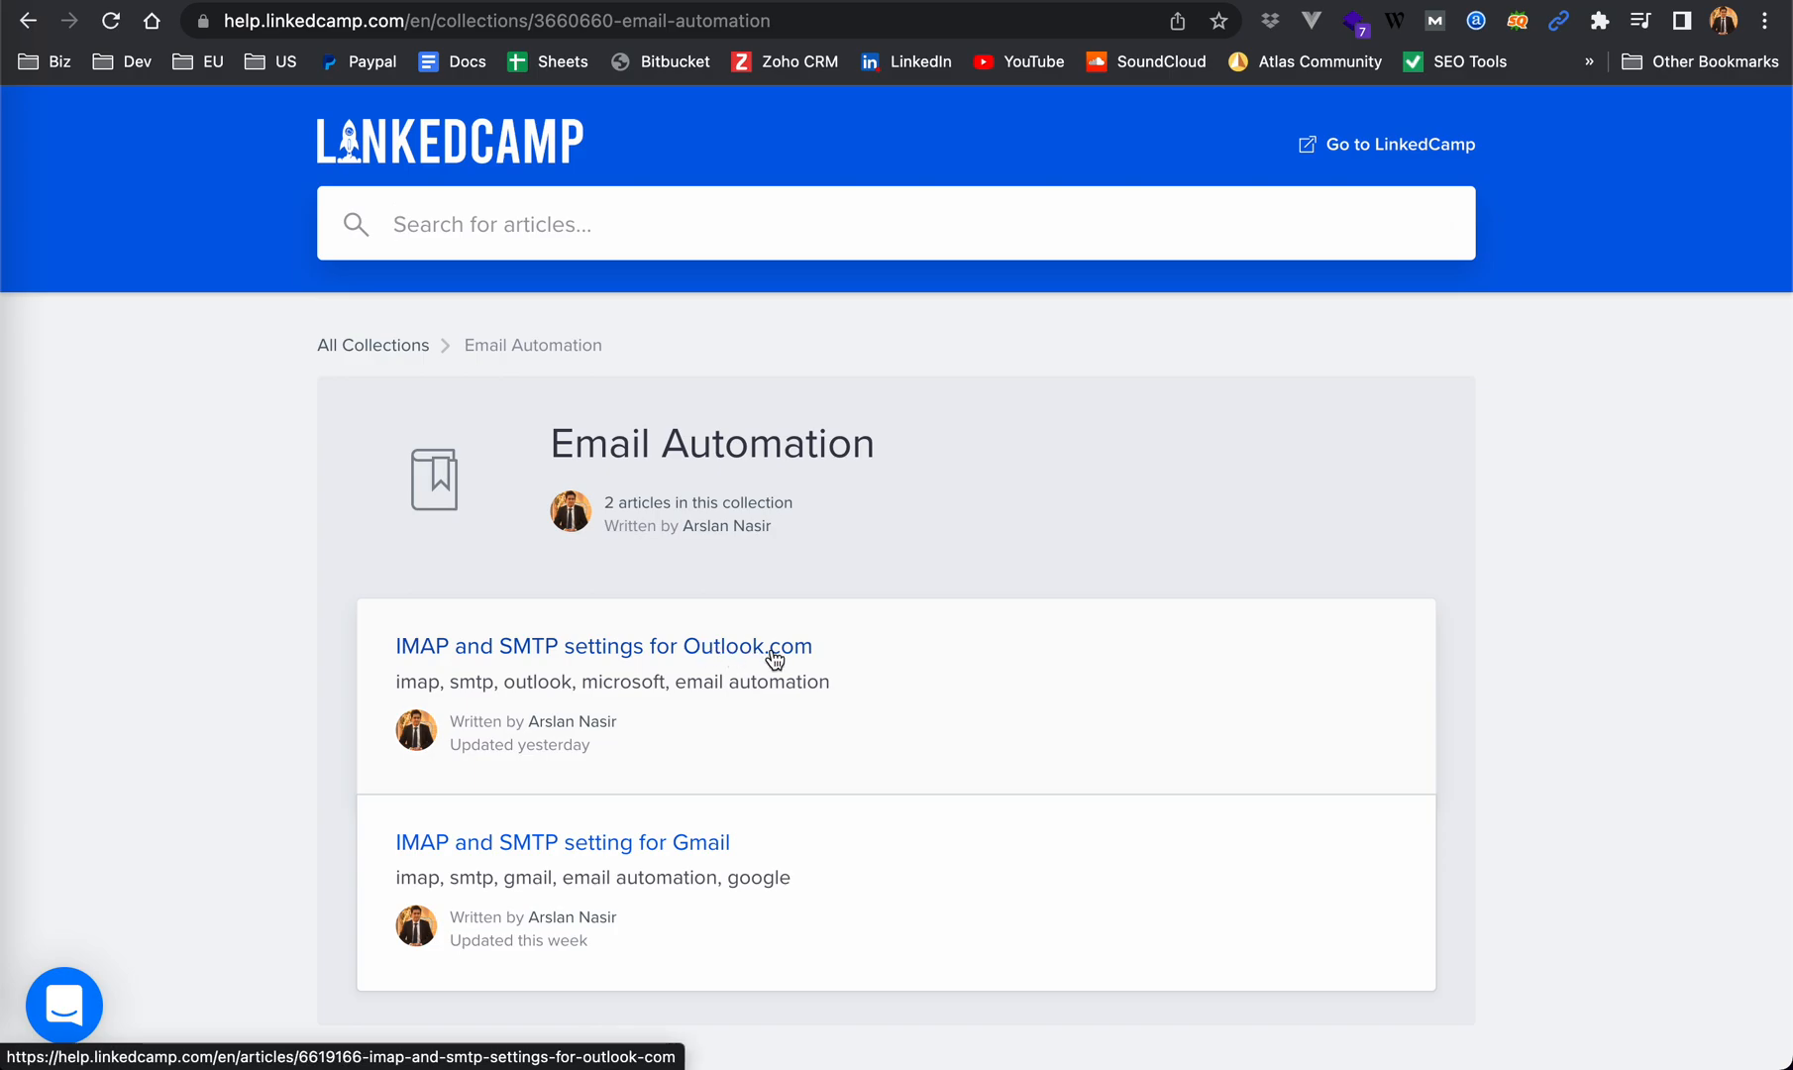
mouse_move(500, 793)
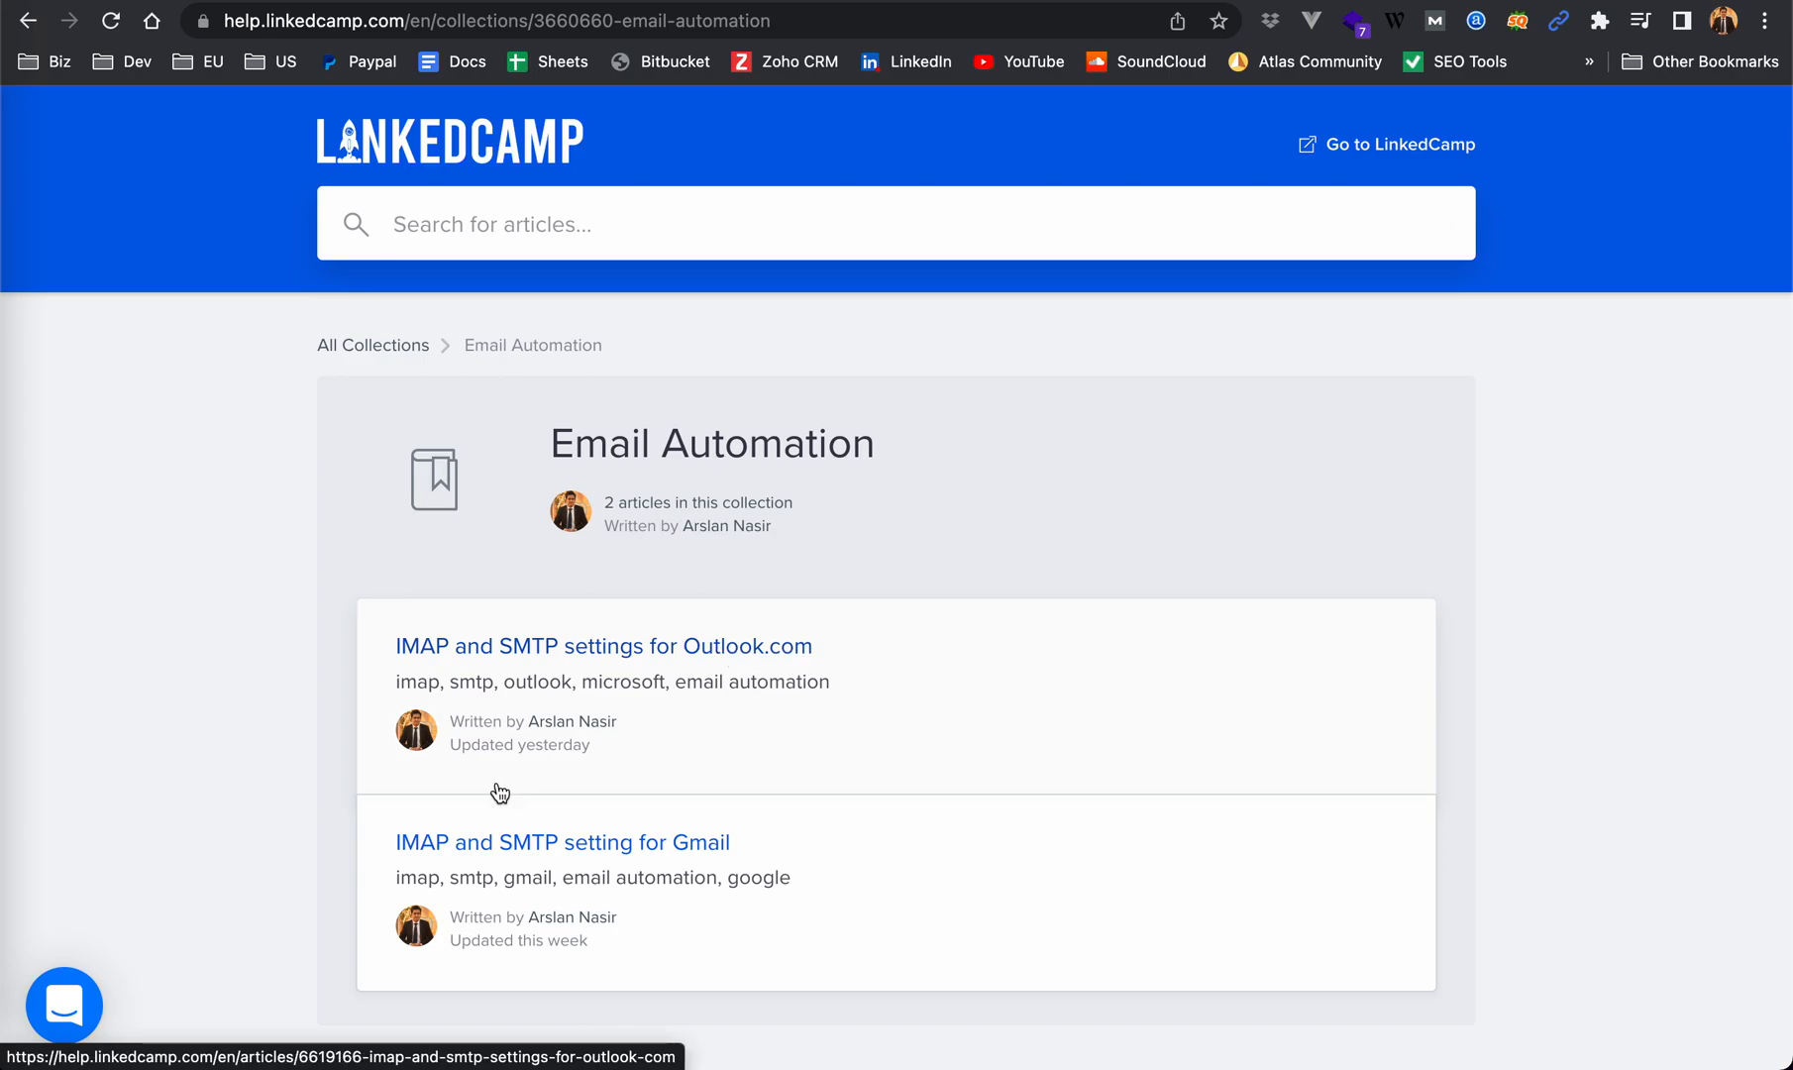
mouse_move(694, 799)
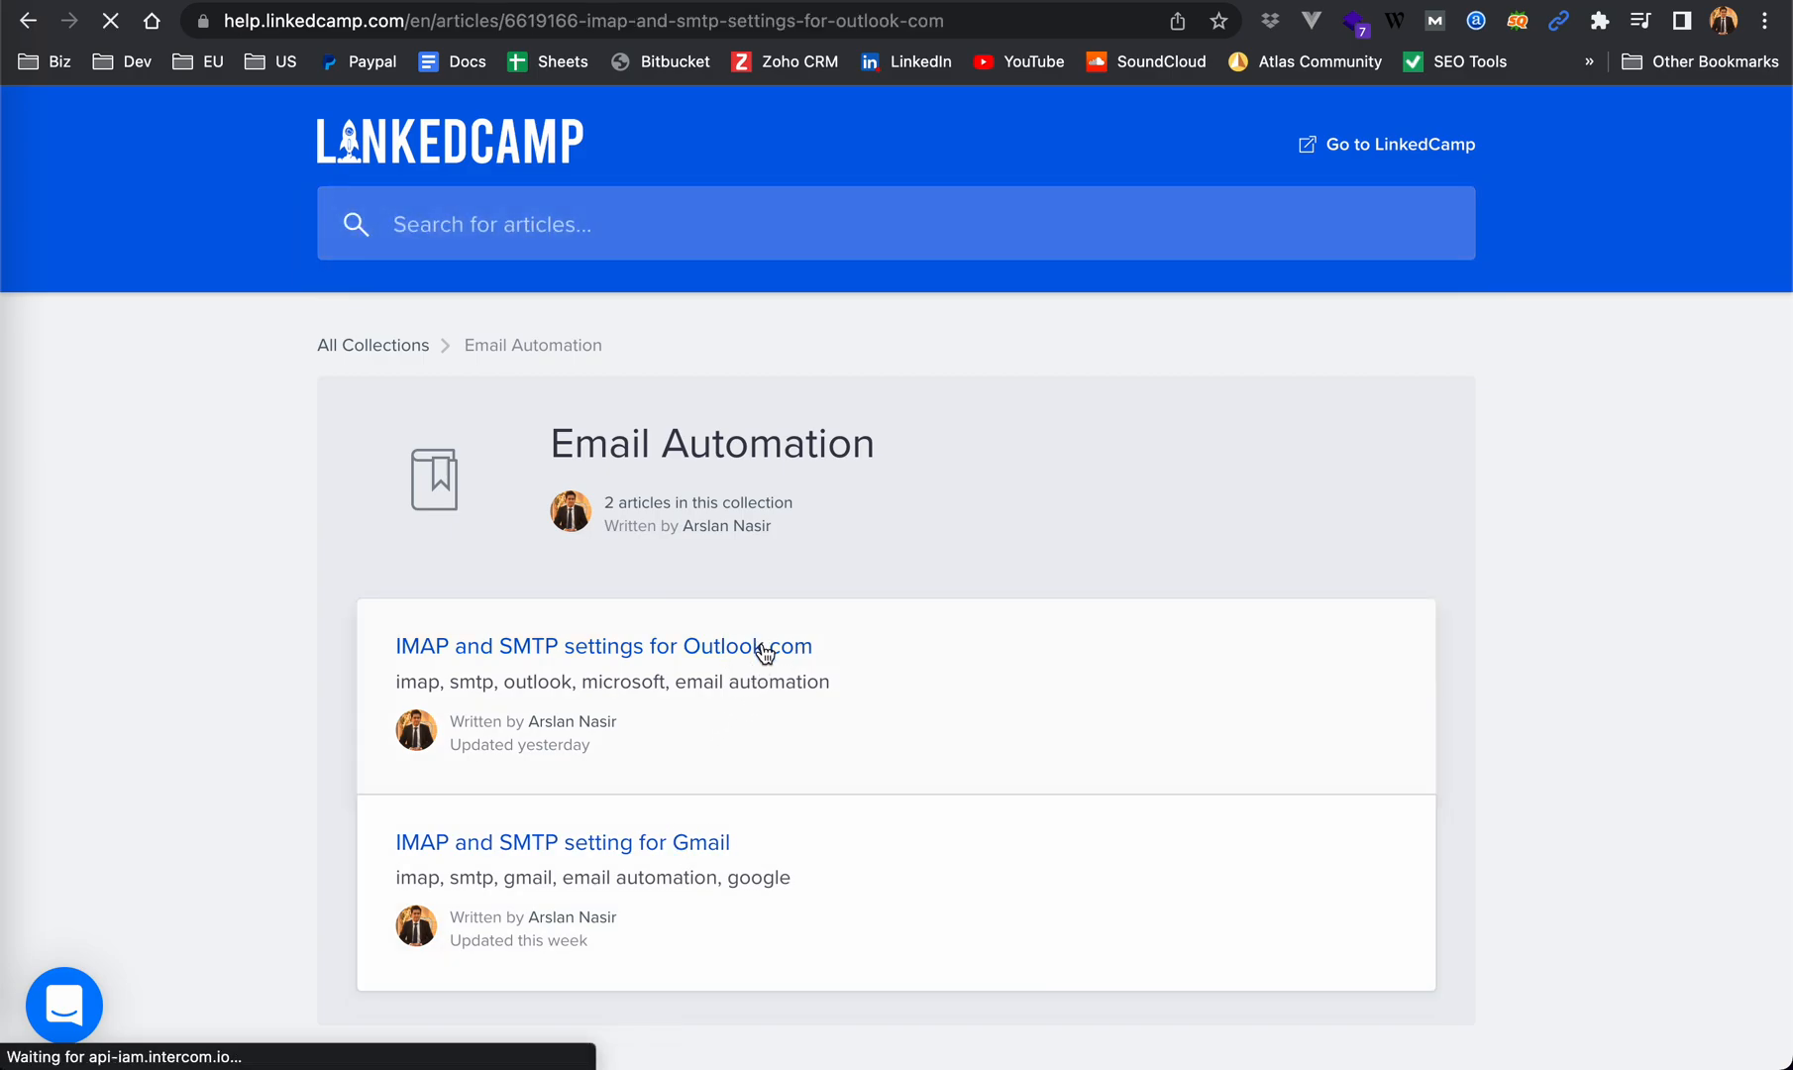
- Open 'IMAP and SMTP settings for Outlook.com' and scroll to the server details
click(603, 646)
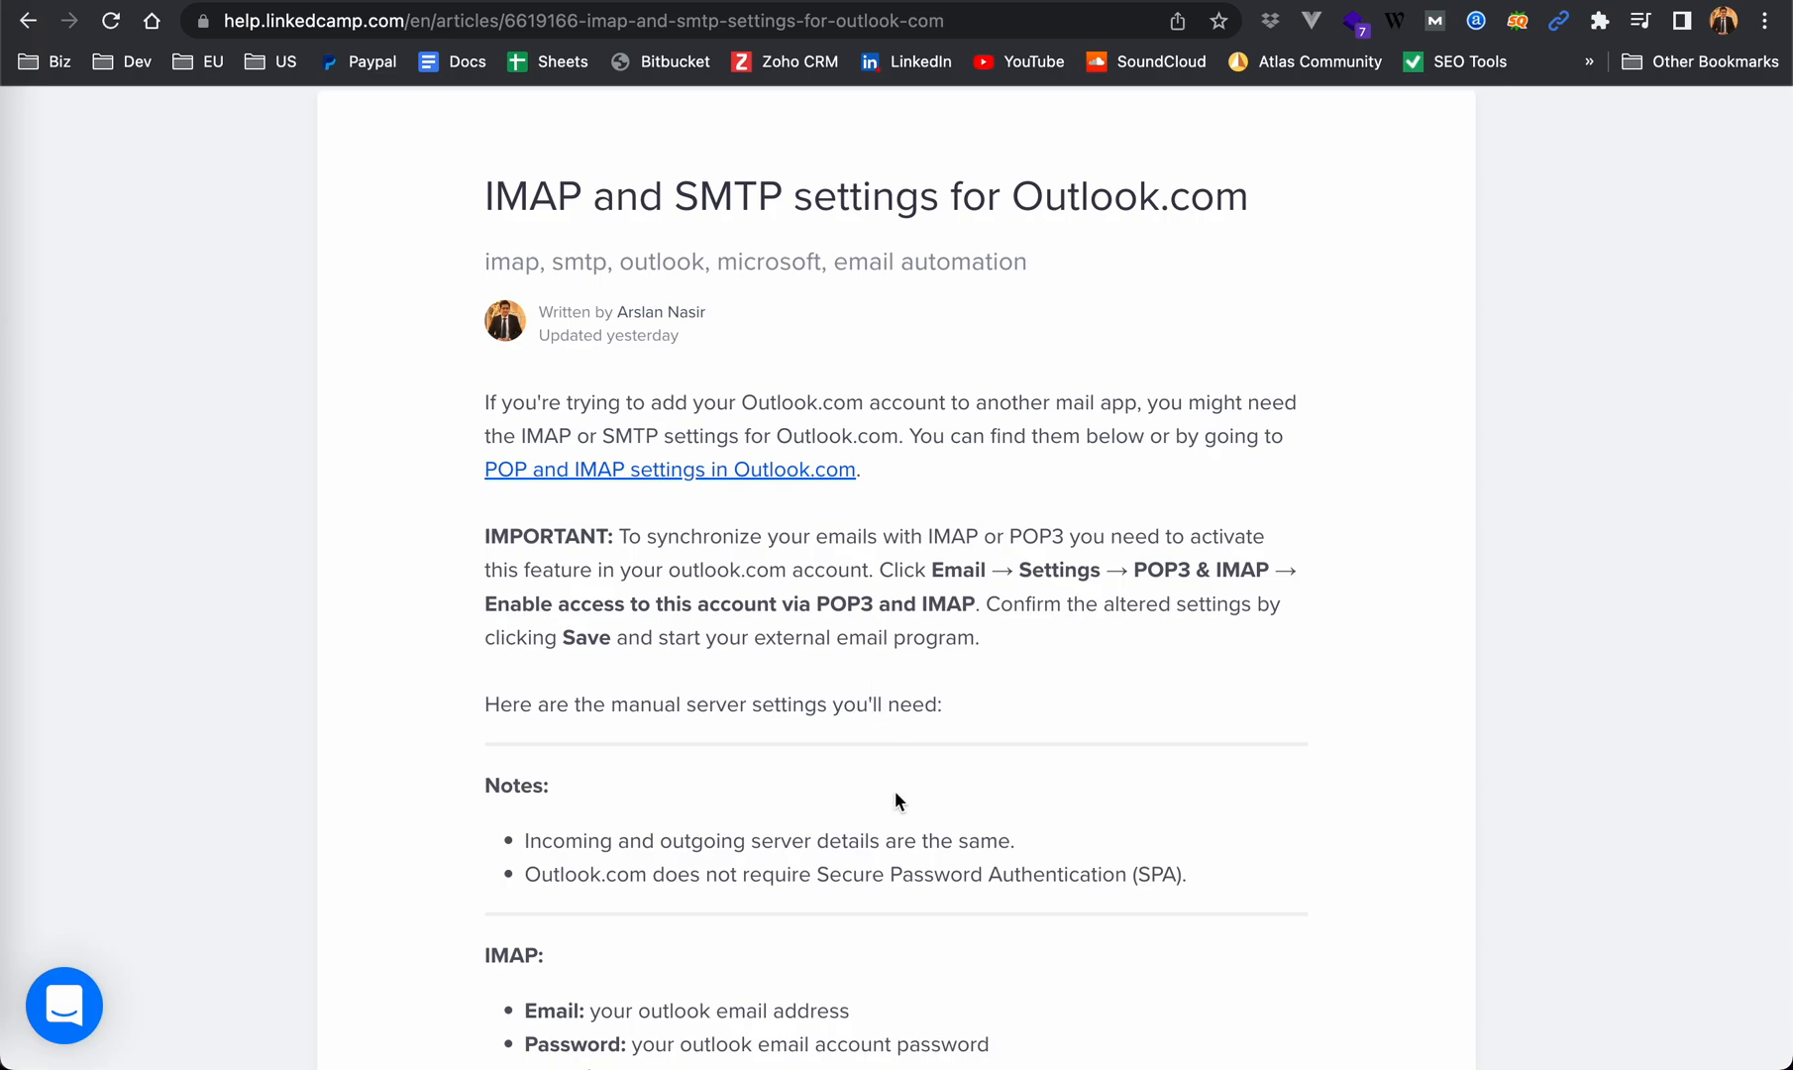
scroll(down, 3)
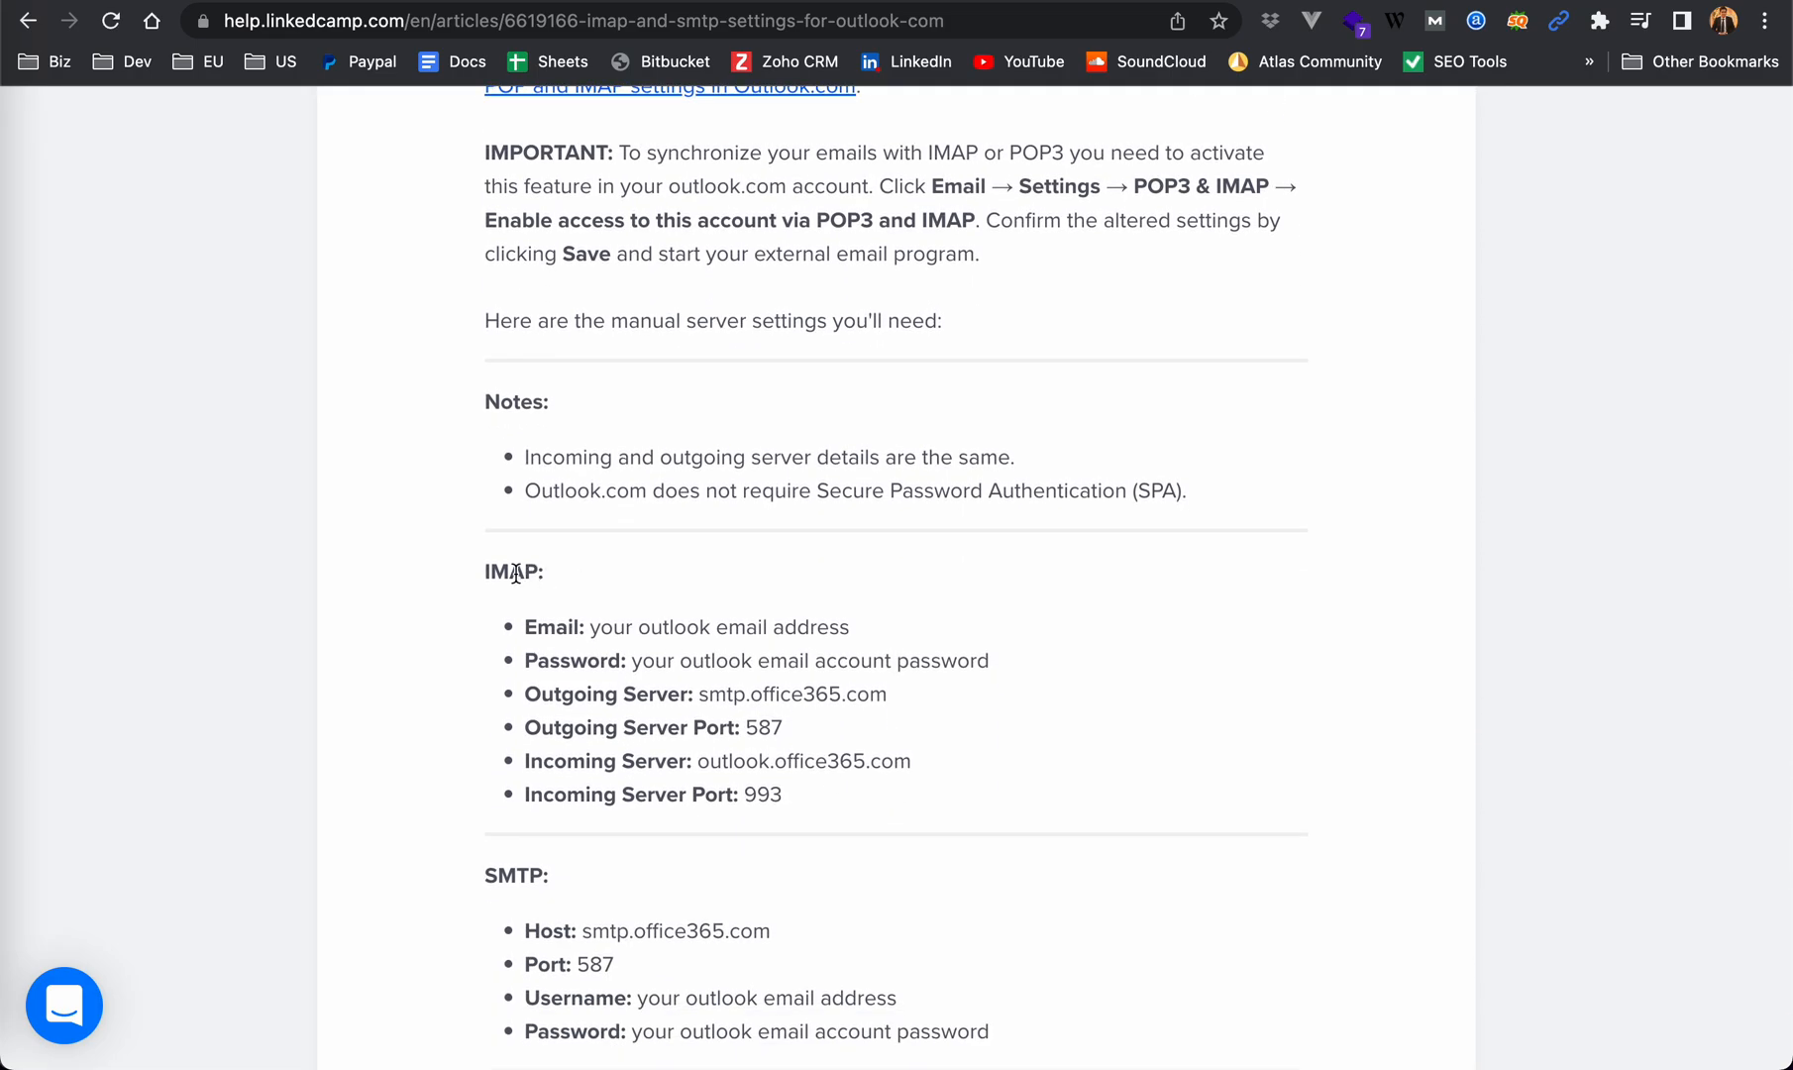
scroll(down, 3)
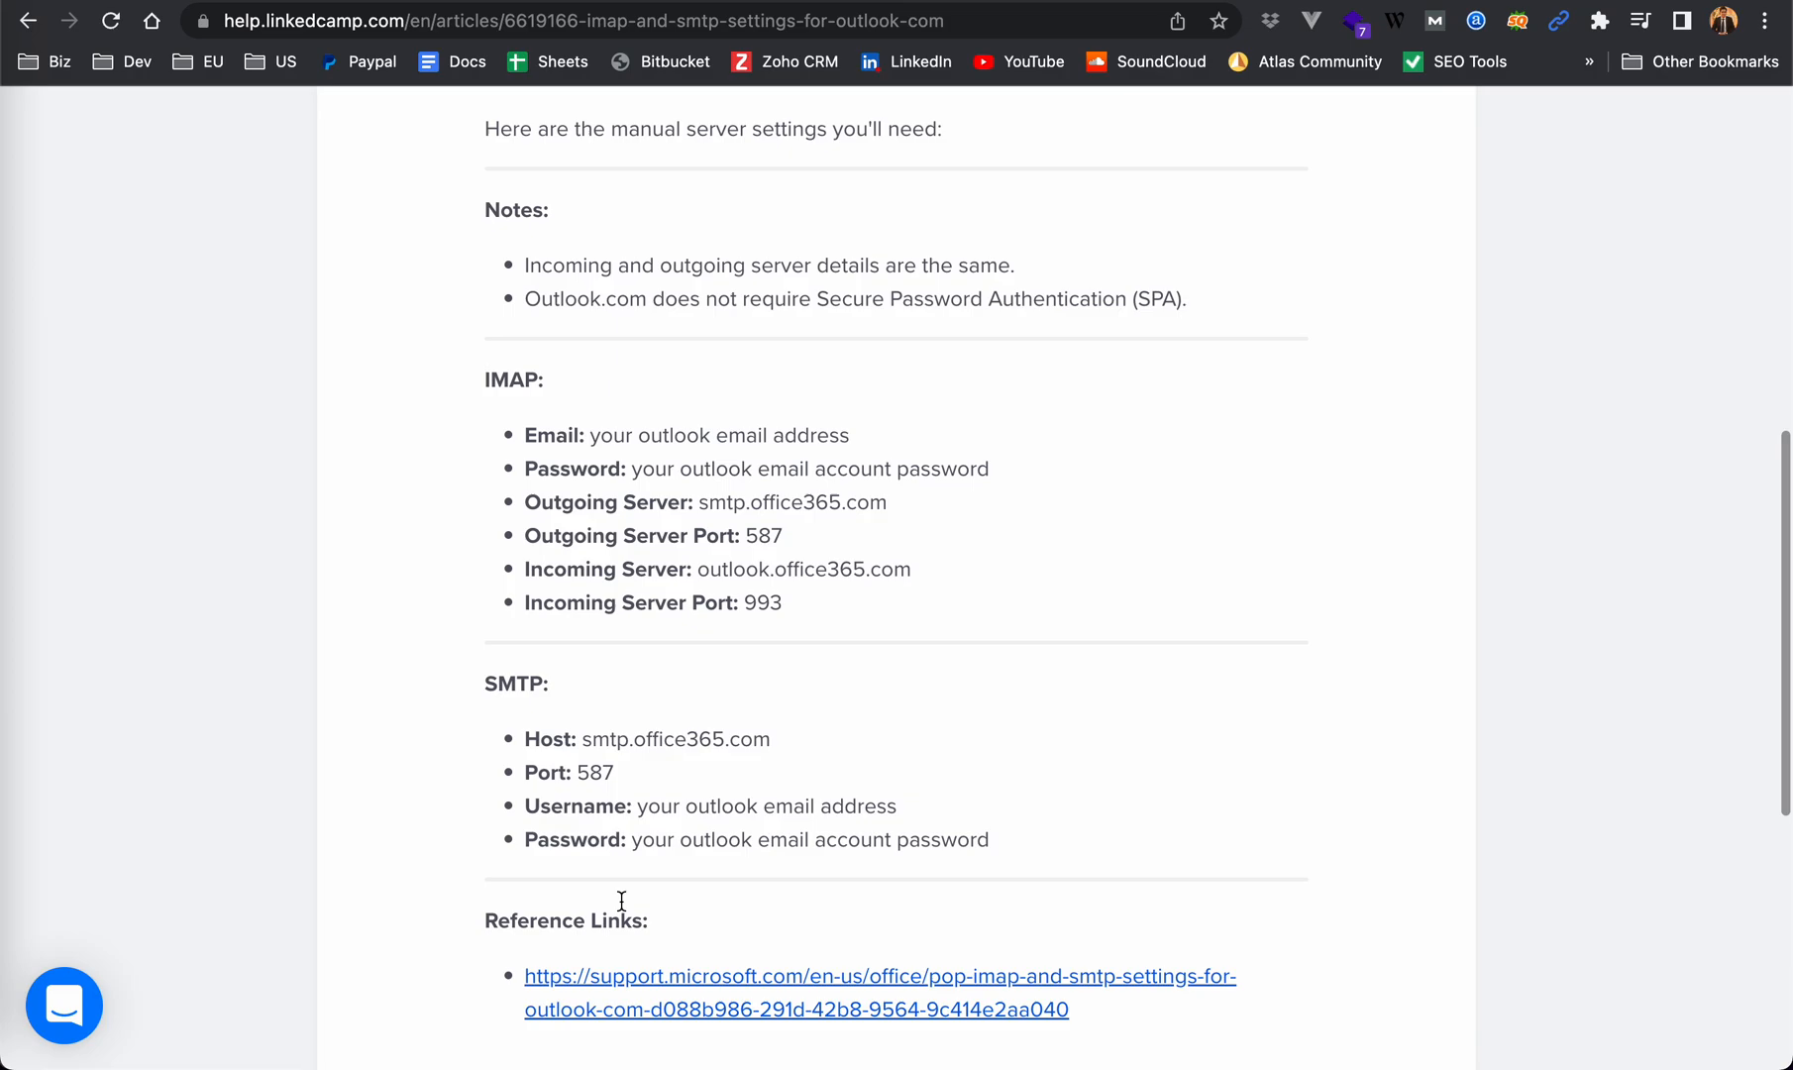
mouse_move(519, 752)
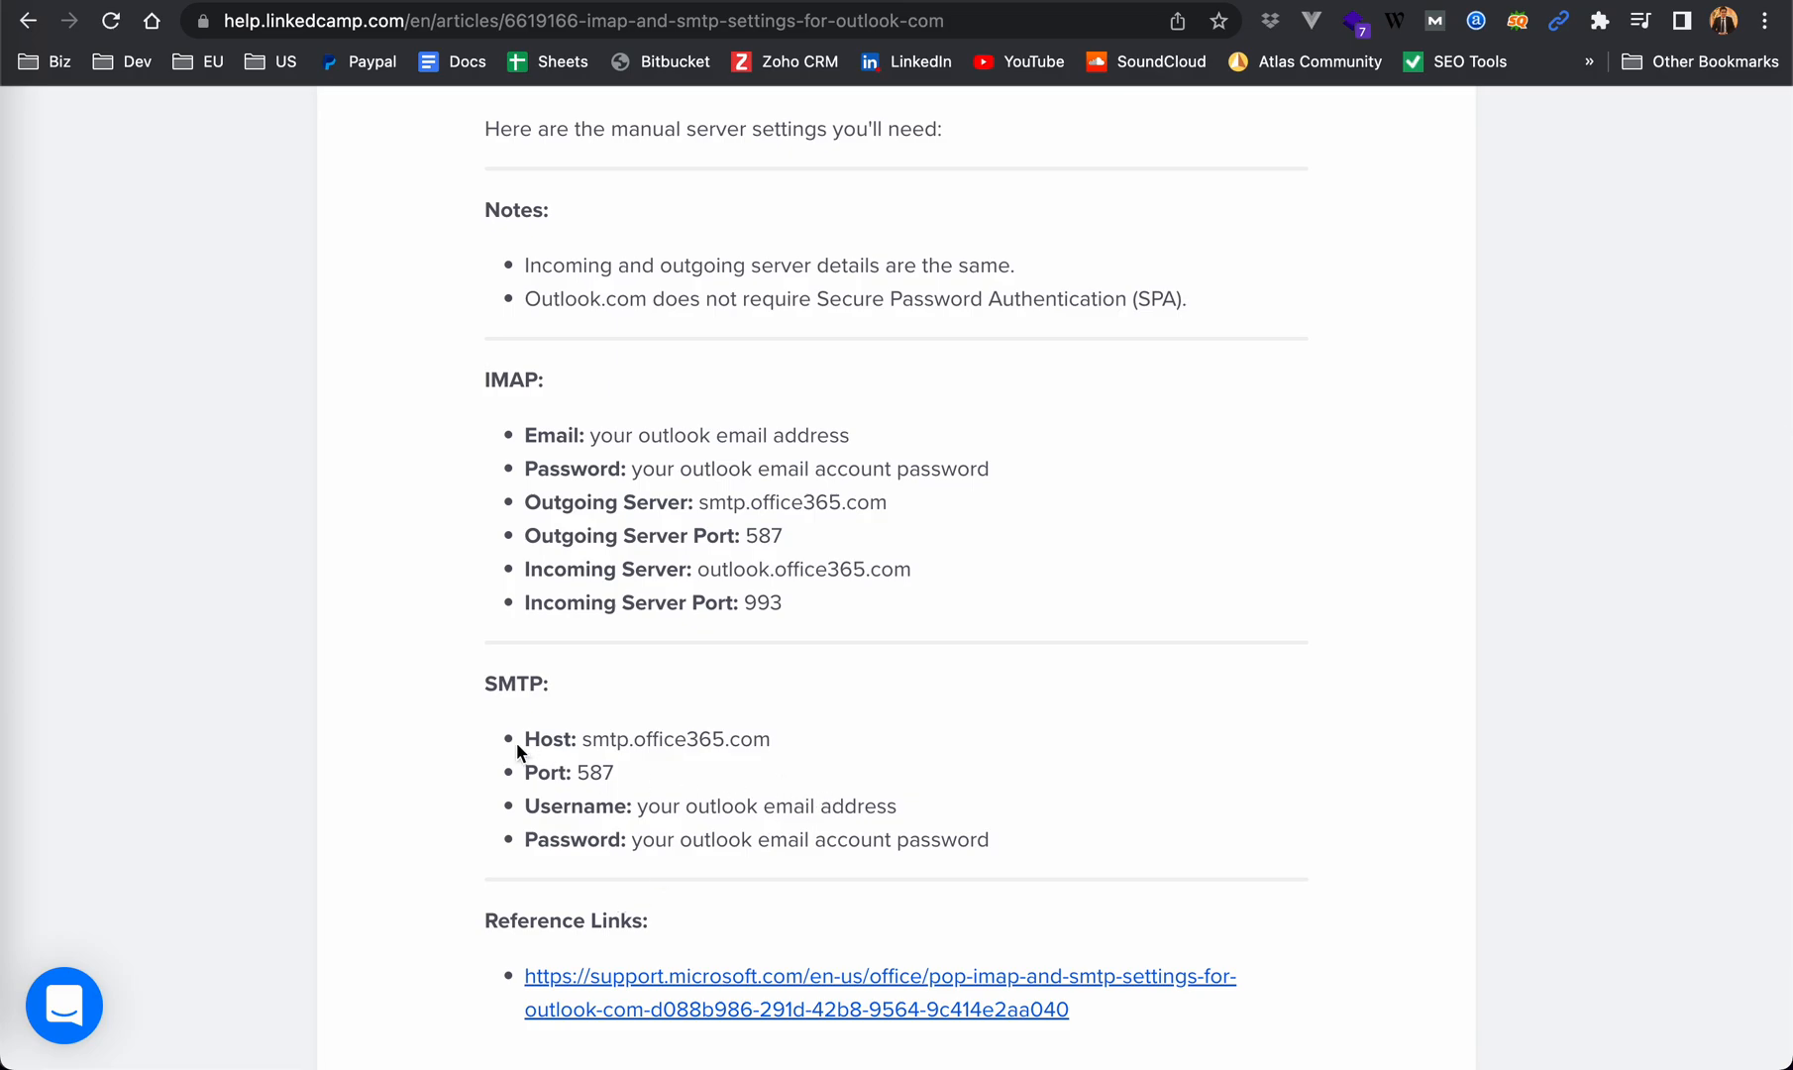
mouse_move(855, 557)
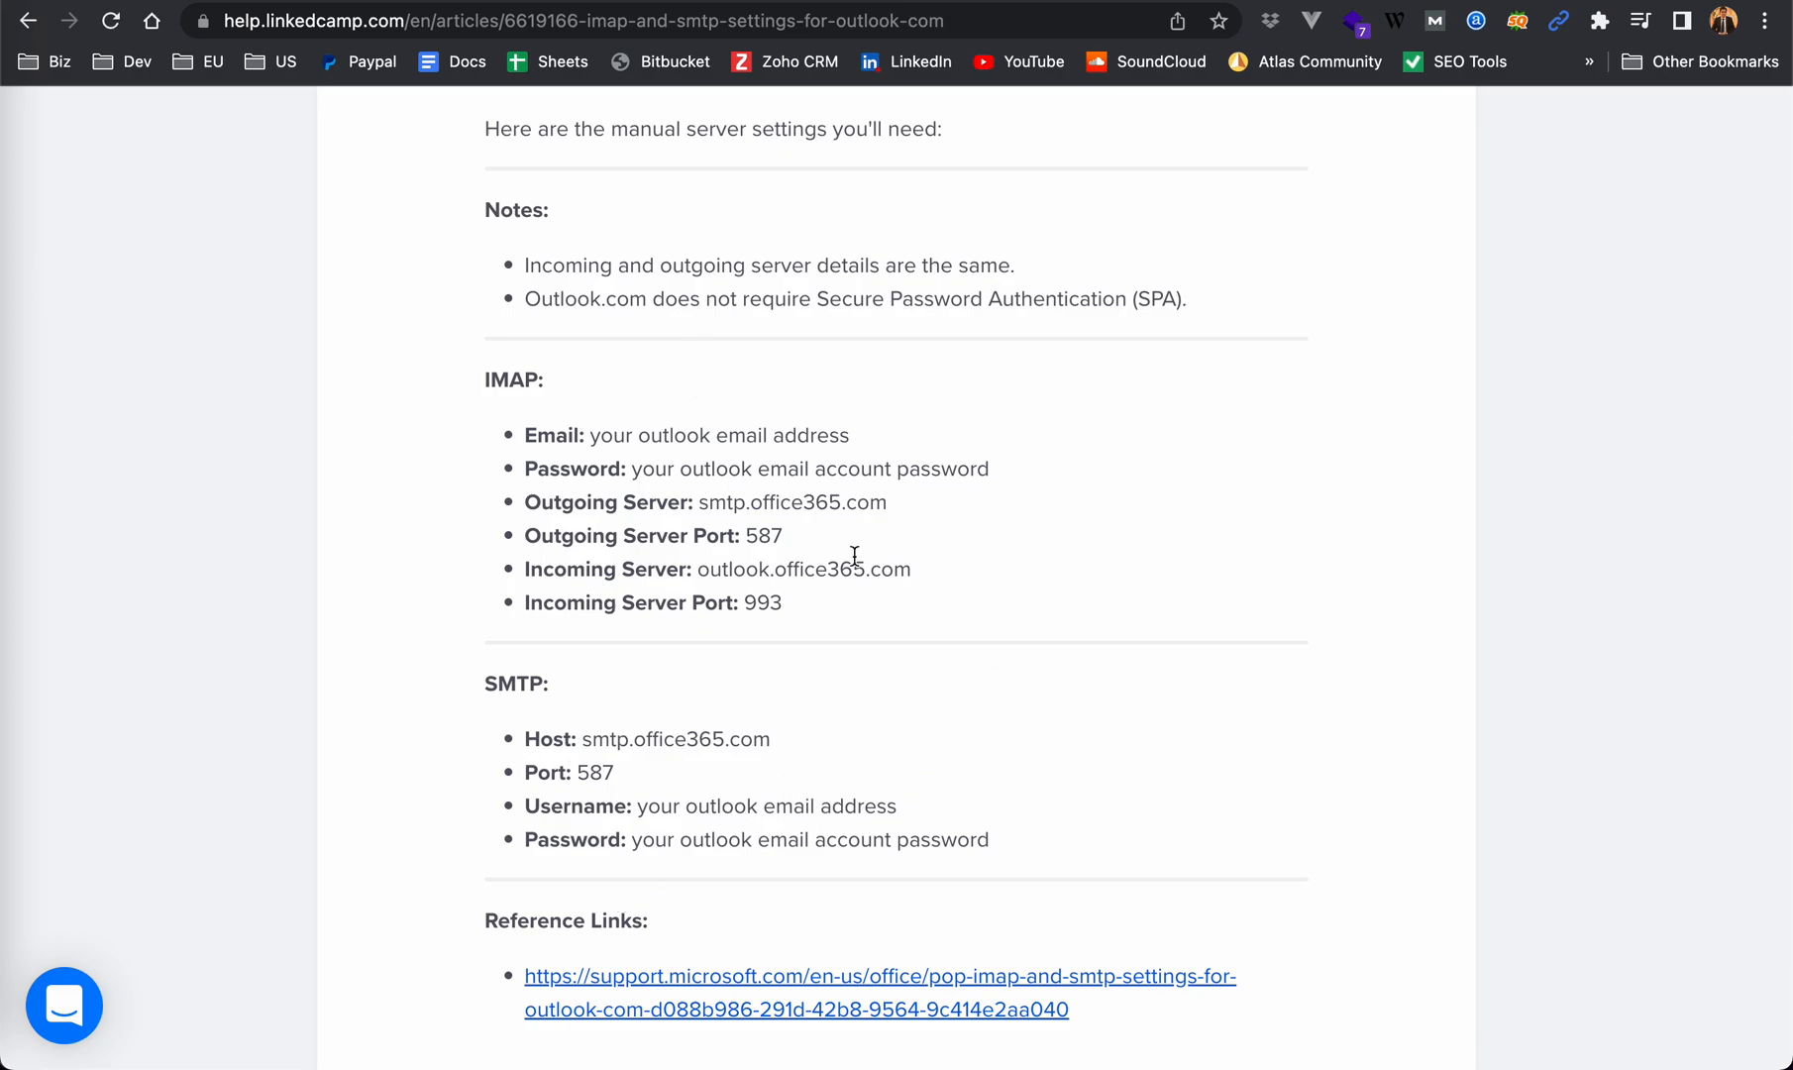
mouse_move(827, 531)
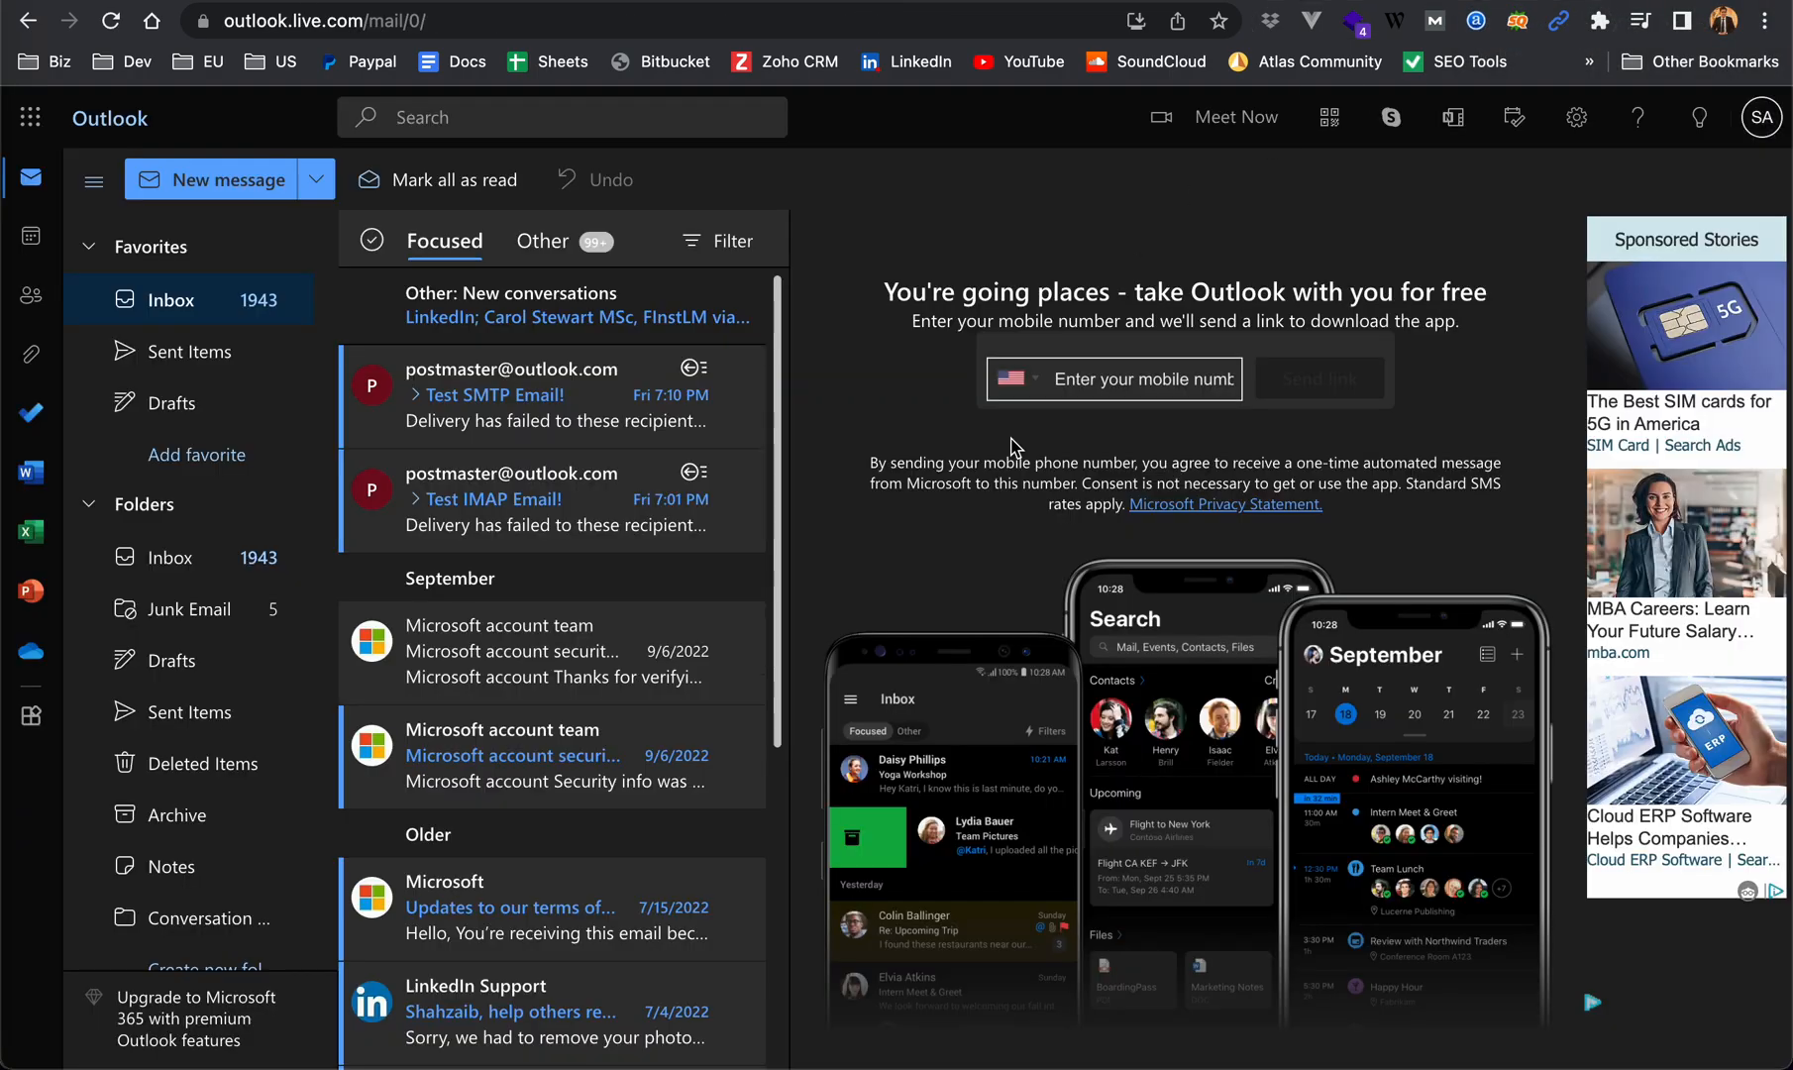
mouse_move(1637, 117)
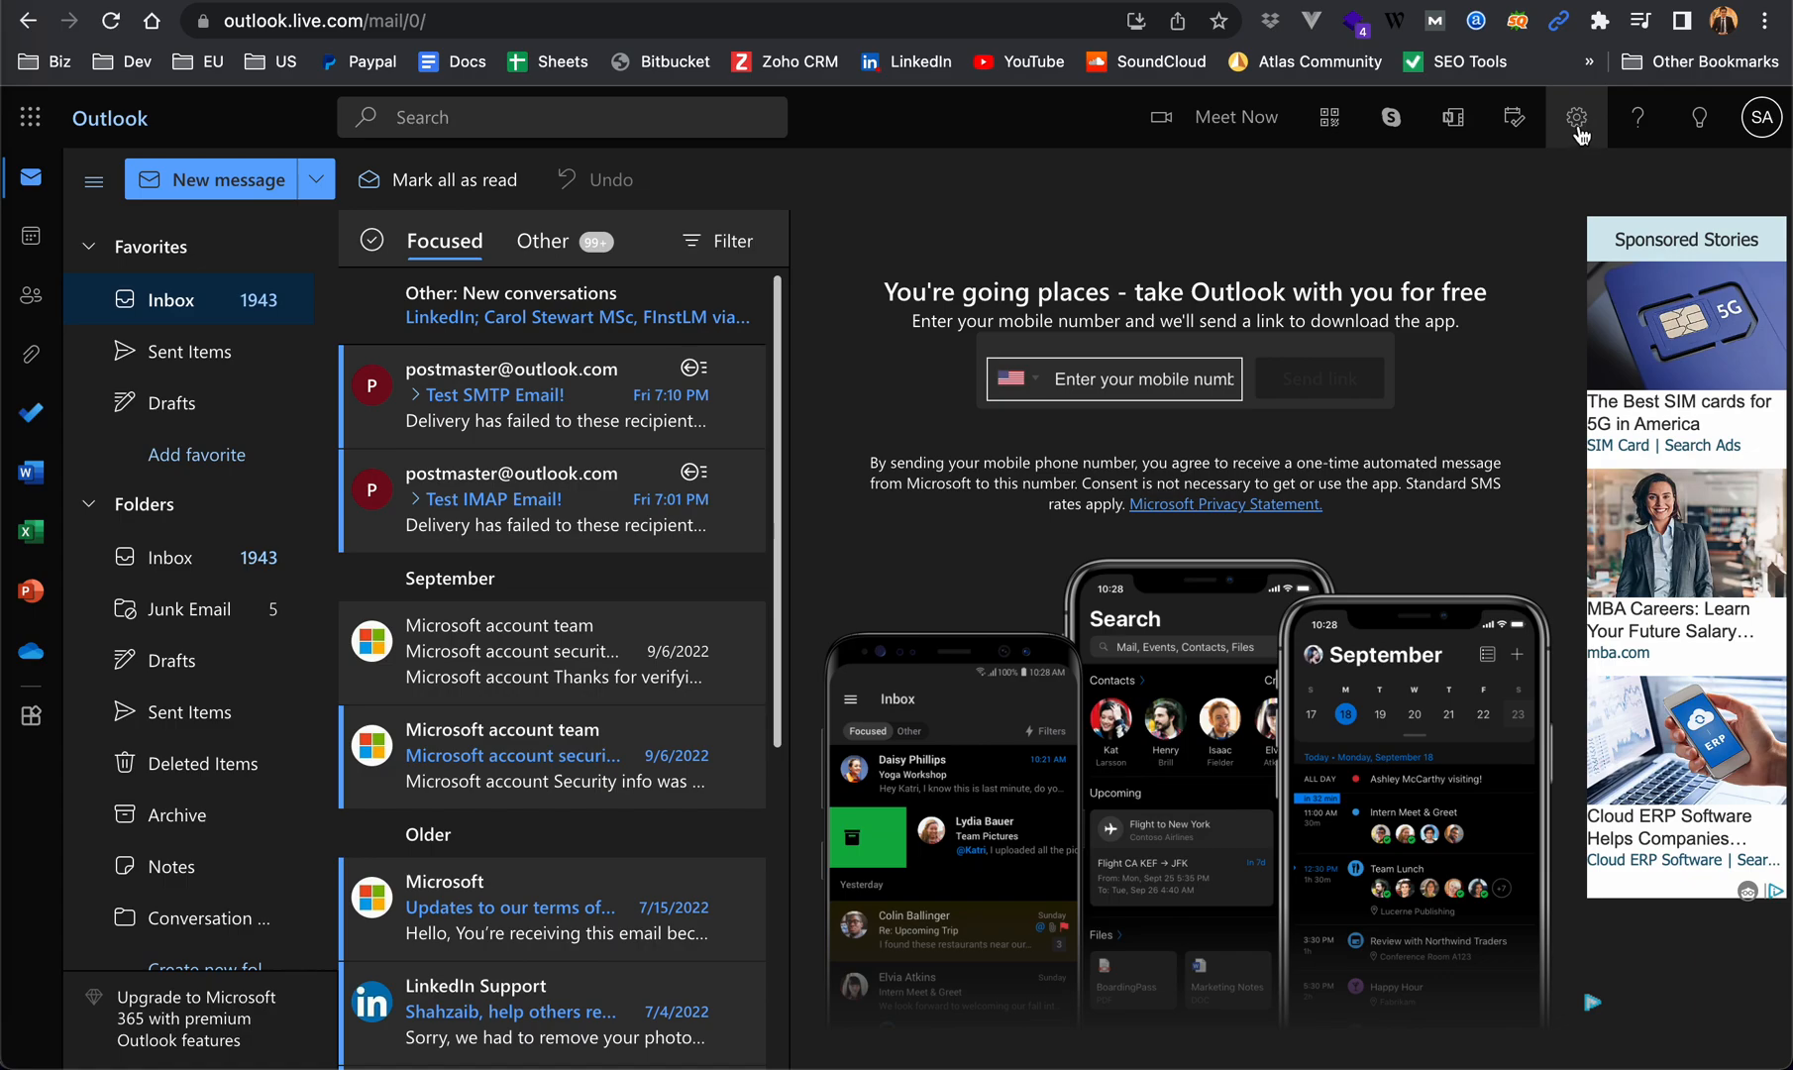
- Search Outlook settings for 'IMAP' and open the POP and IMAP sync settings
click(1576, 118)
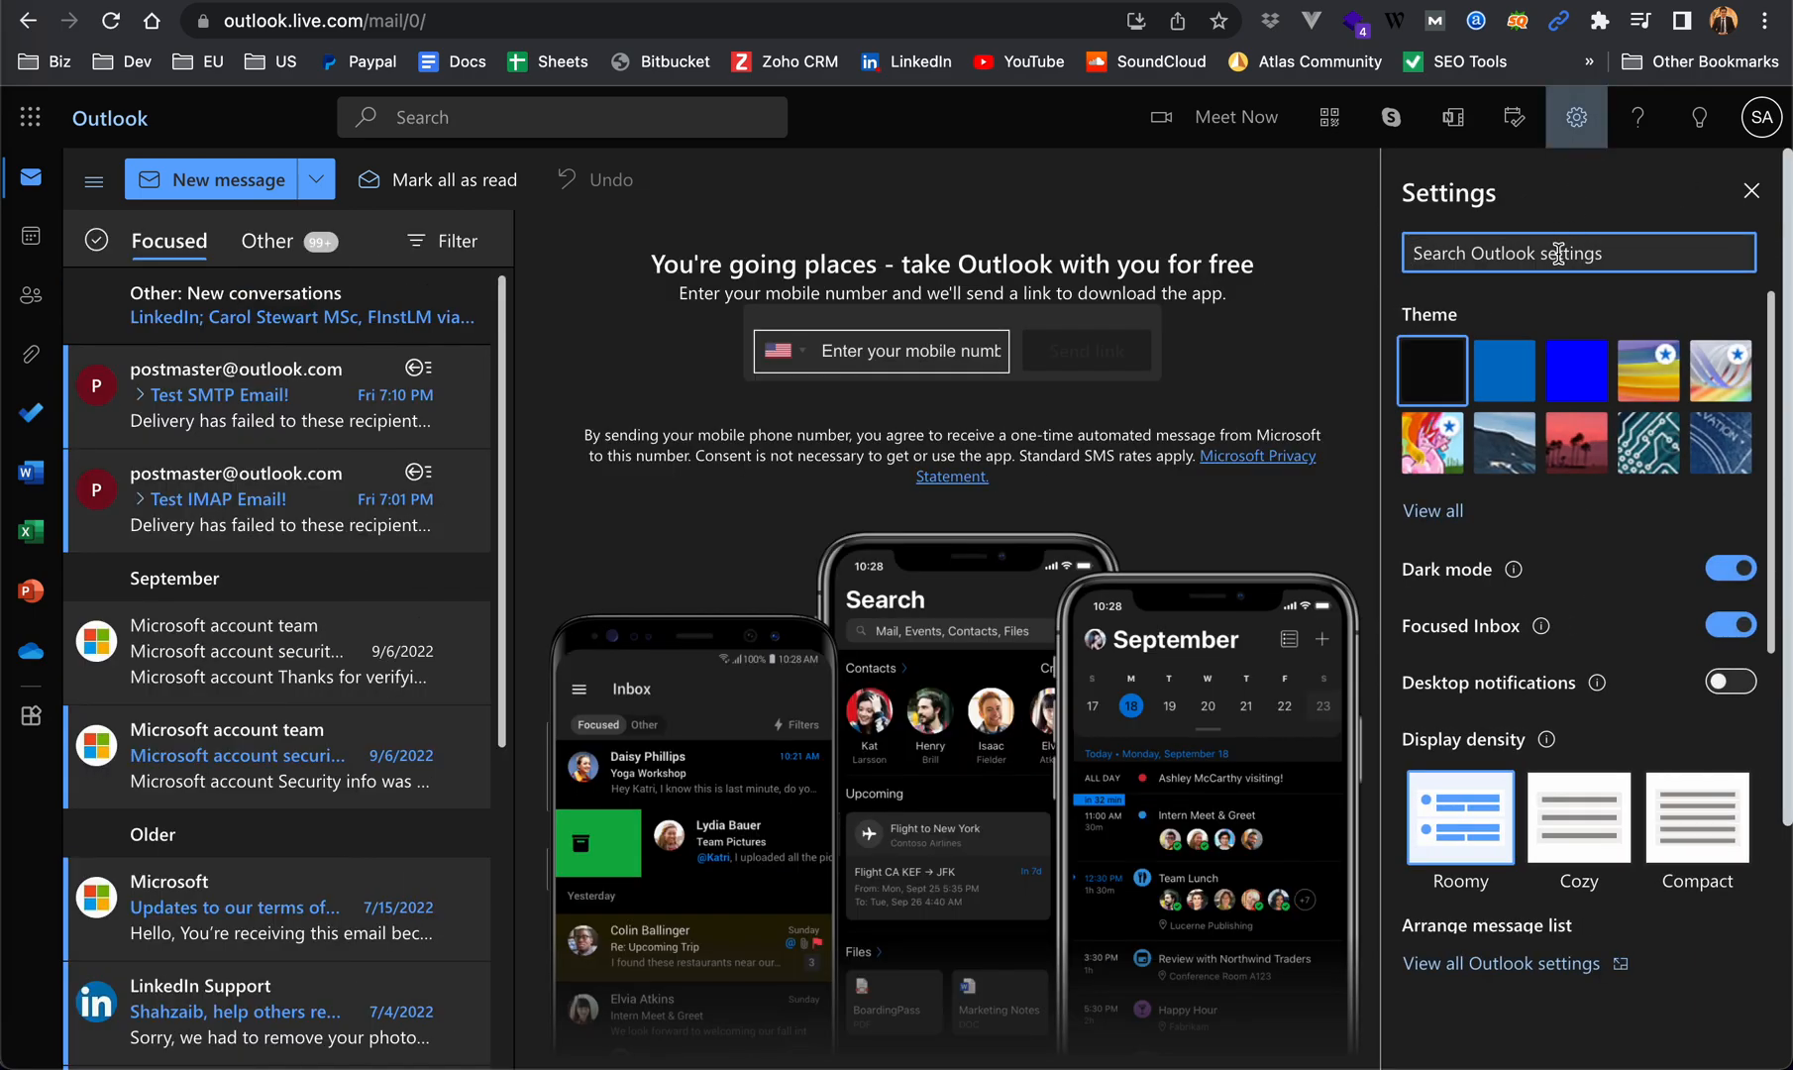
text(IMAP)
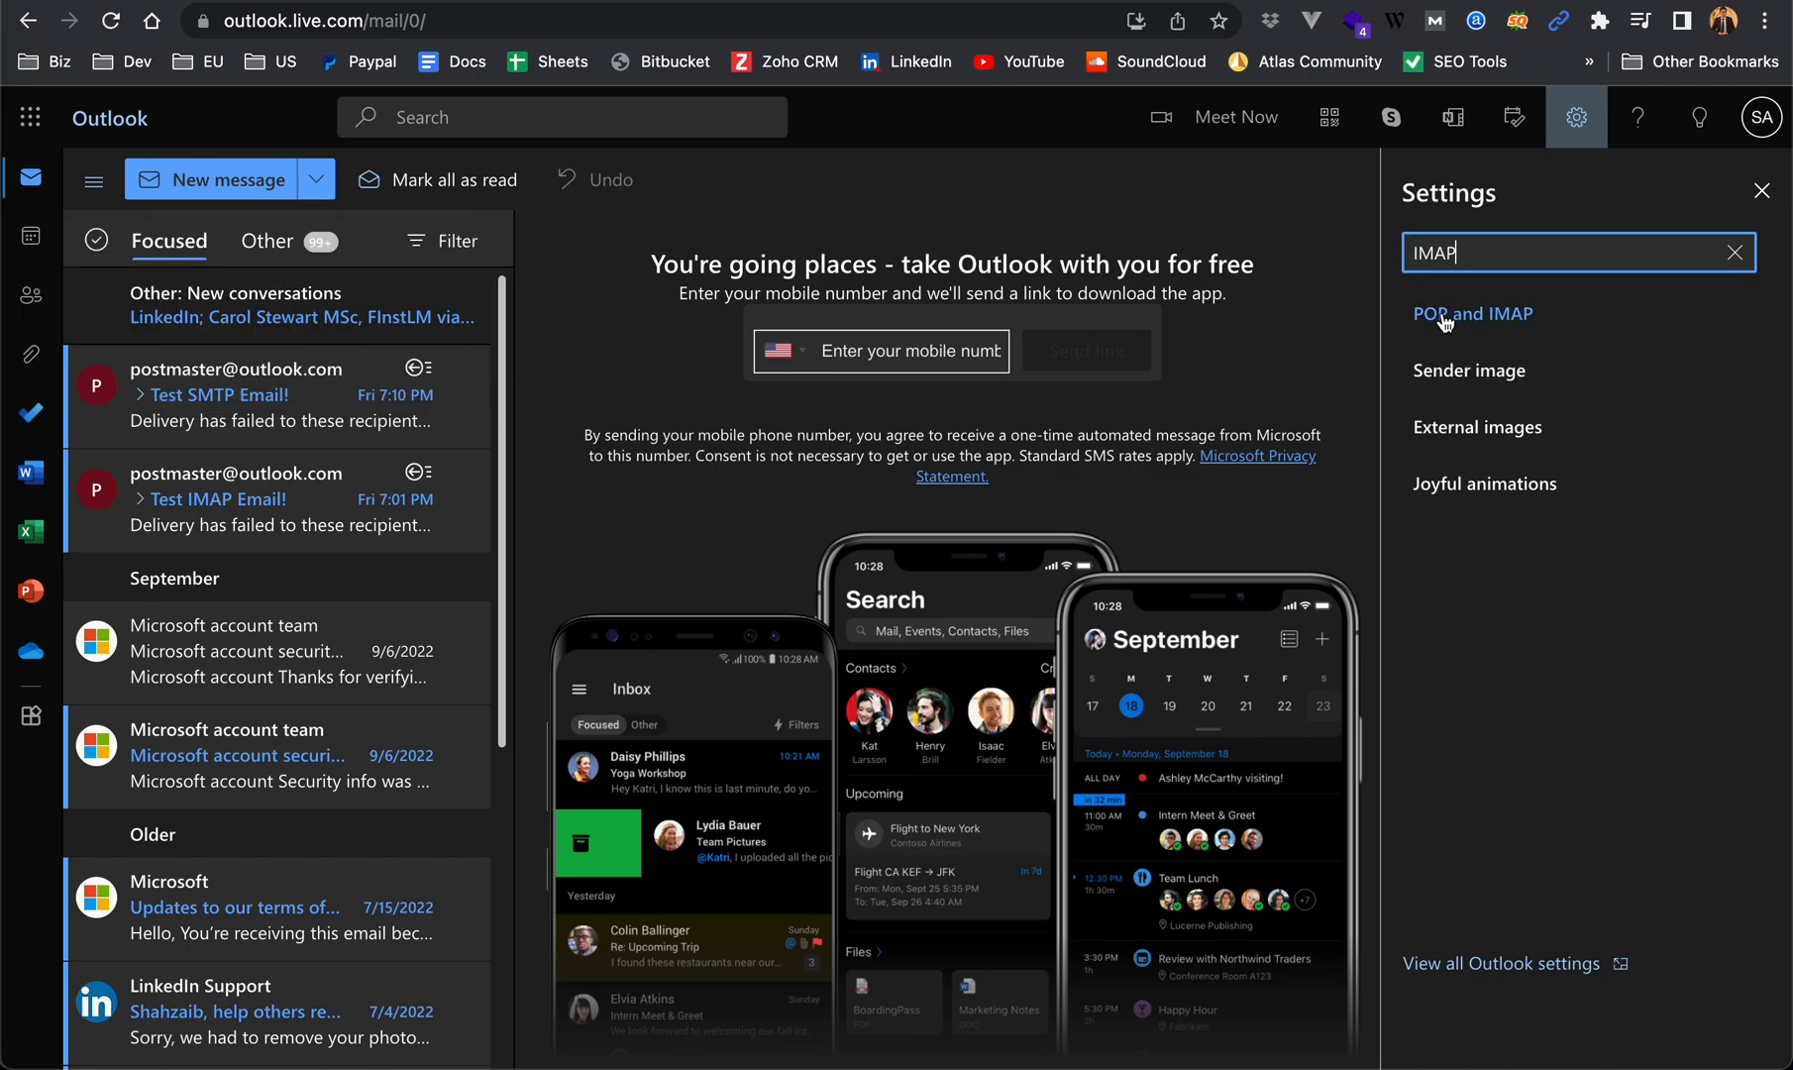
click(1473, 314)
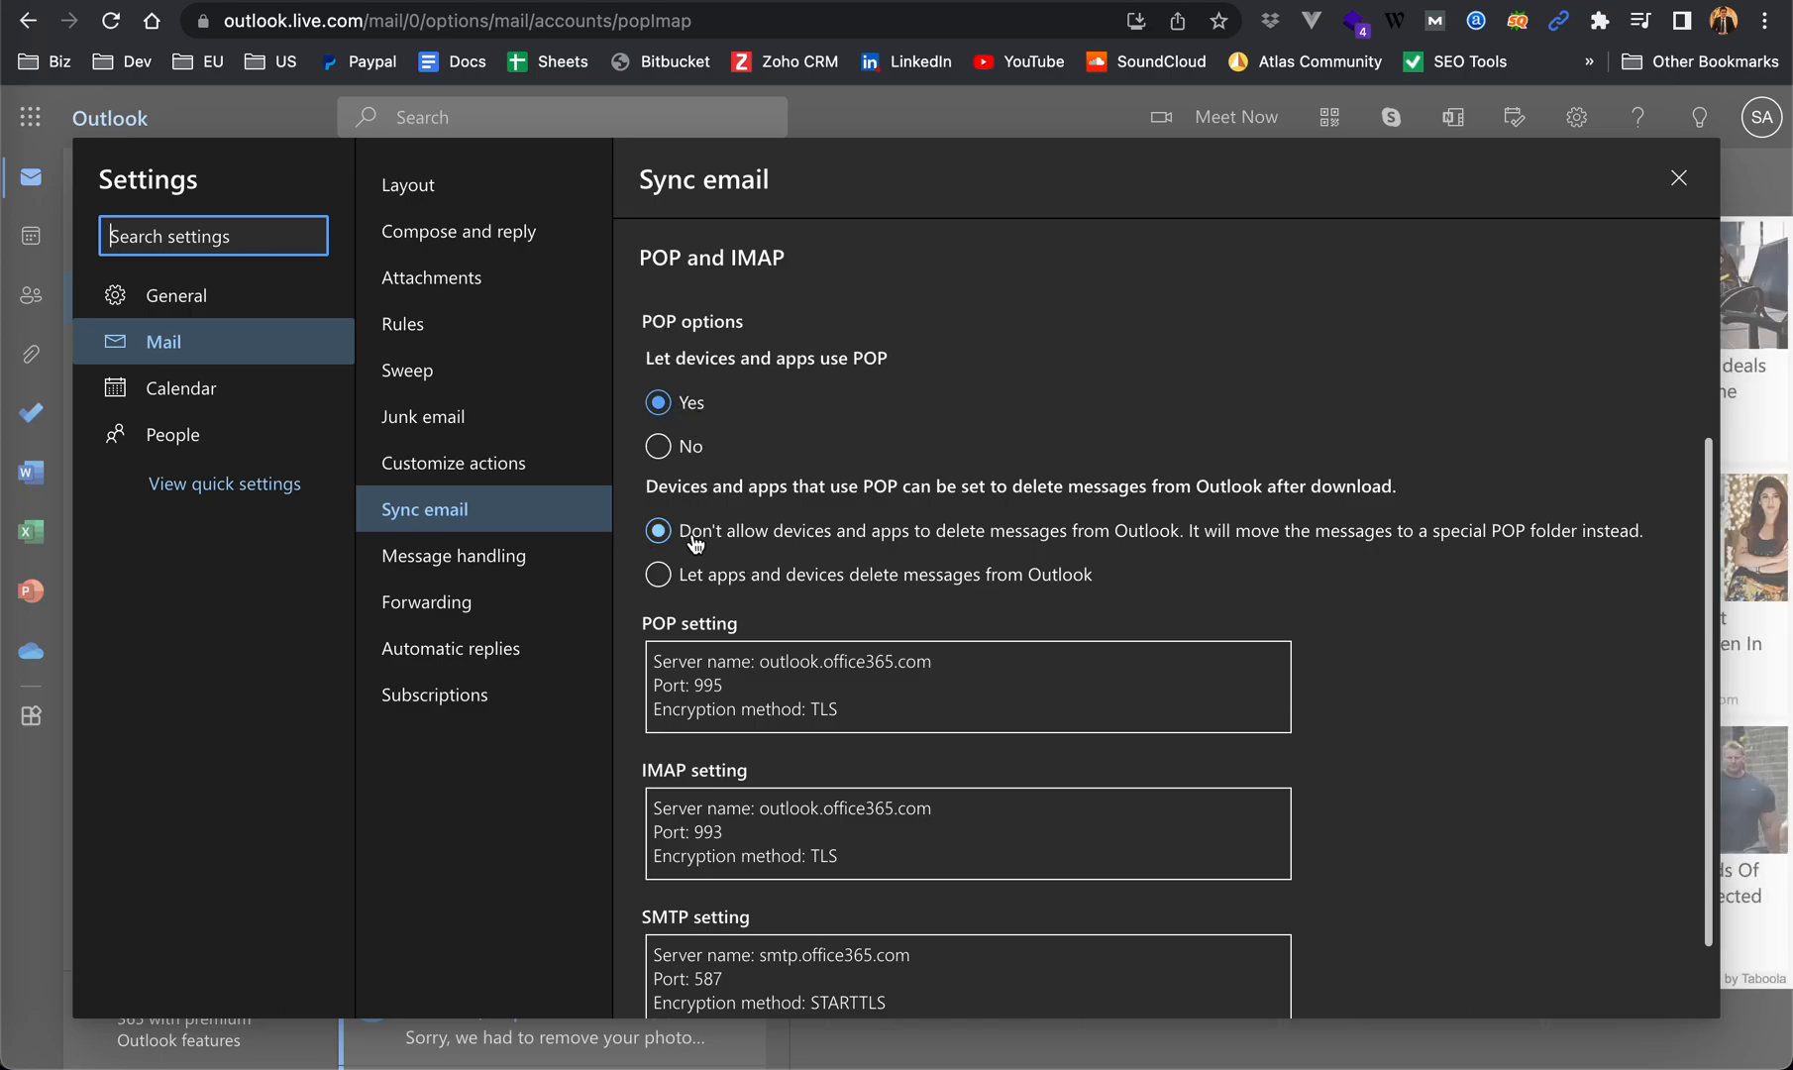
mouse_move(880, 545)
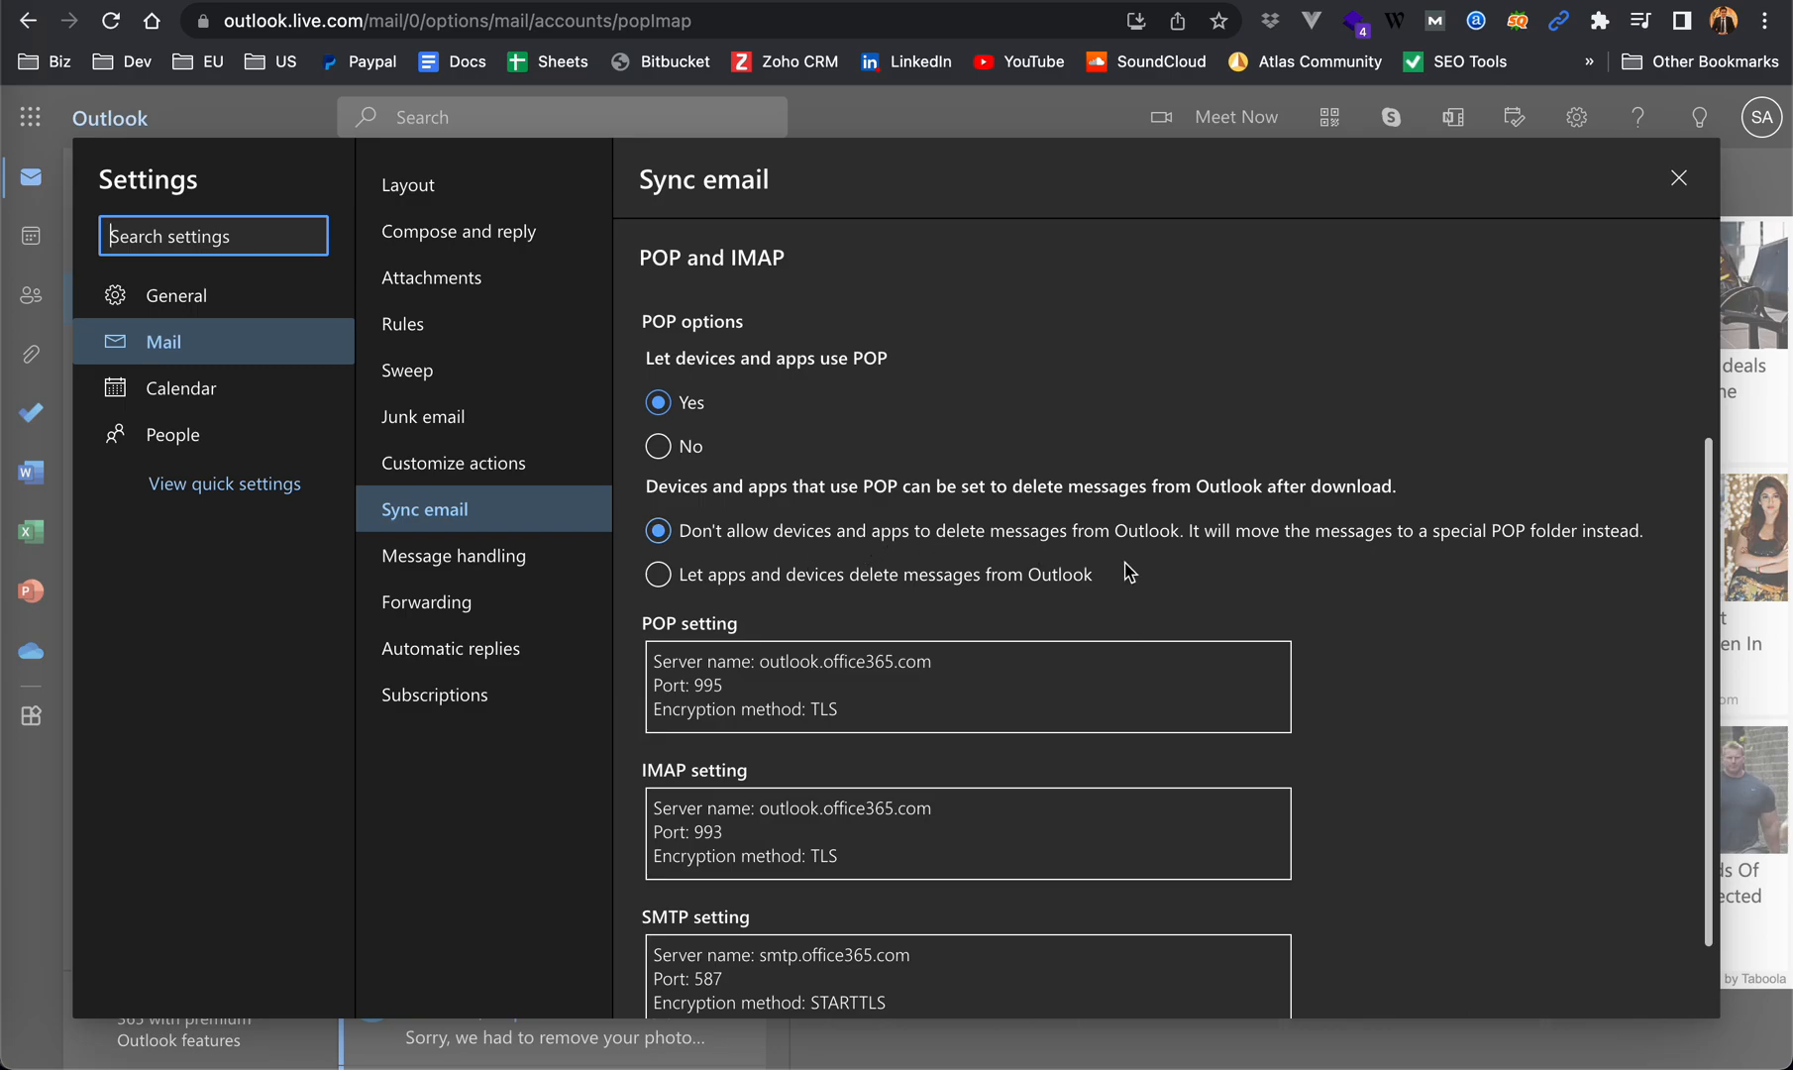
mouse_move(1175, 554)
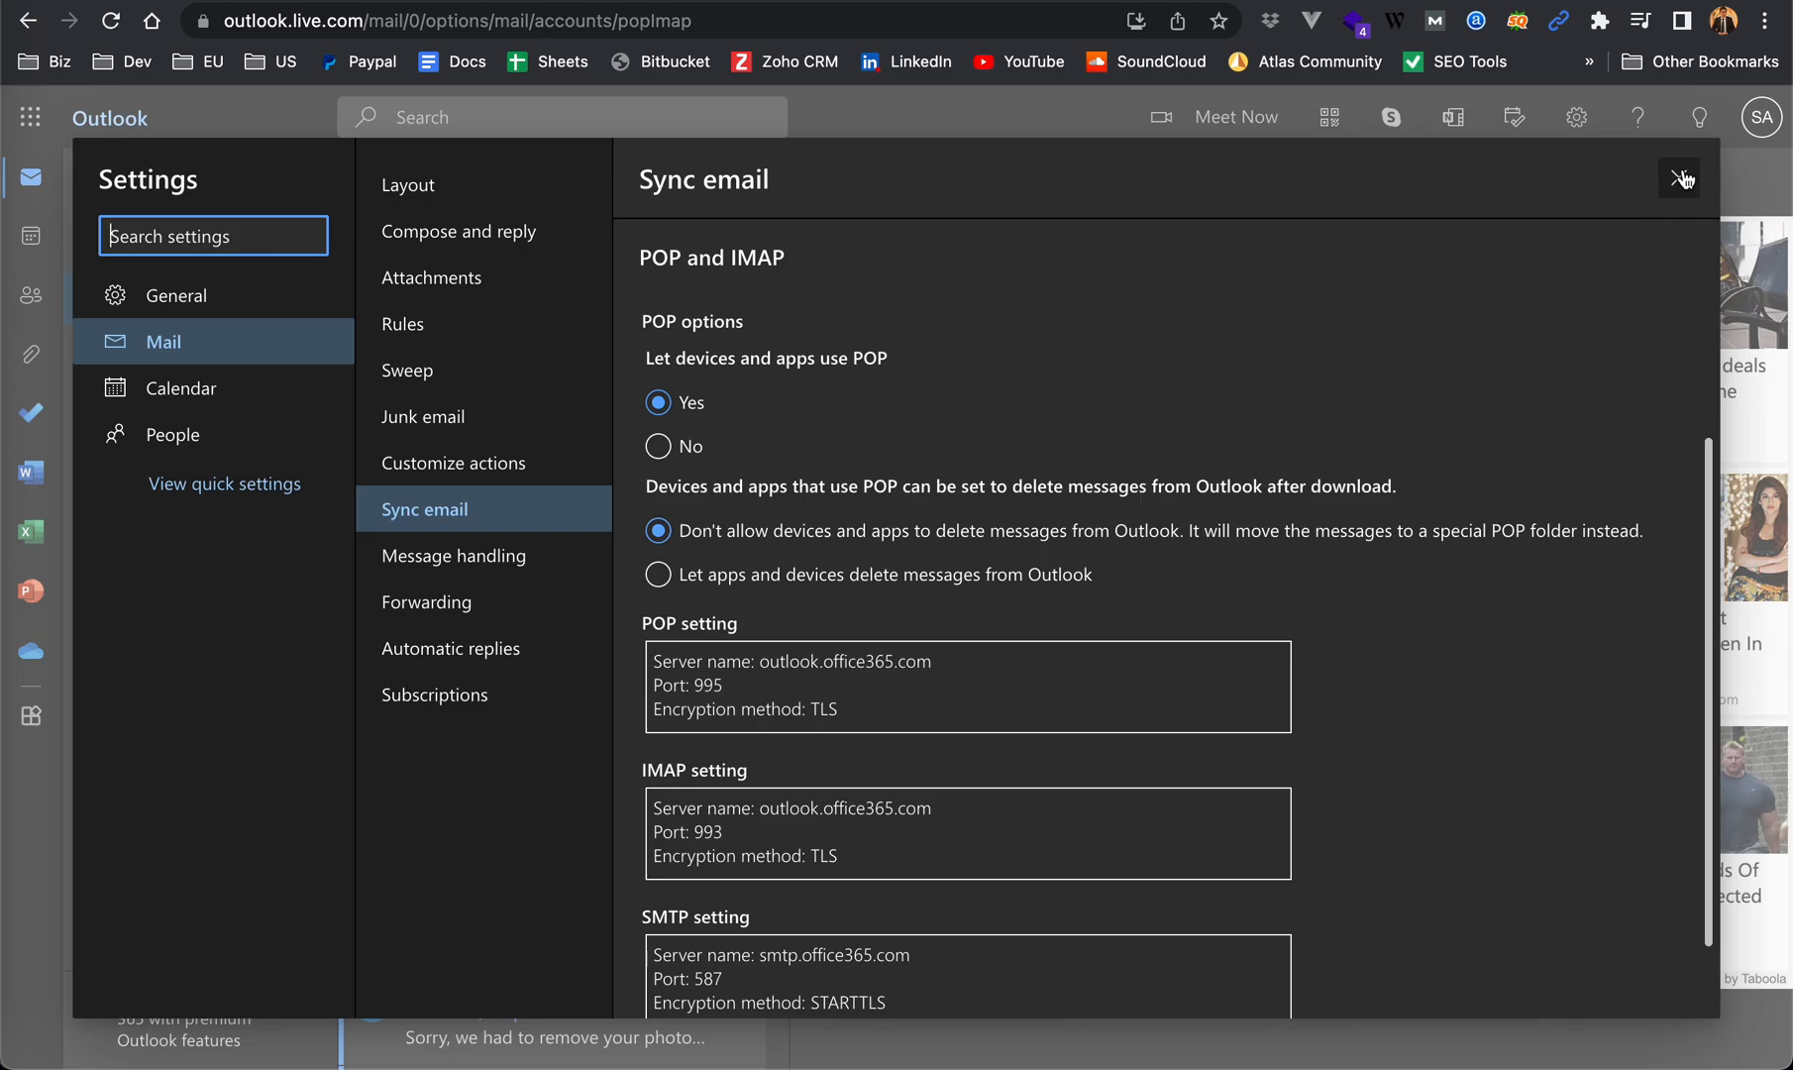
- Close the sync settings and open the Microsoft account page from the SA avatar
click(1679, 177)
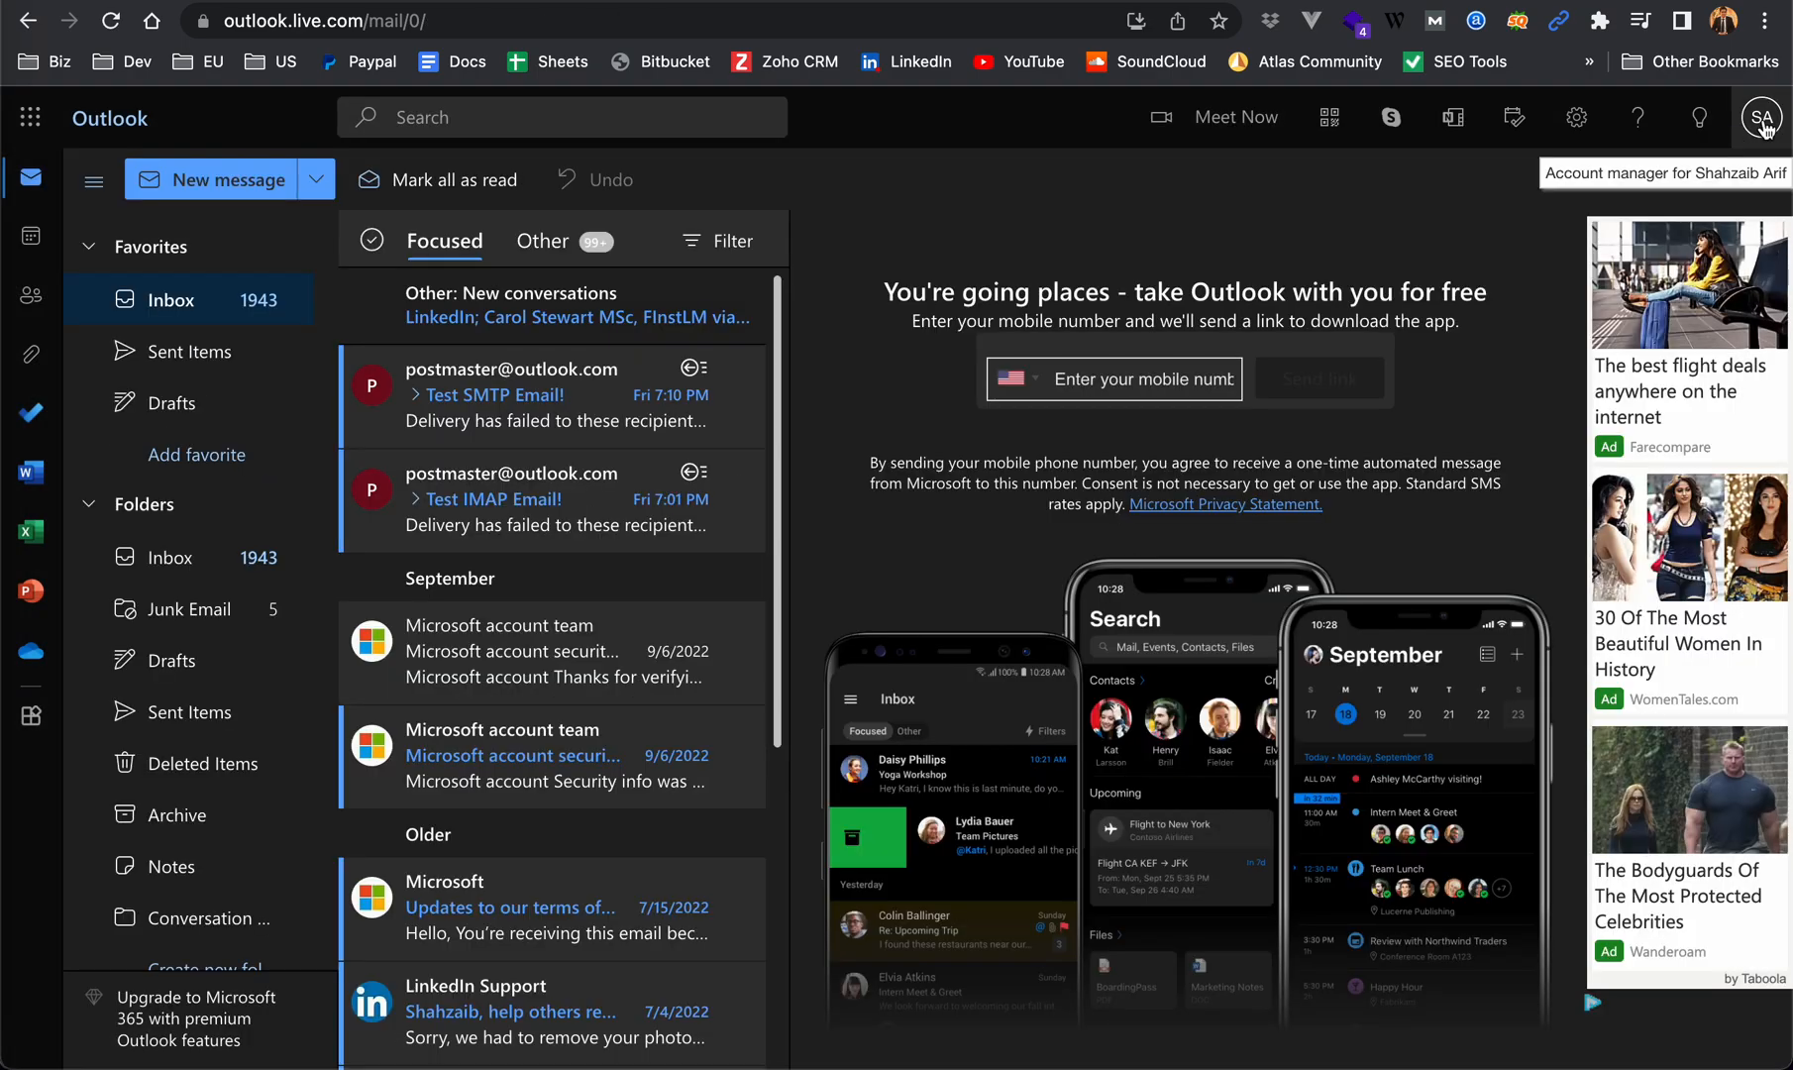
click(1761, 116)
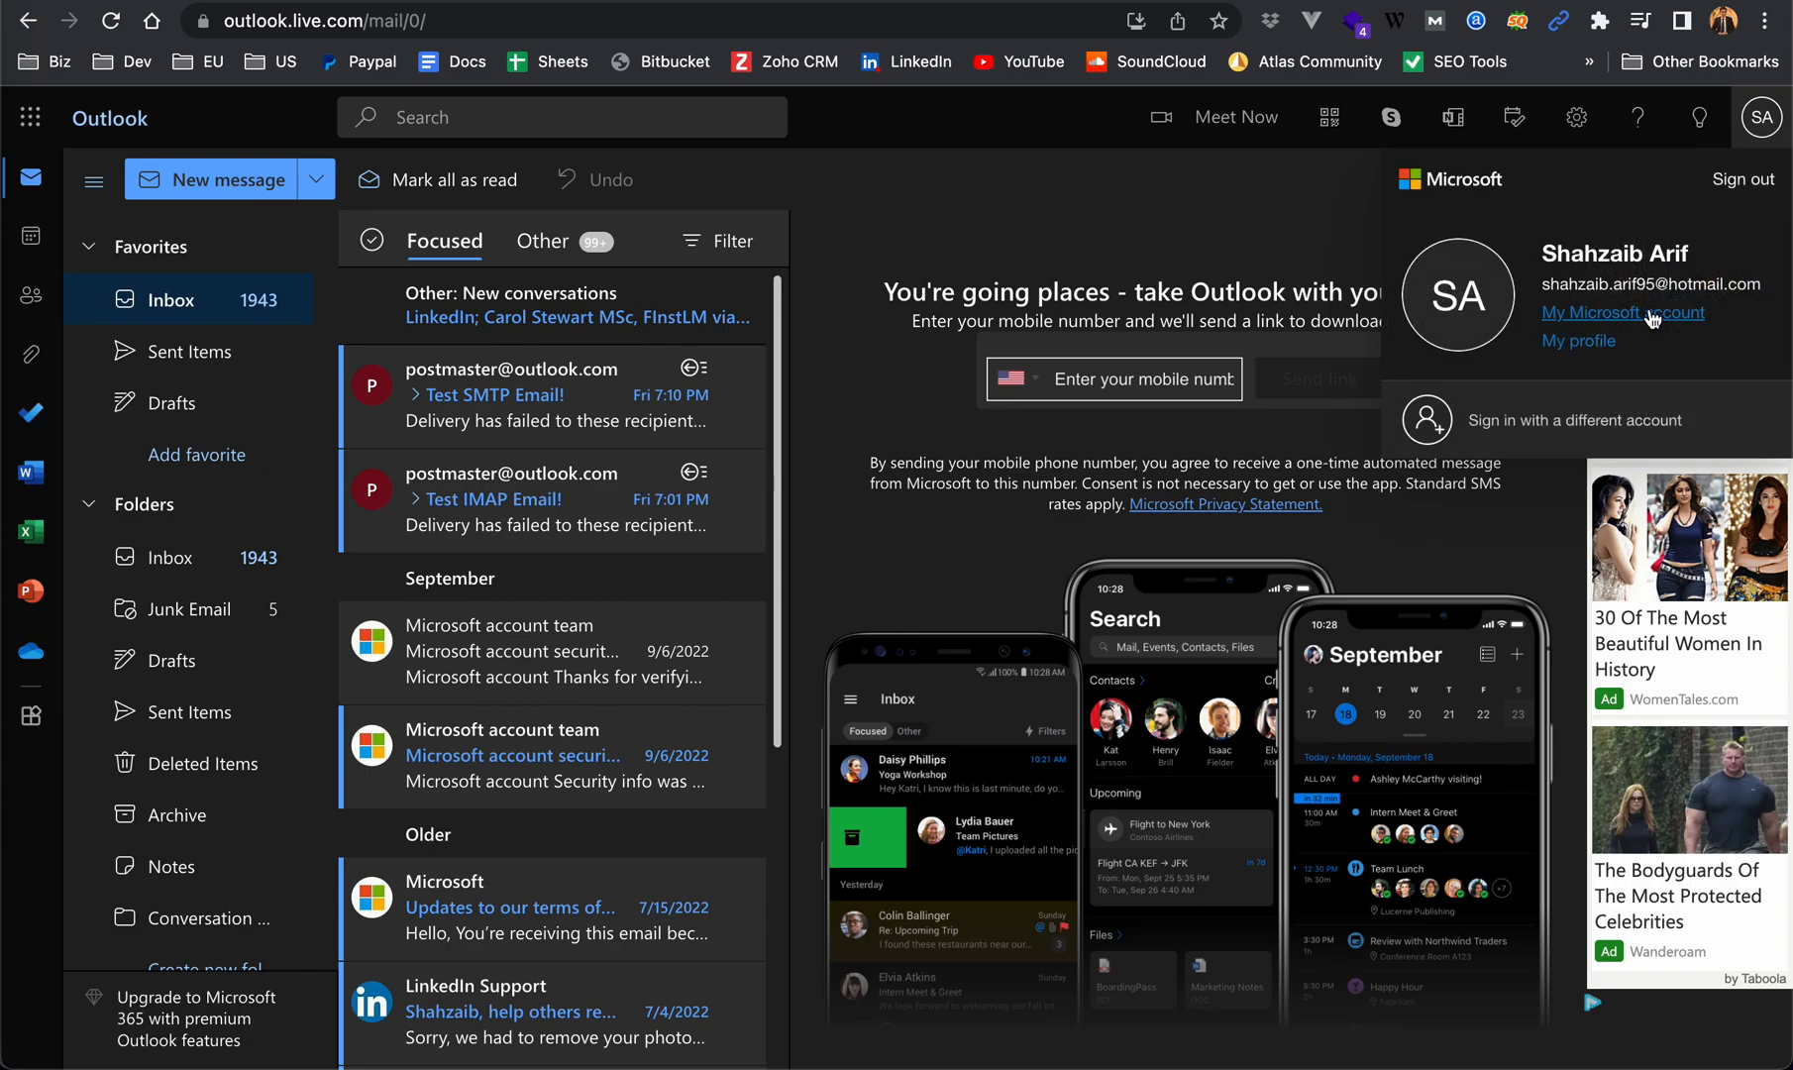
click(1623, 312)
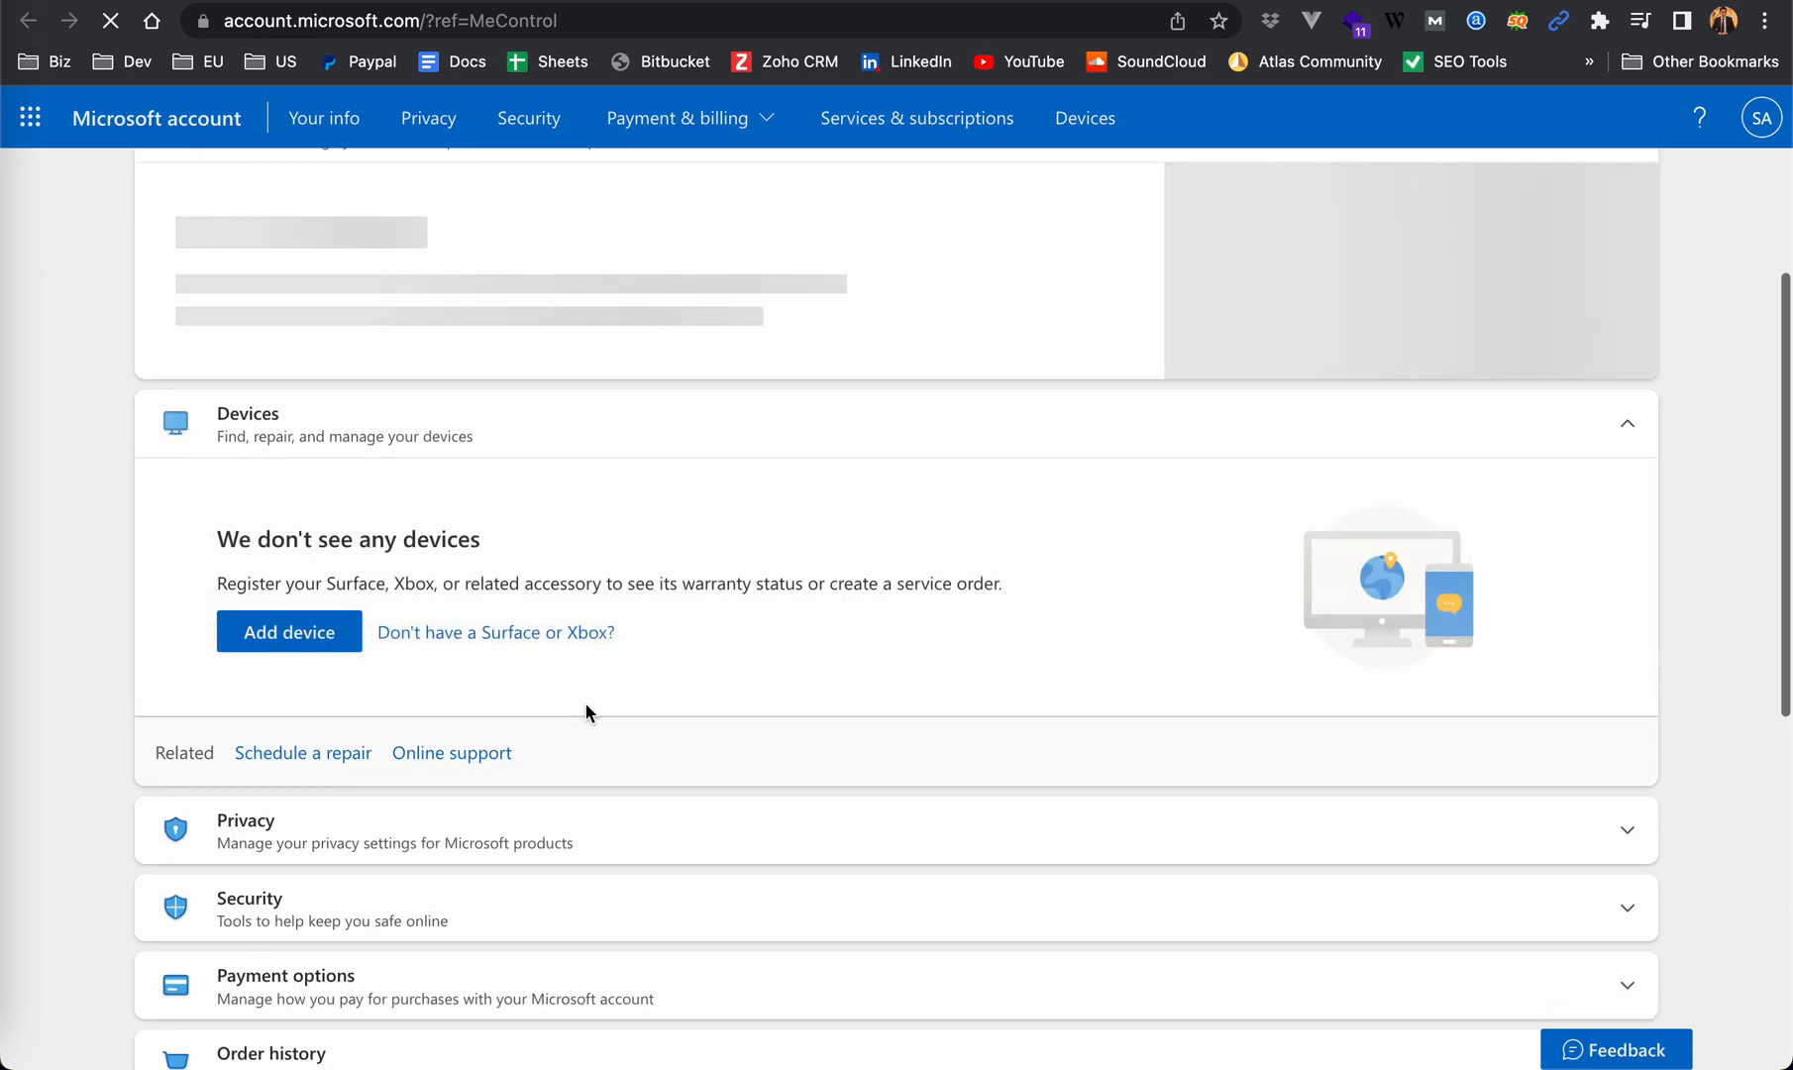
- Go through Security and the Security dashboard to the advanced security options
click(250, 909)
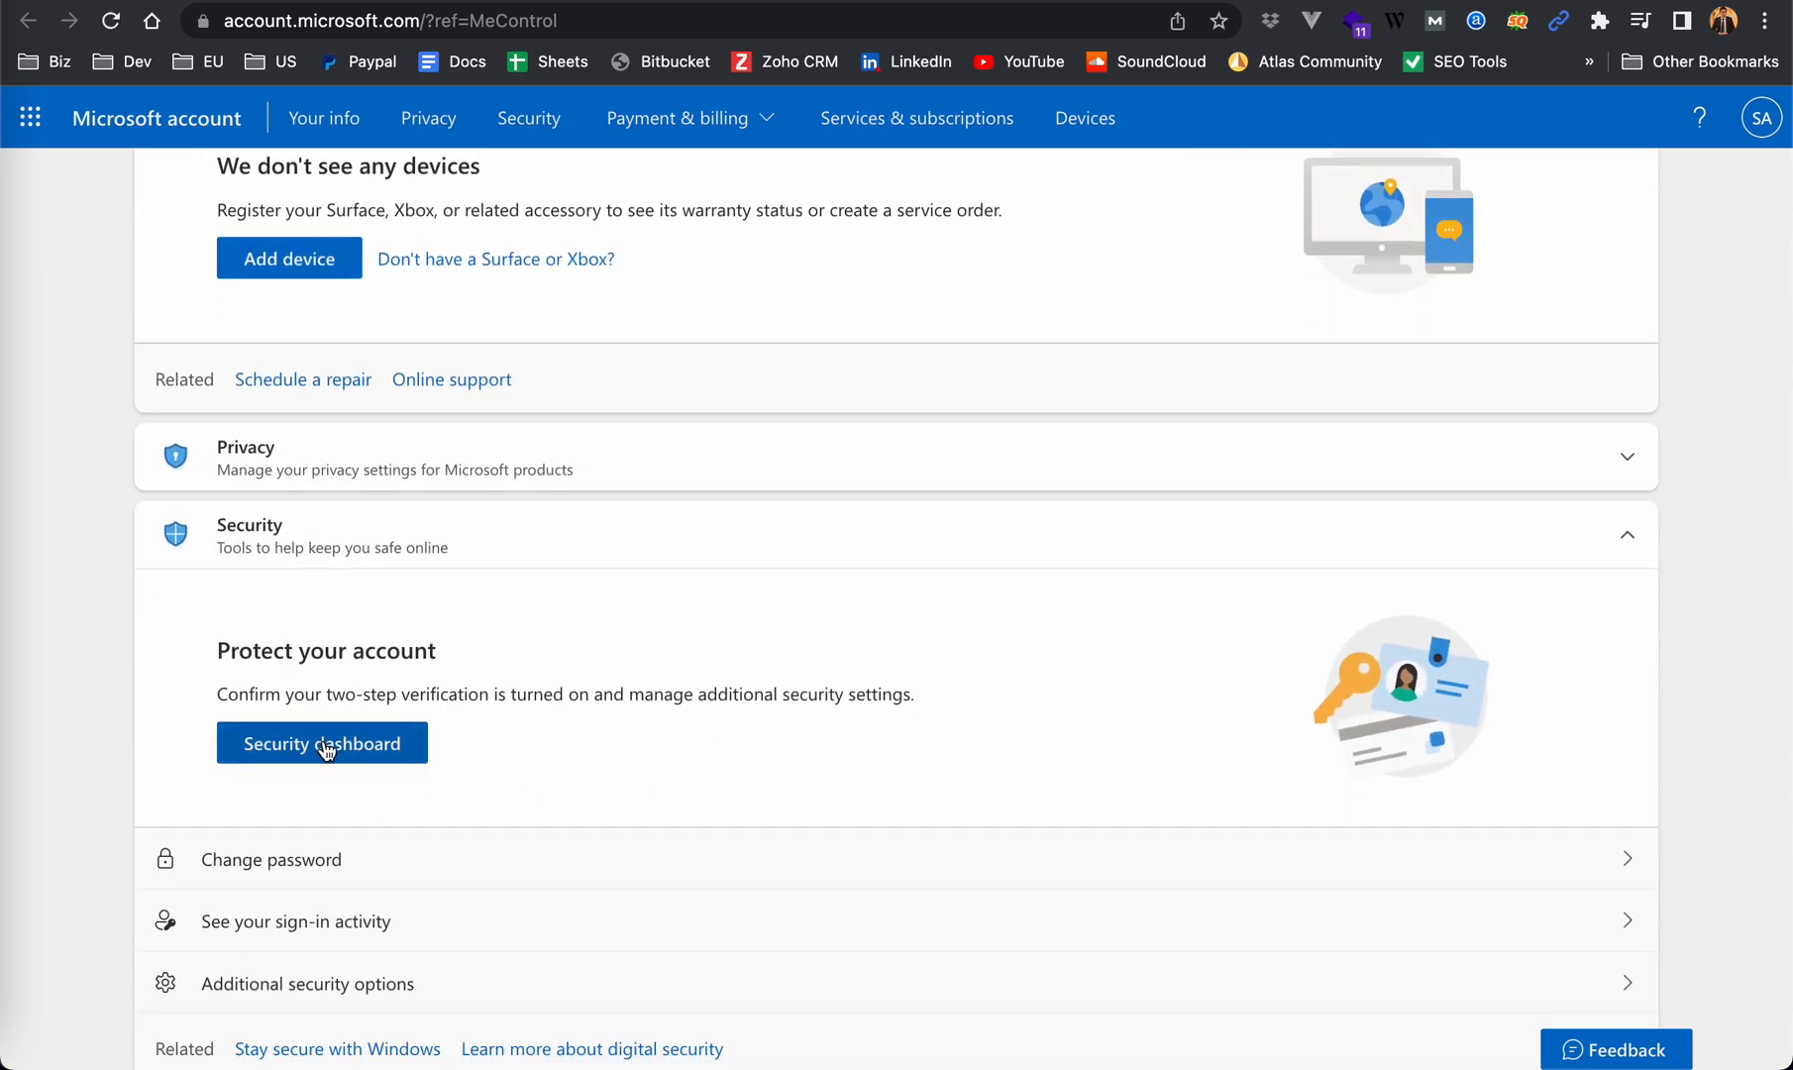
click(322, 743)
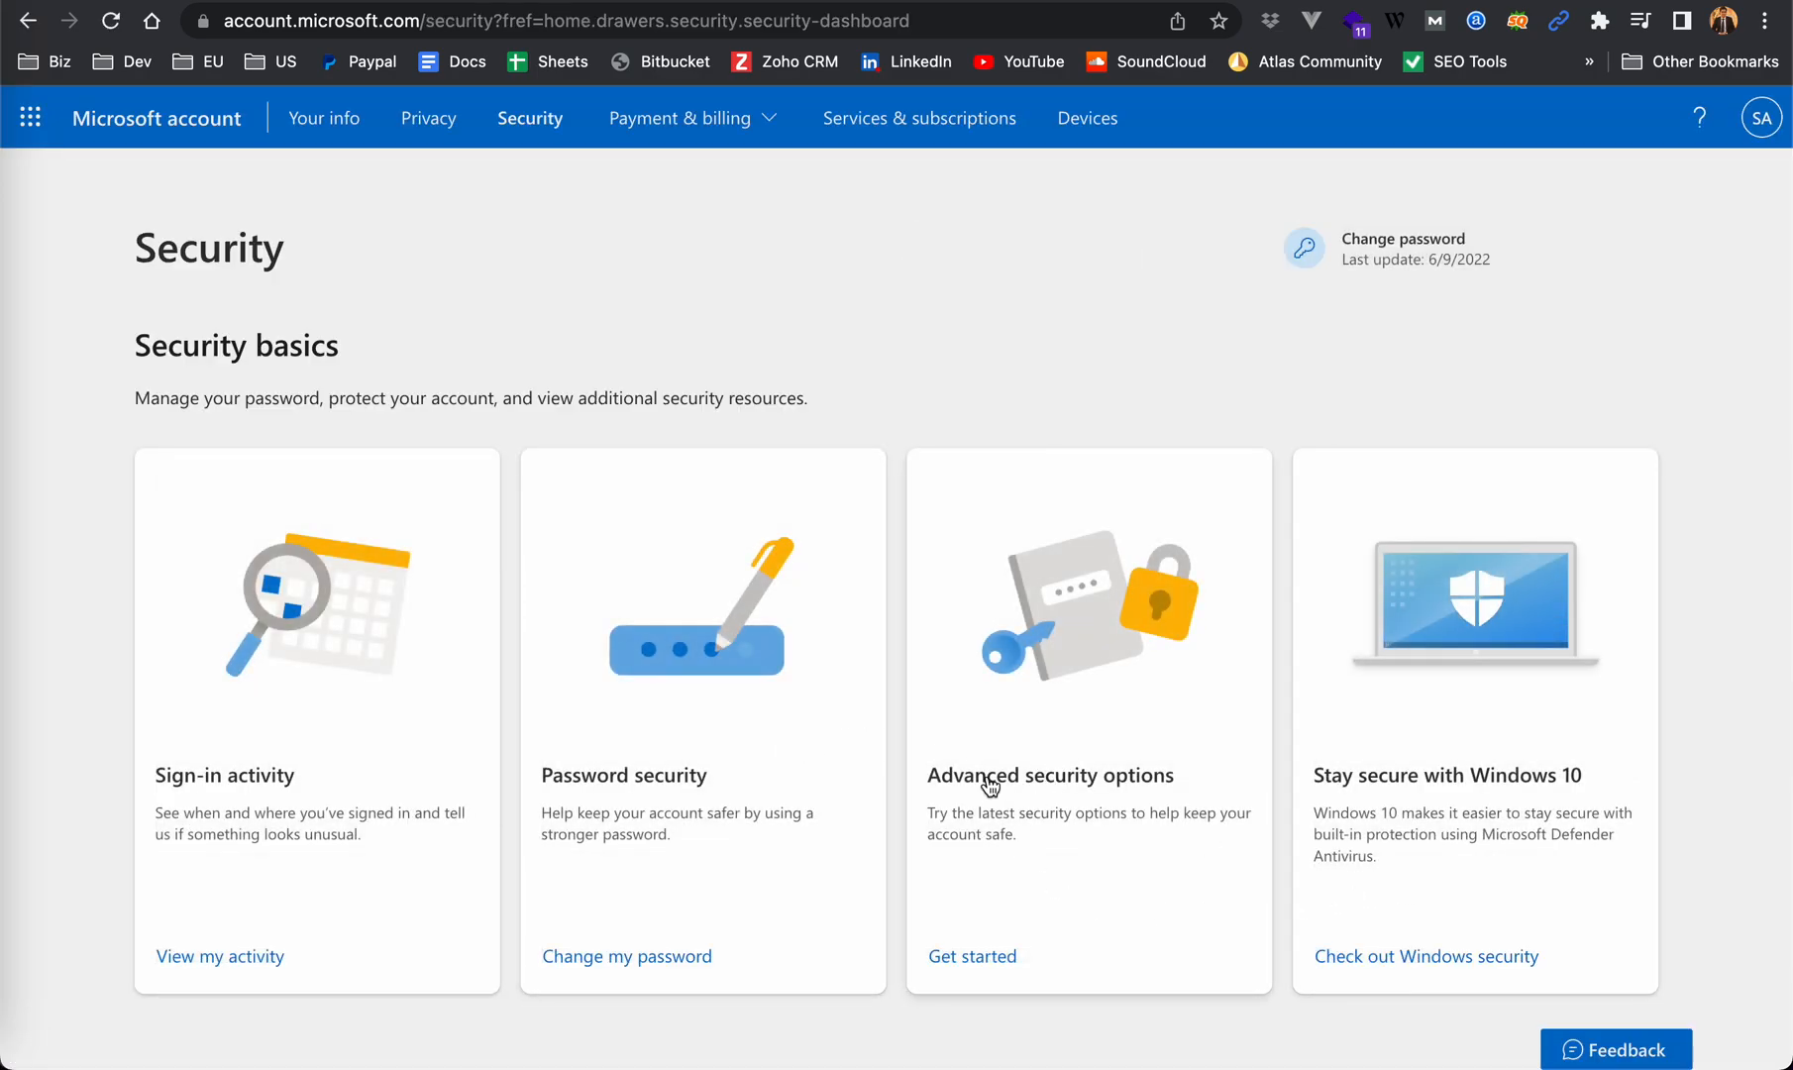
click(972, 956)
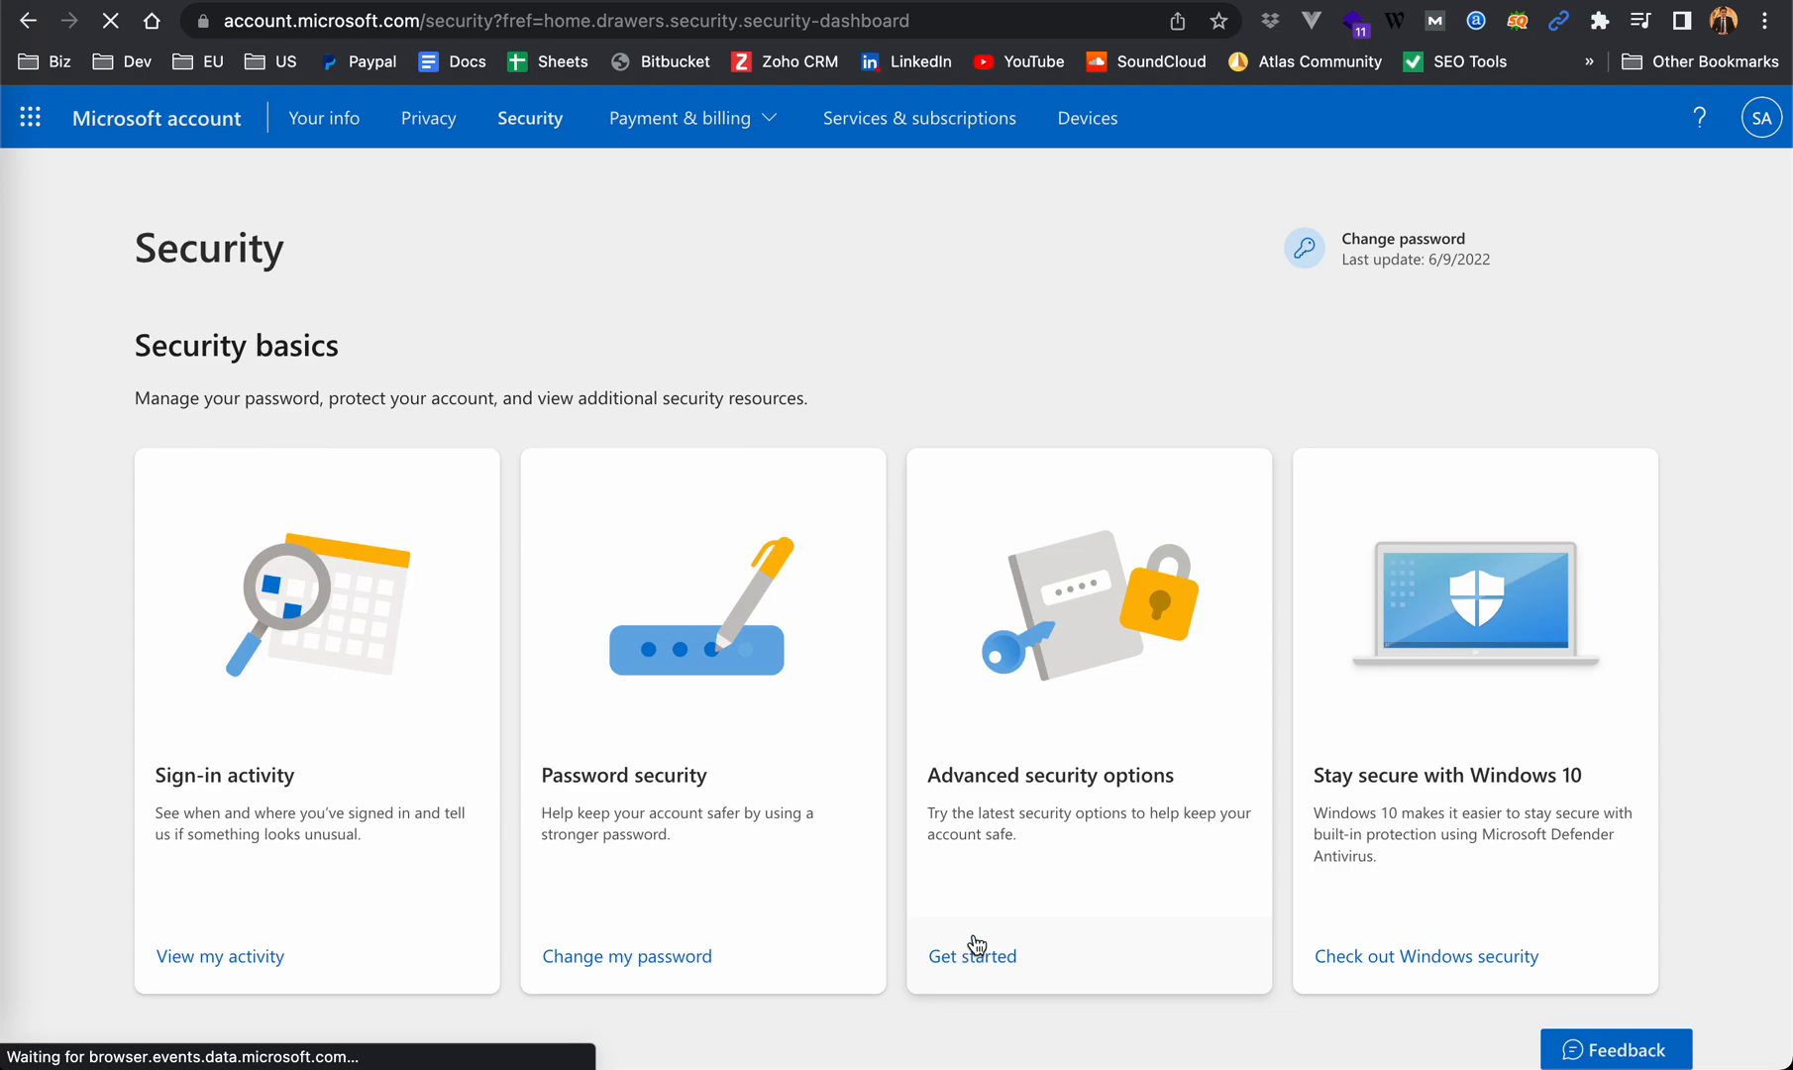
click(972, 956)
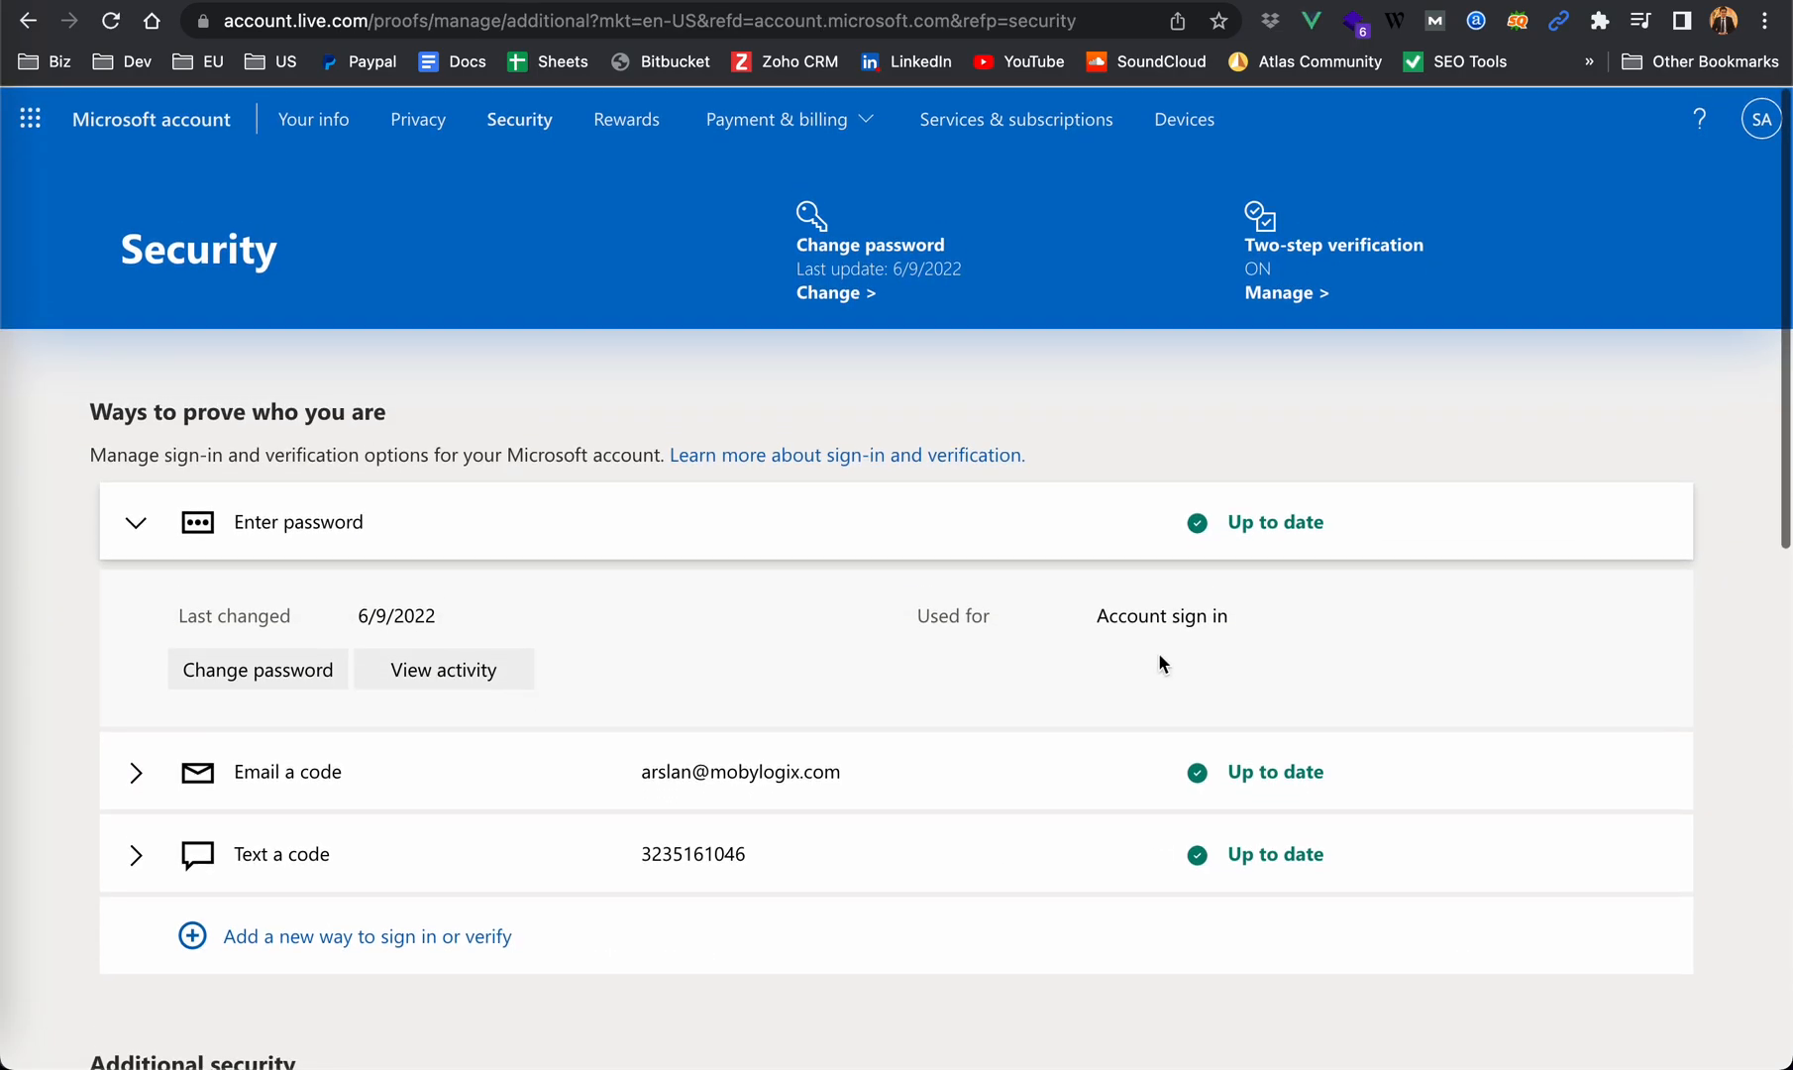
mouse_move(1291, 238)
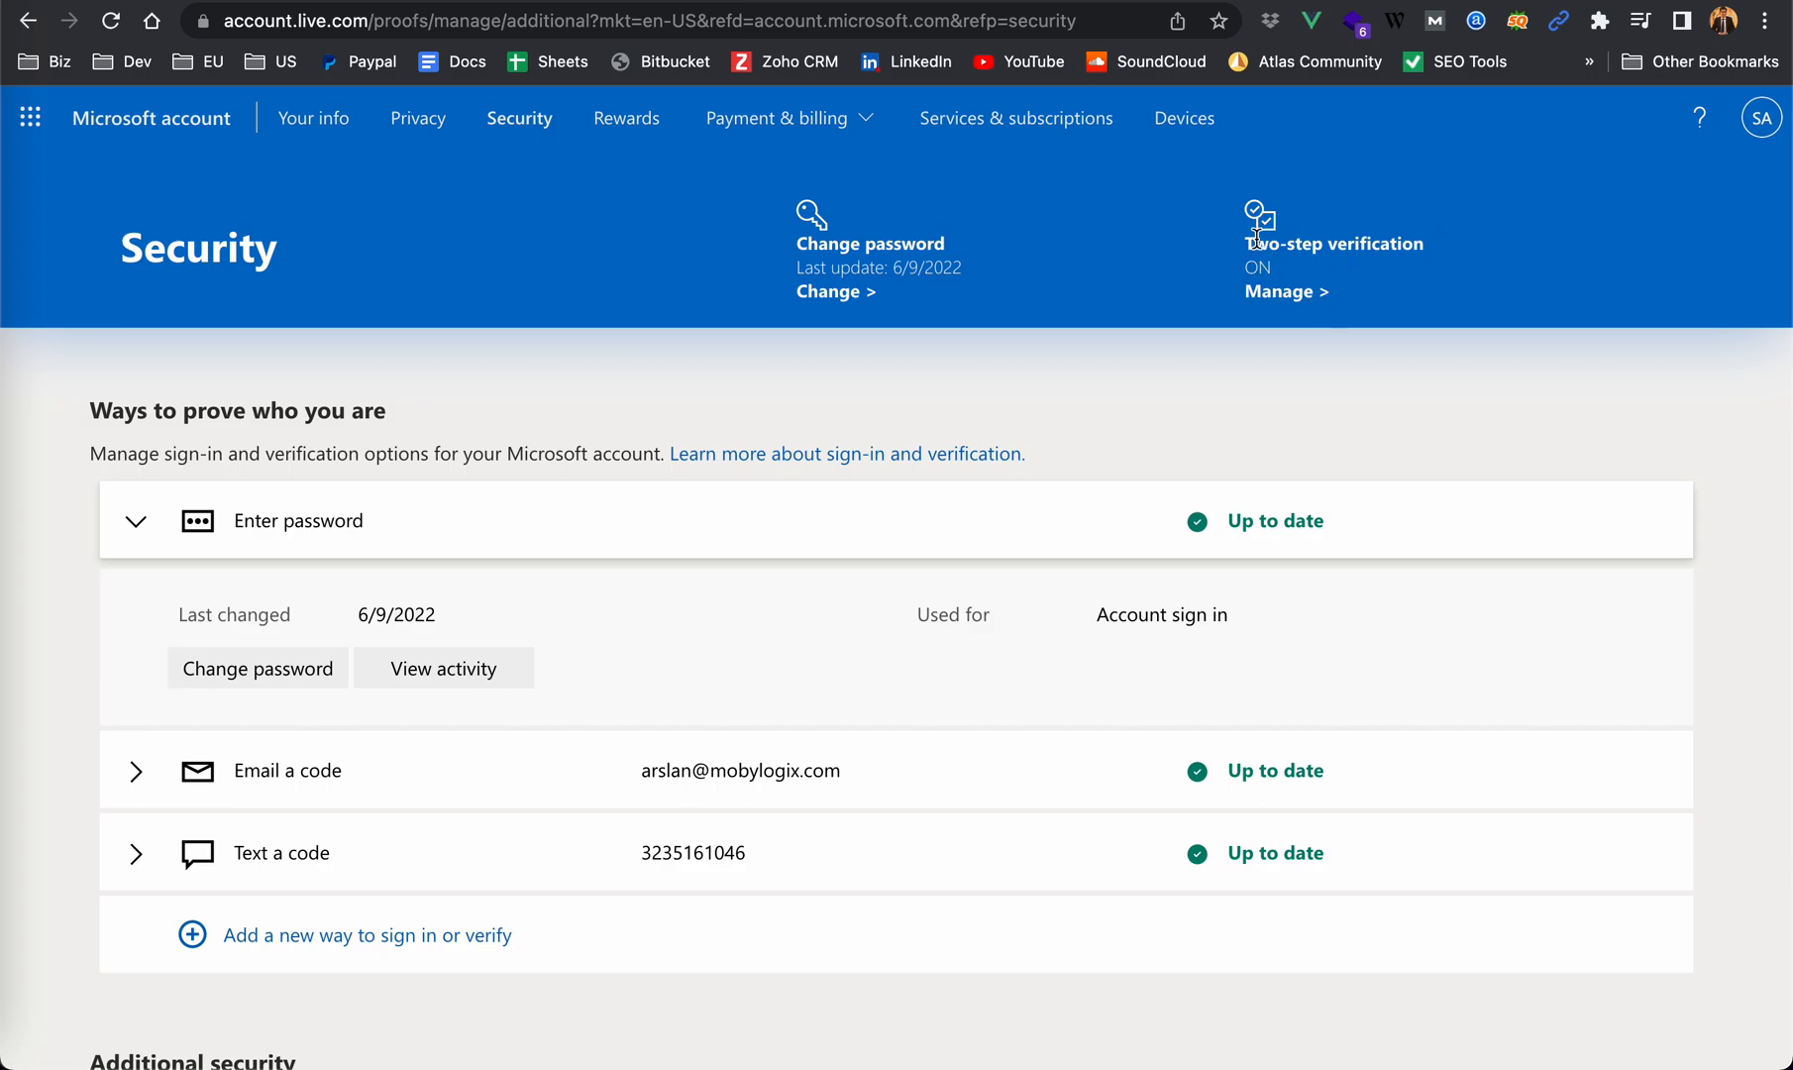
mouse_move(1261, 261)
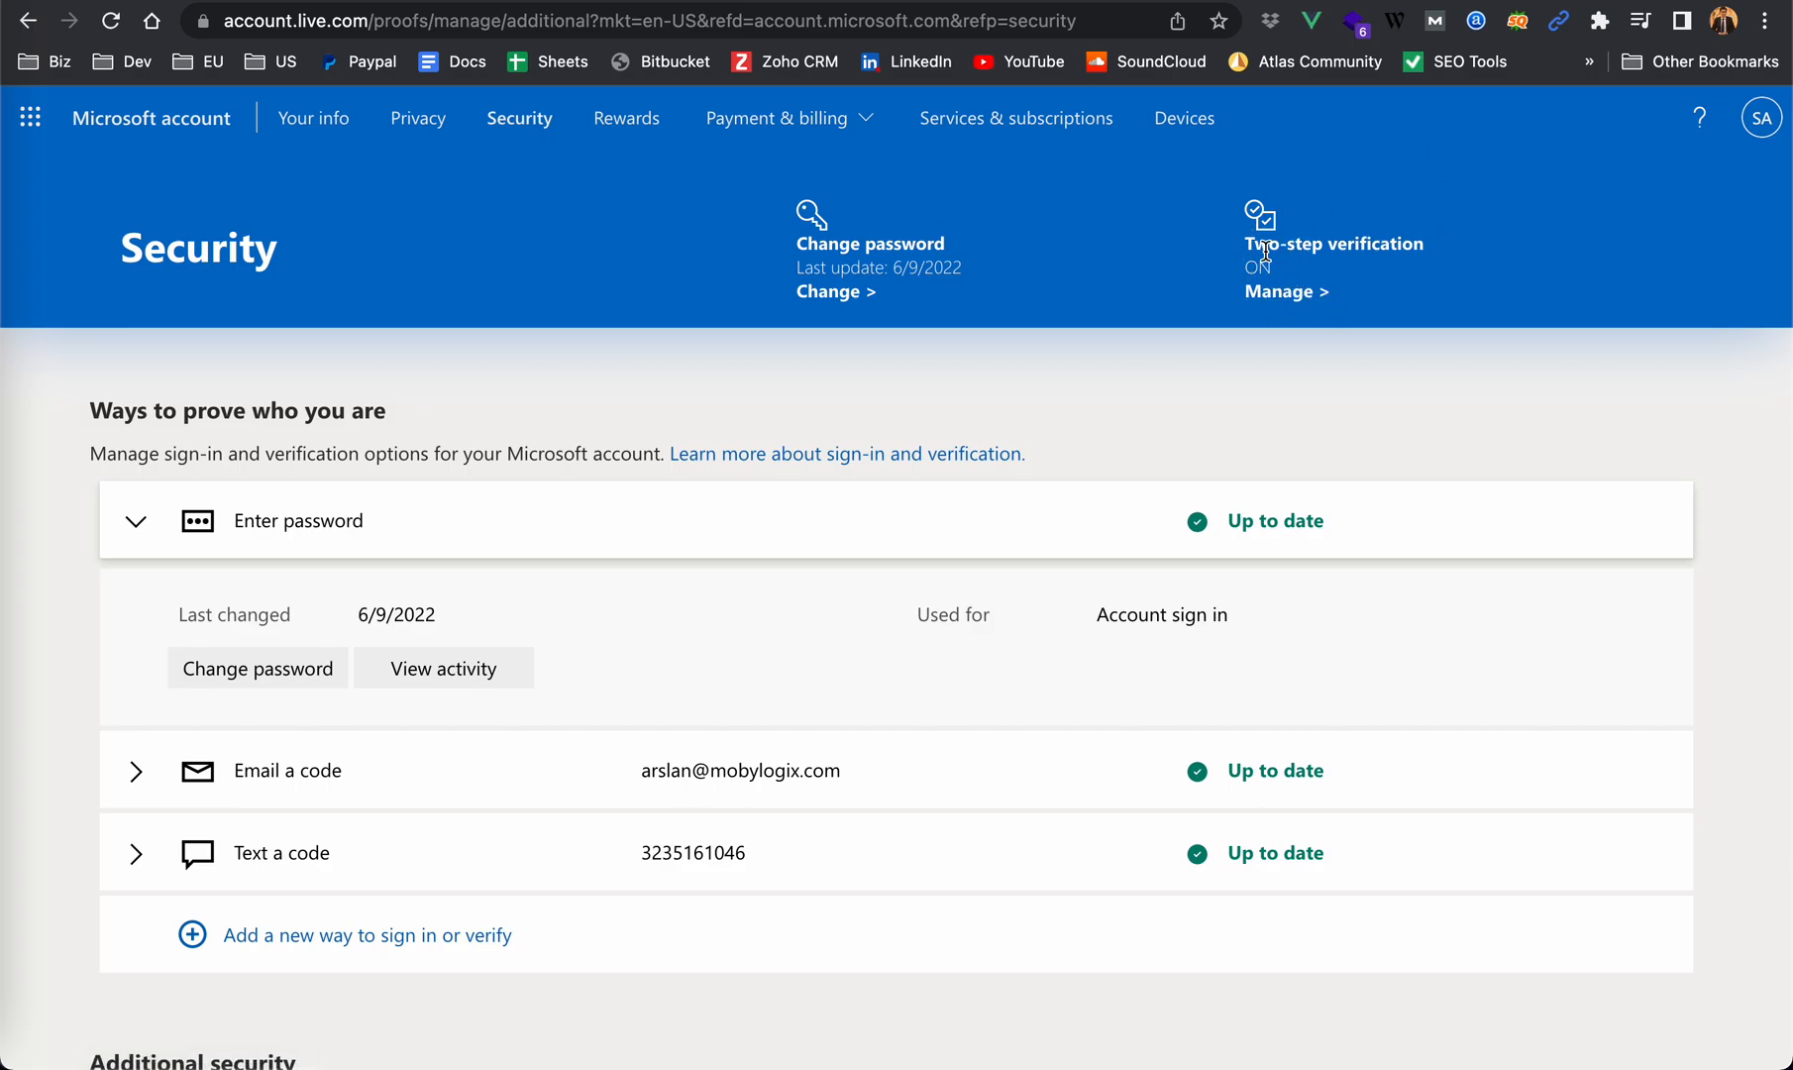
mouse_move(1313, 395)
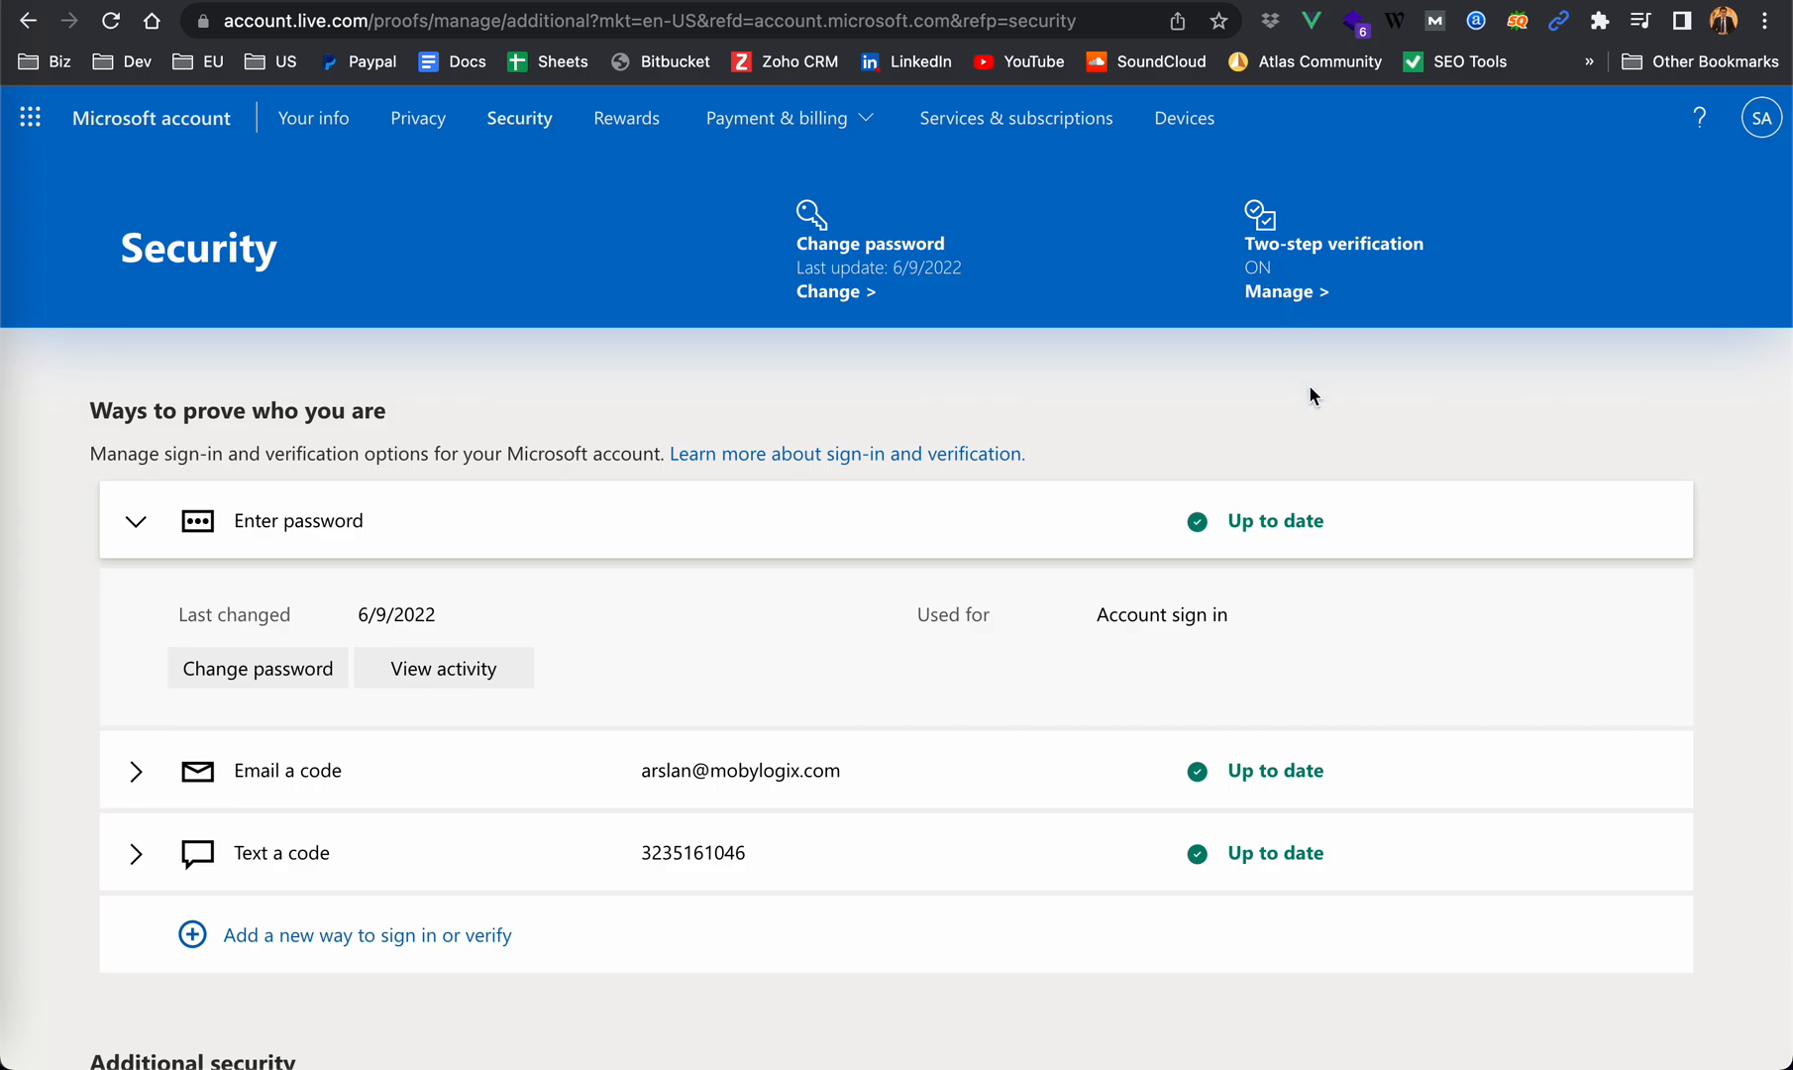
- Create a new app password under App passwords and select it to copy
scroll(down, 3)
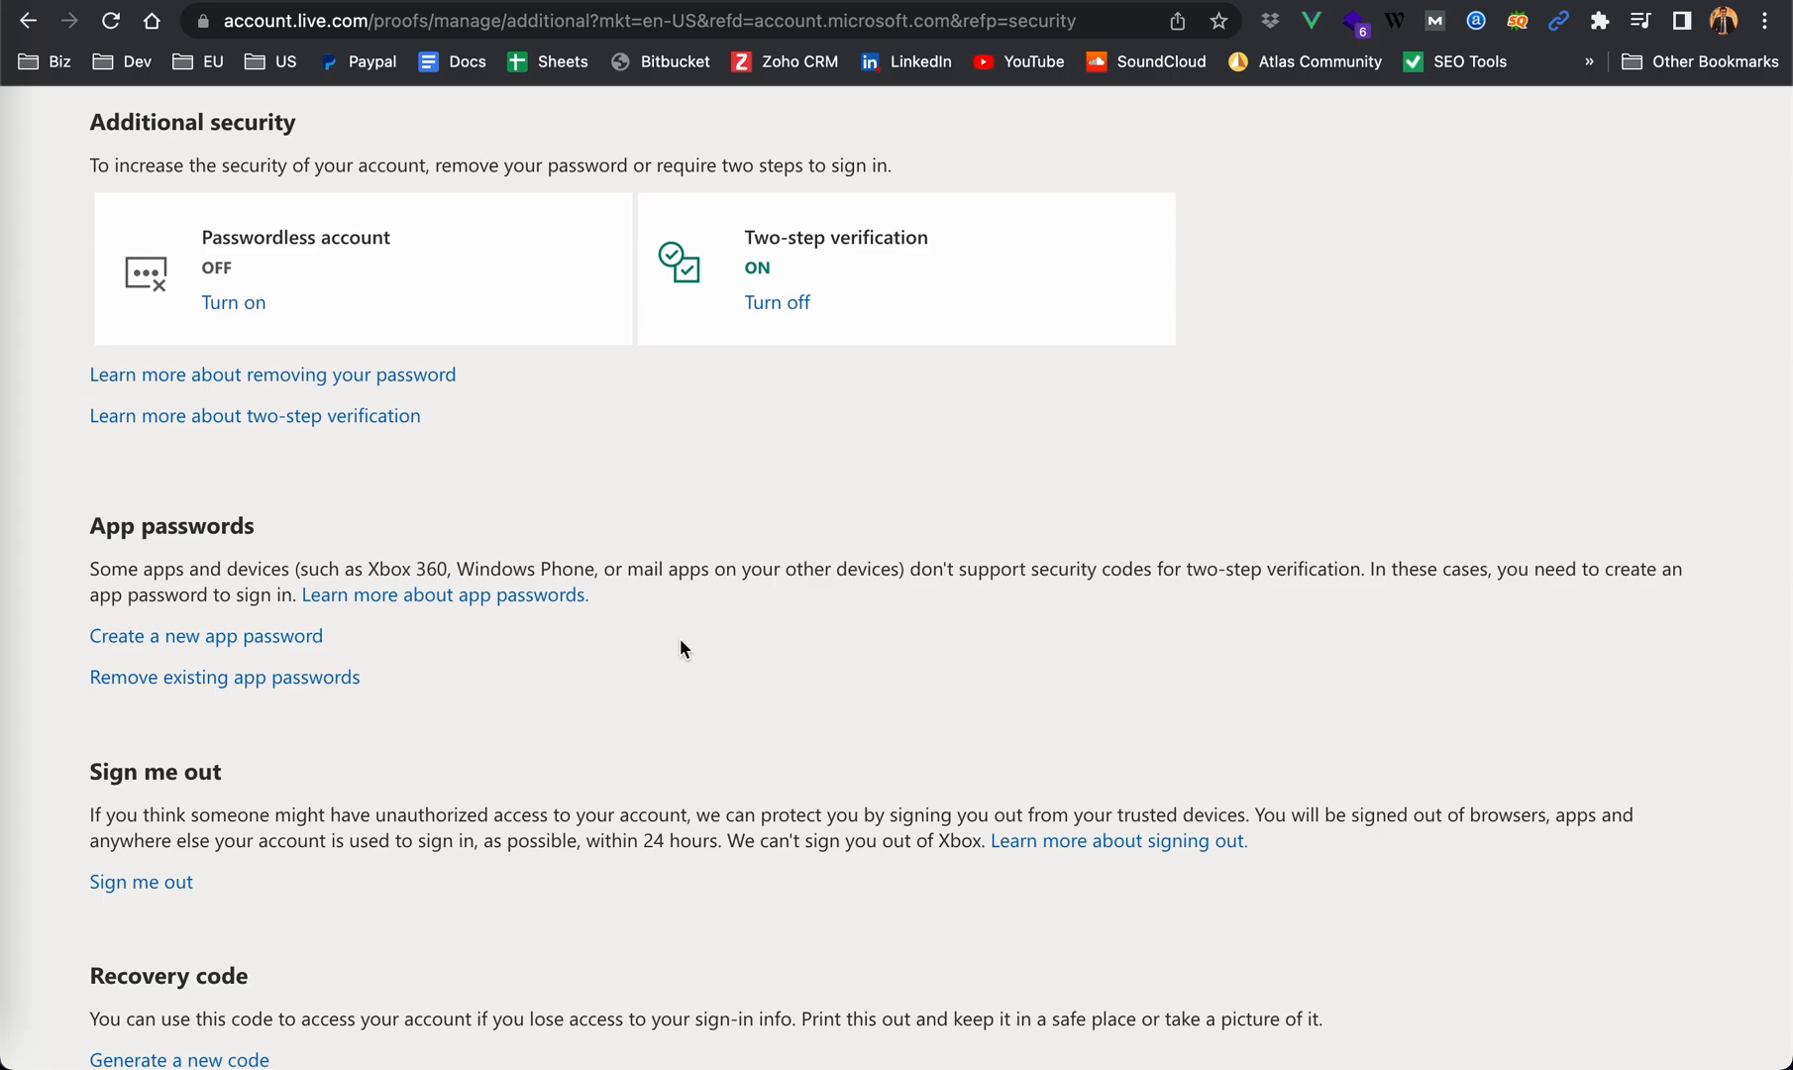
mouse_move(509, 742)
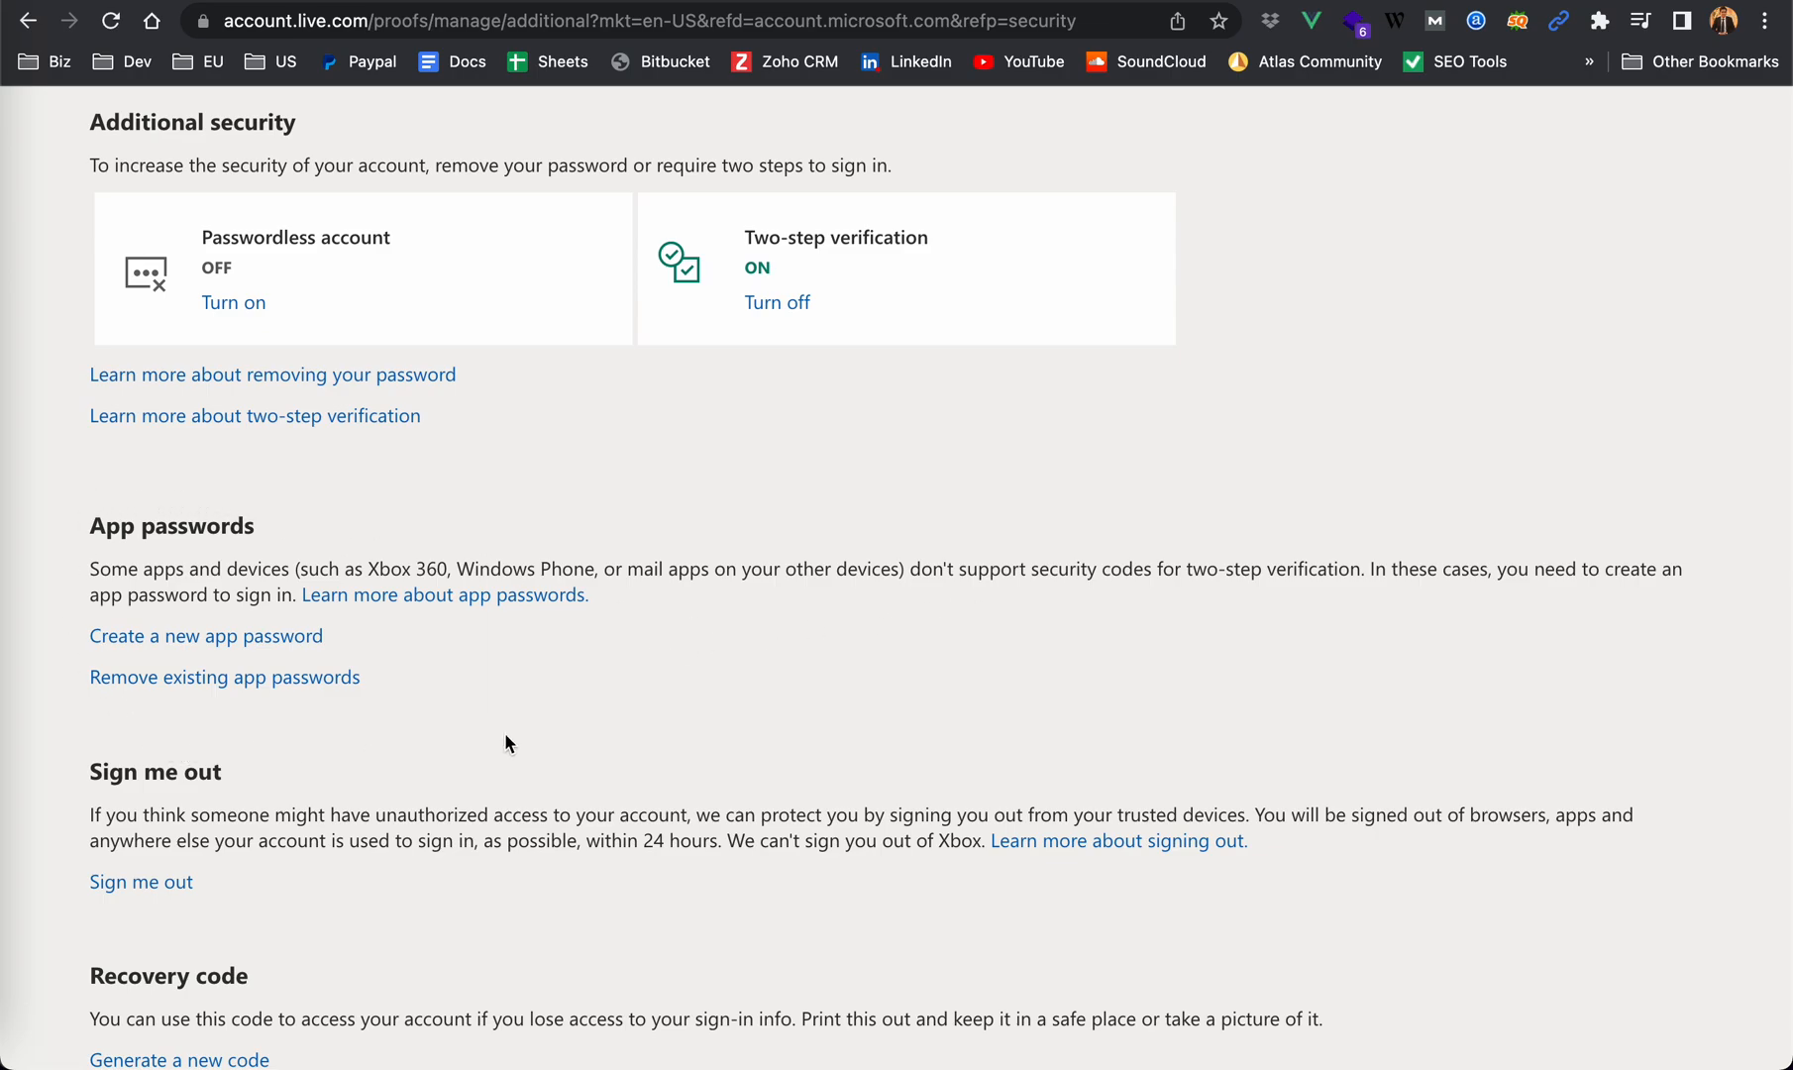
mouse_move(848, 621)
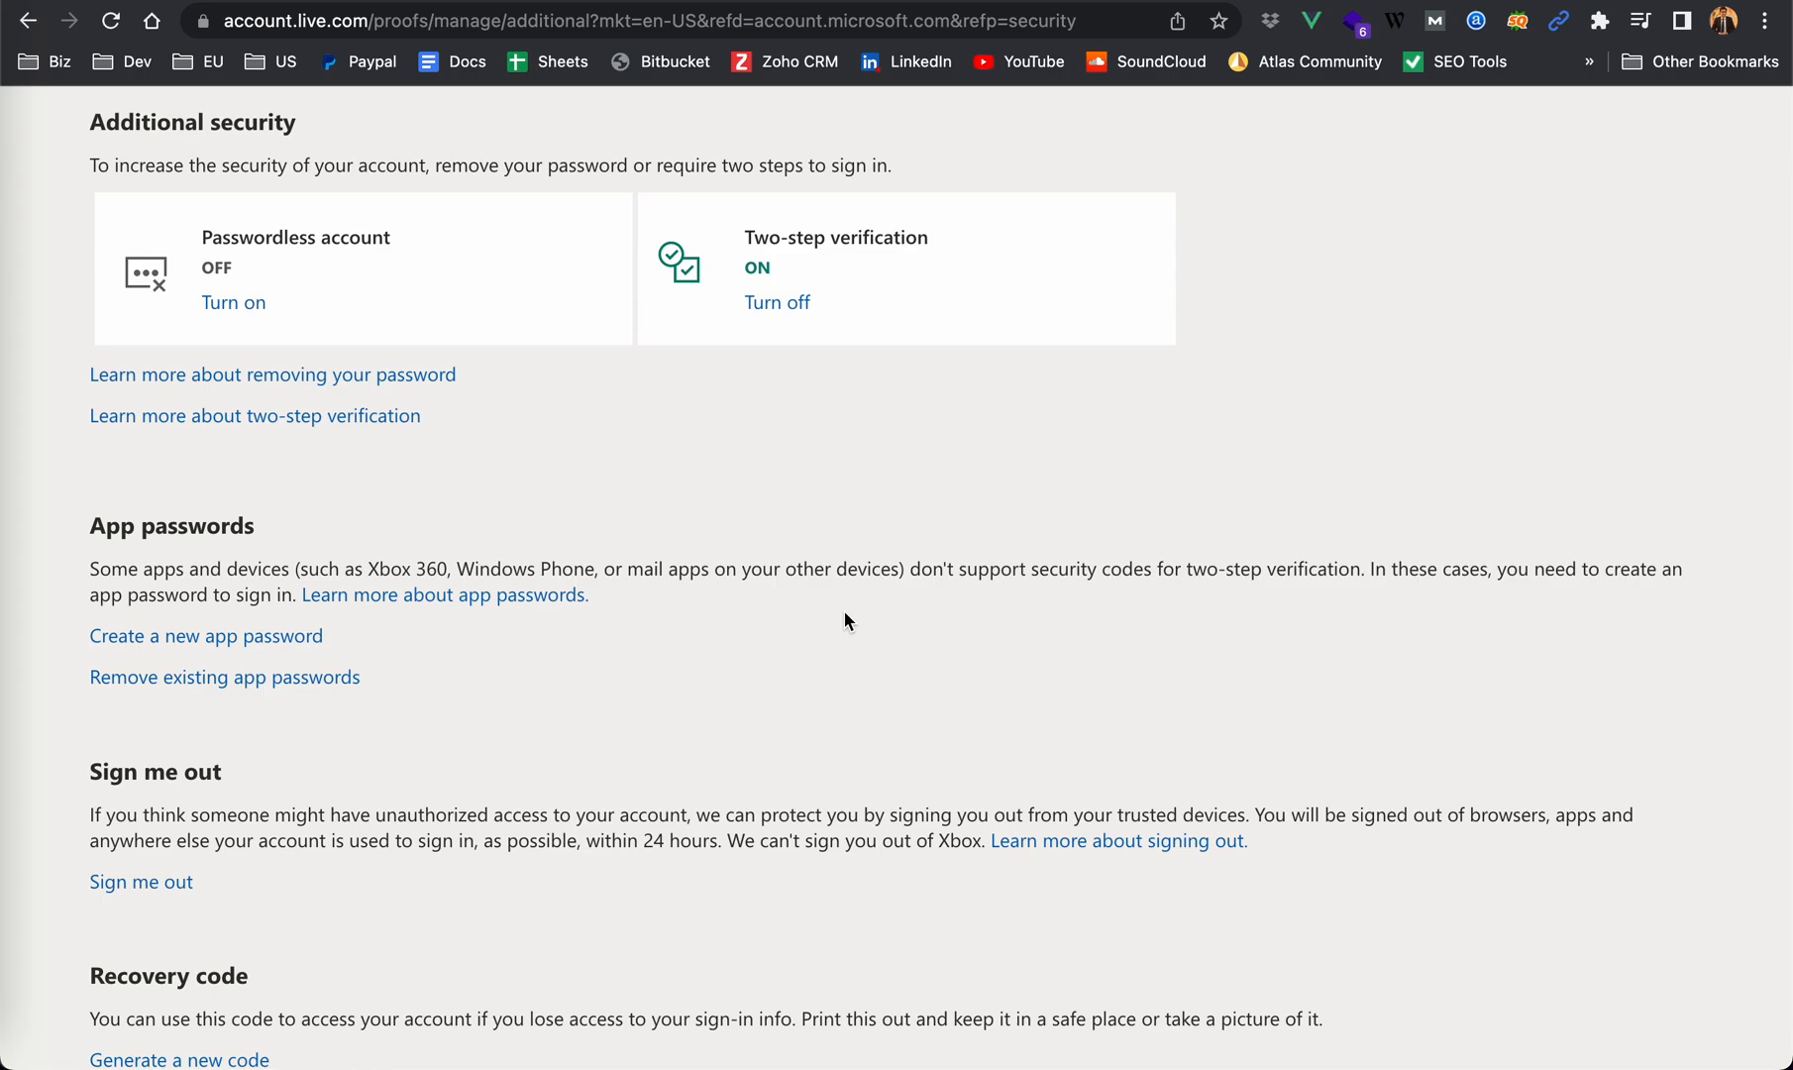
mouse_move(49, 574)
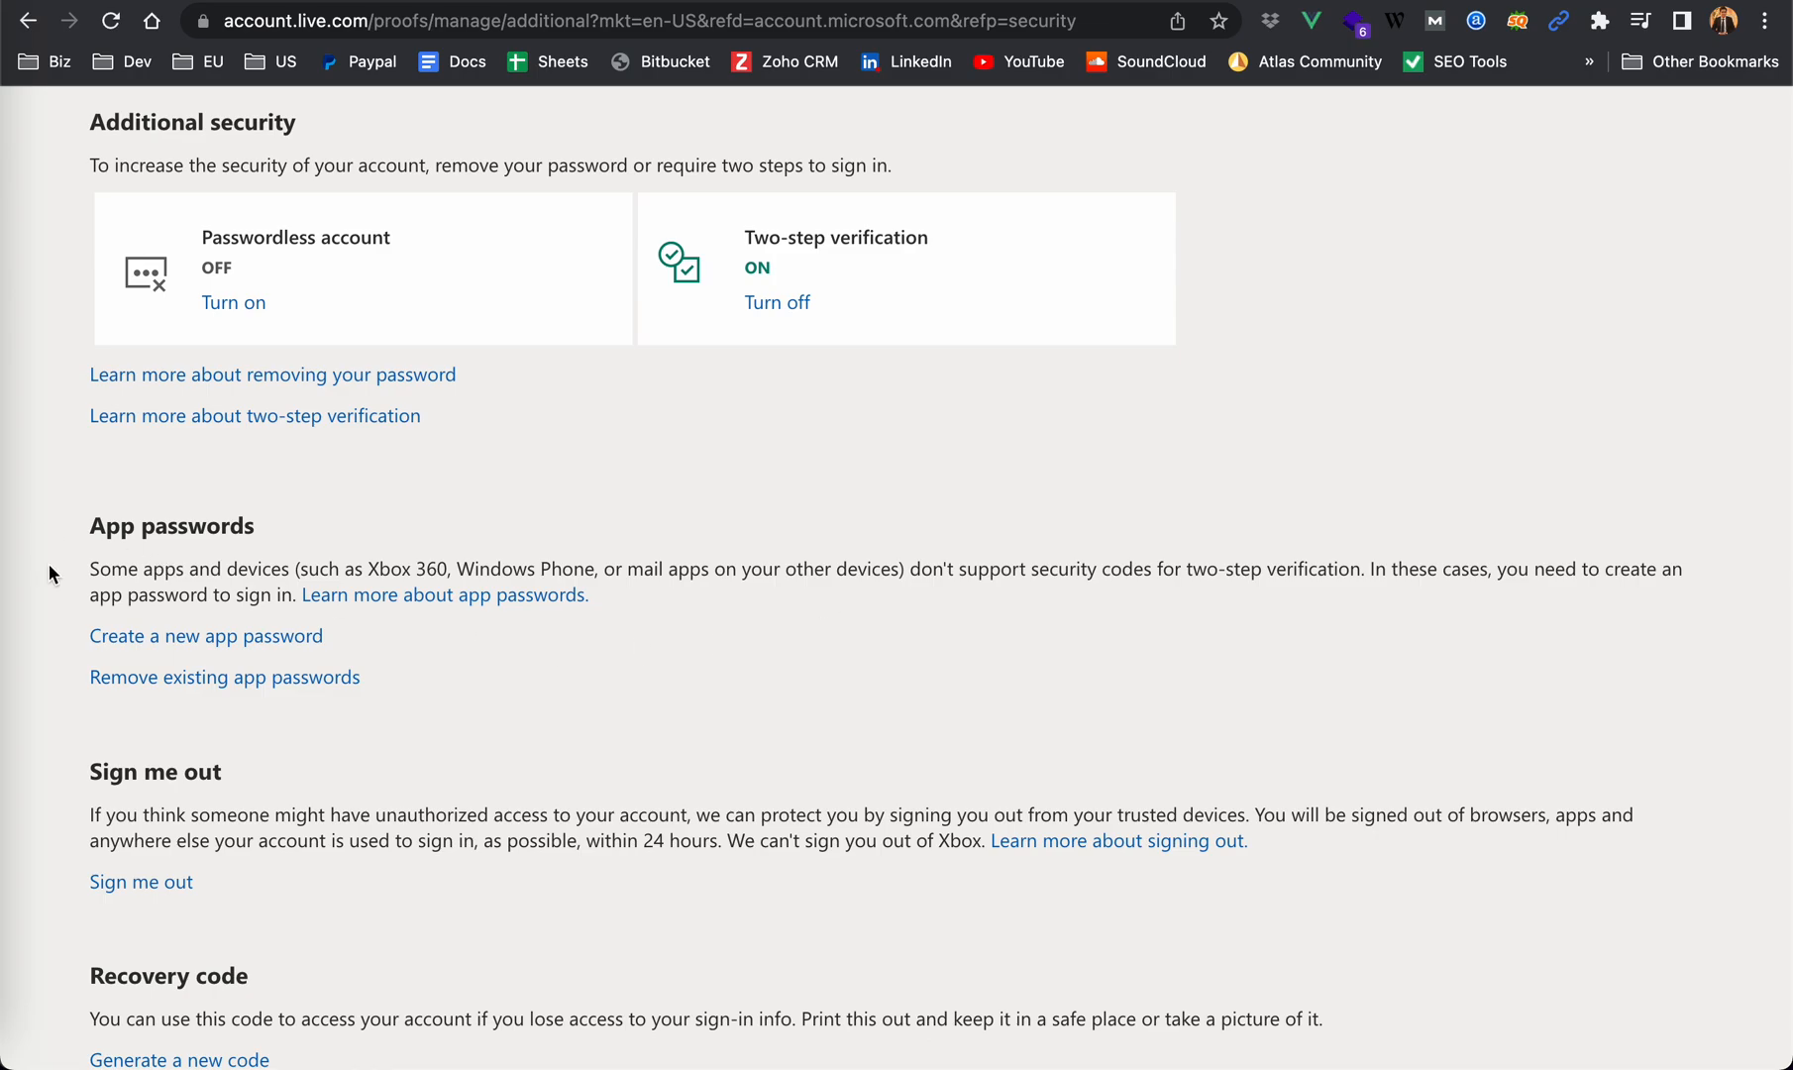
mouse_move(826, 613)
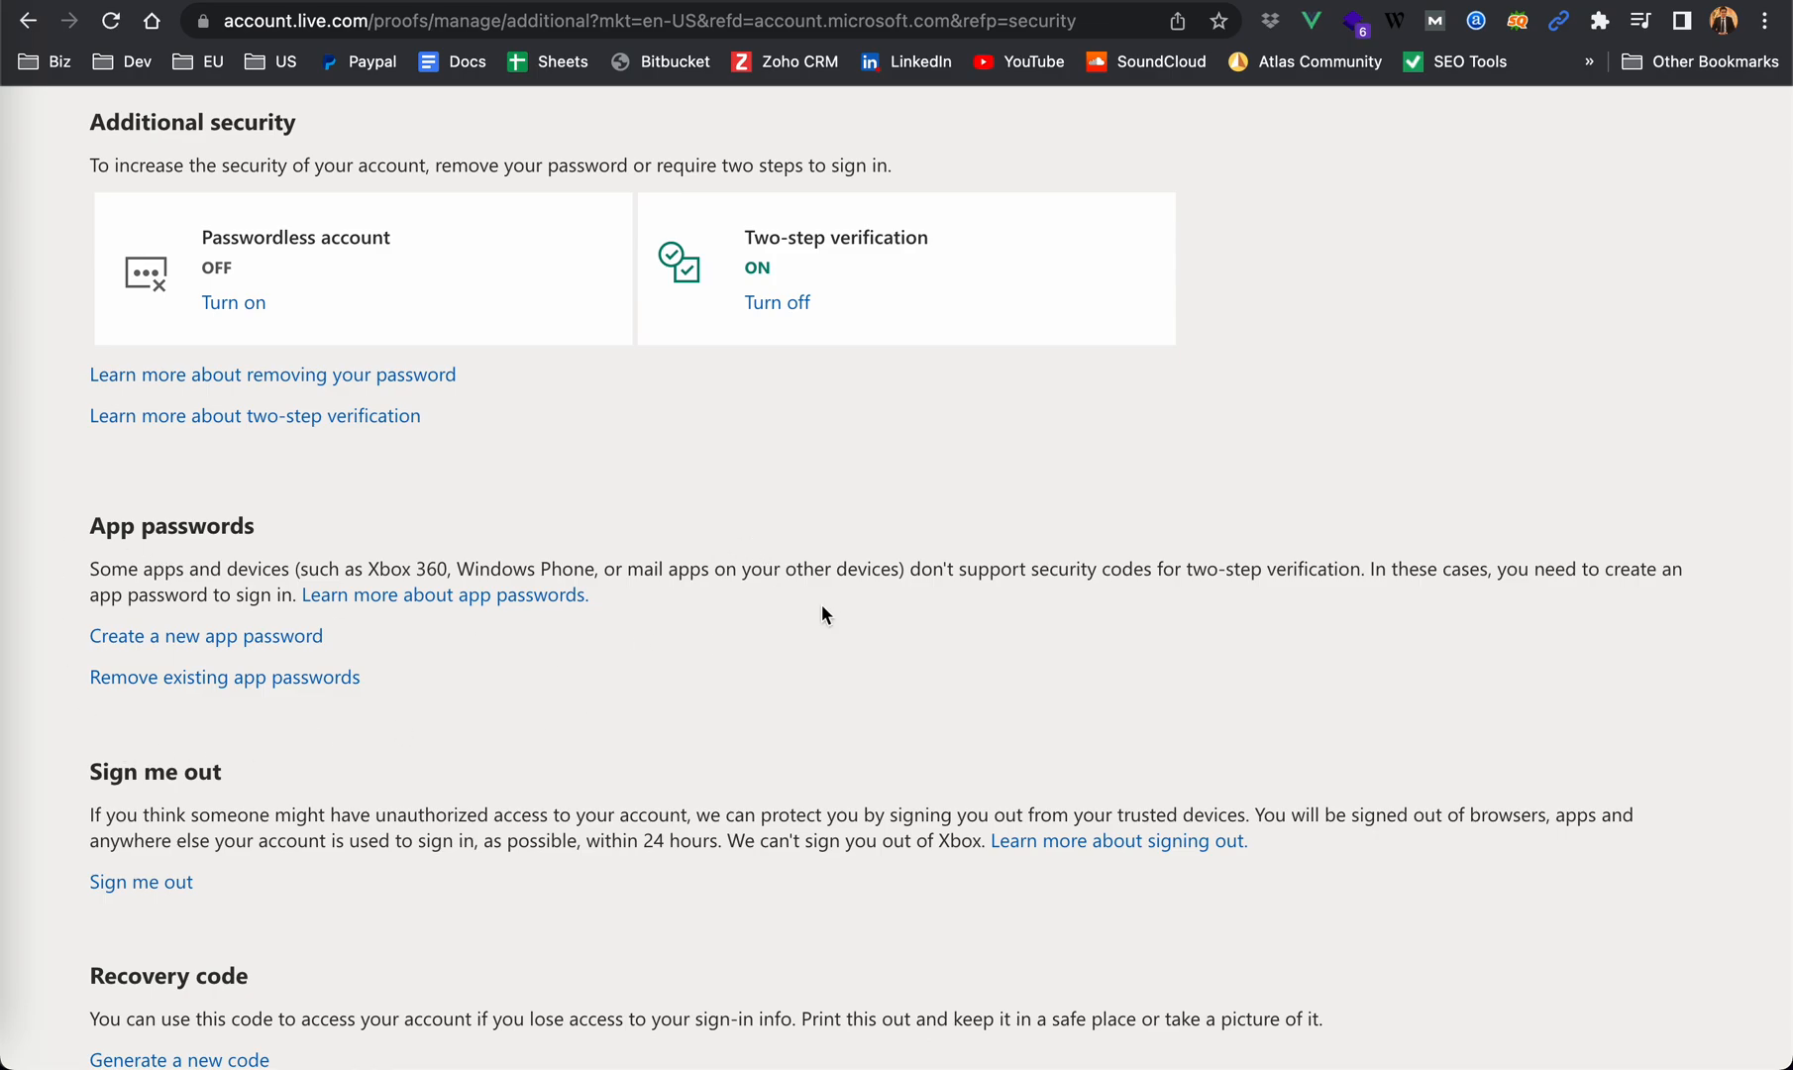
mouse_move(427, 562)
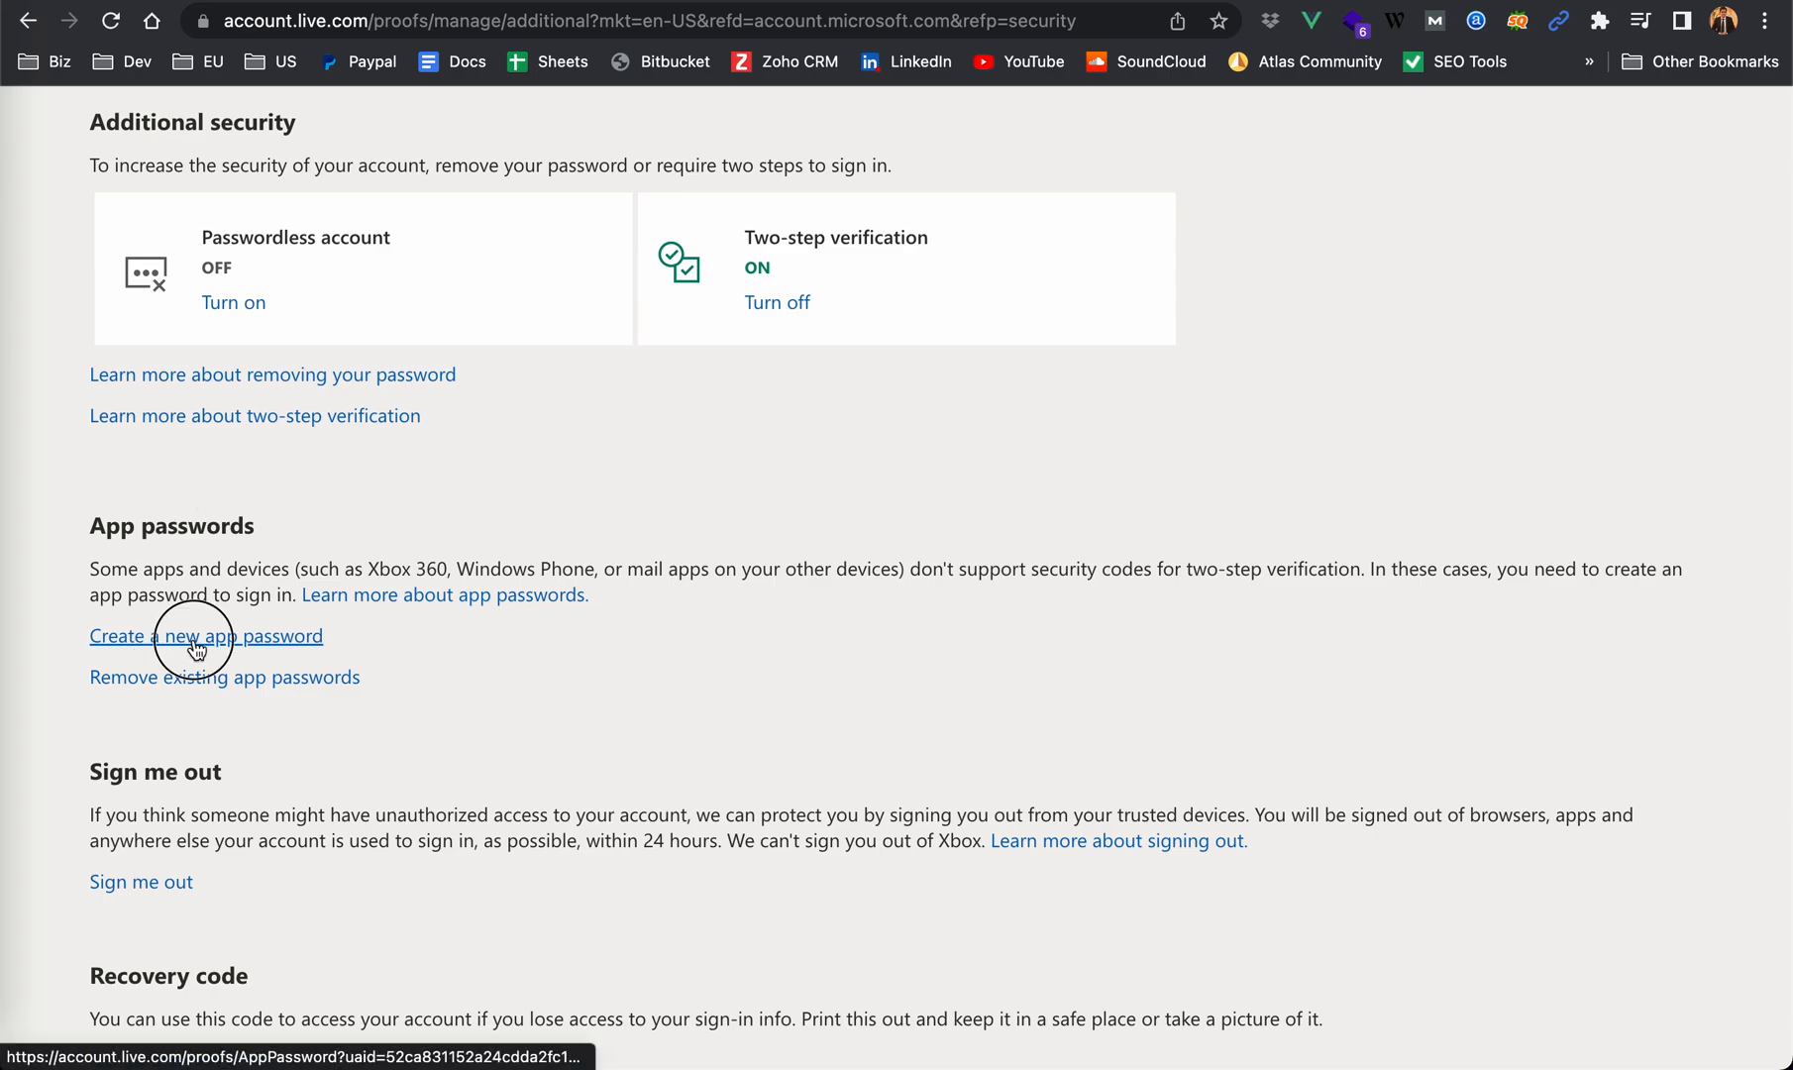
click(196, 636)
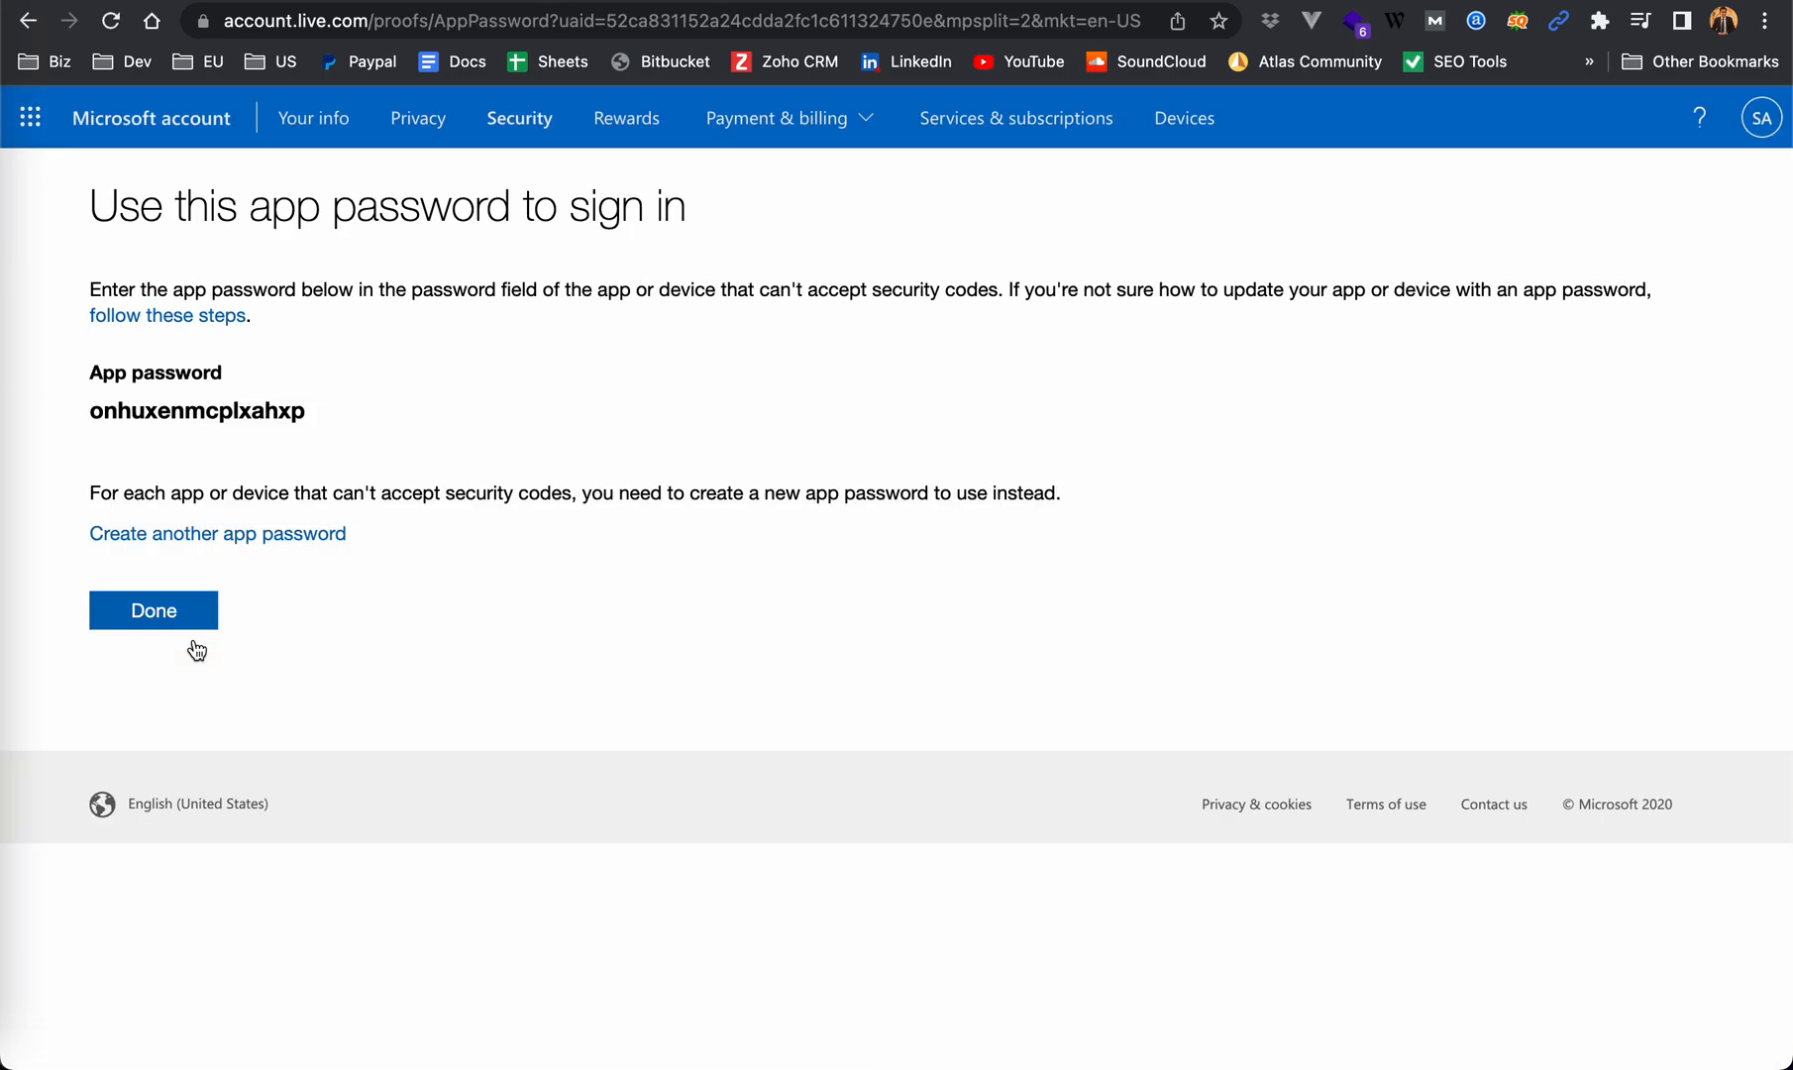
double_click(196, 410)
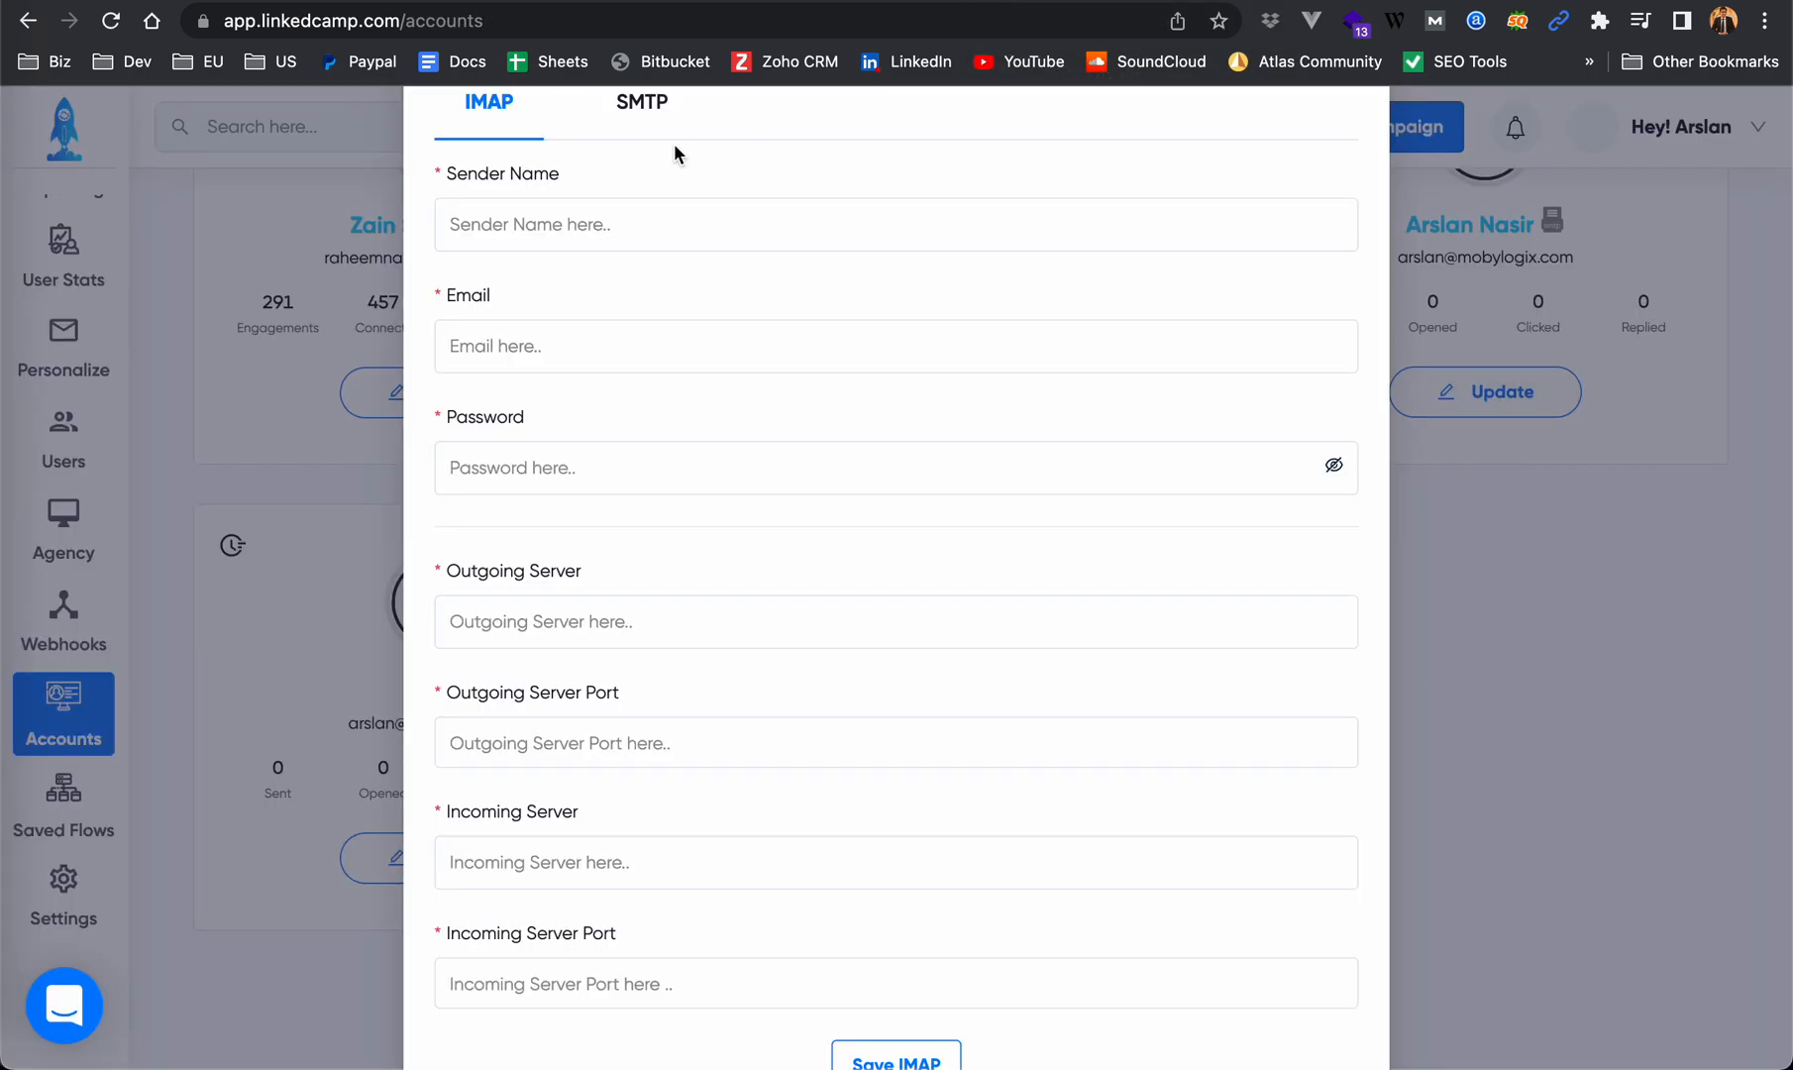
- Enter sender name 'Shahz', the Hotmail address and the pasted app password, then hide the password
text(S)
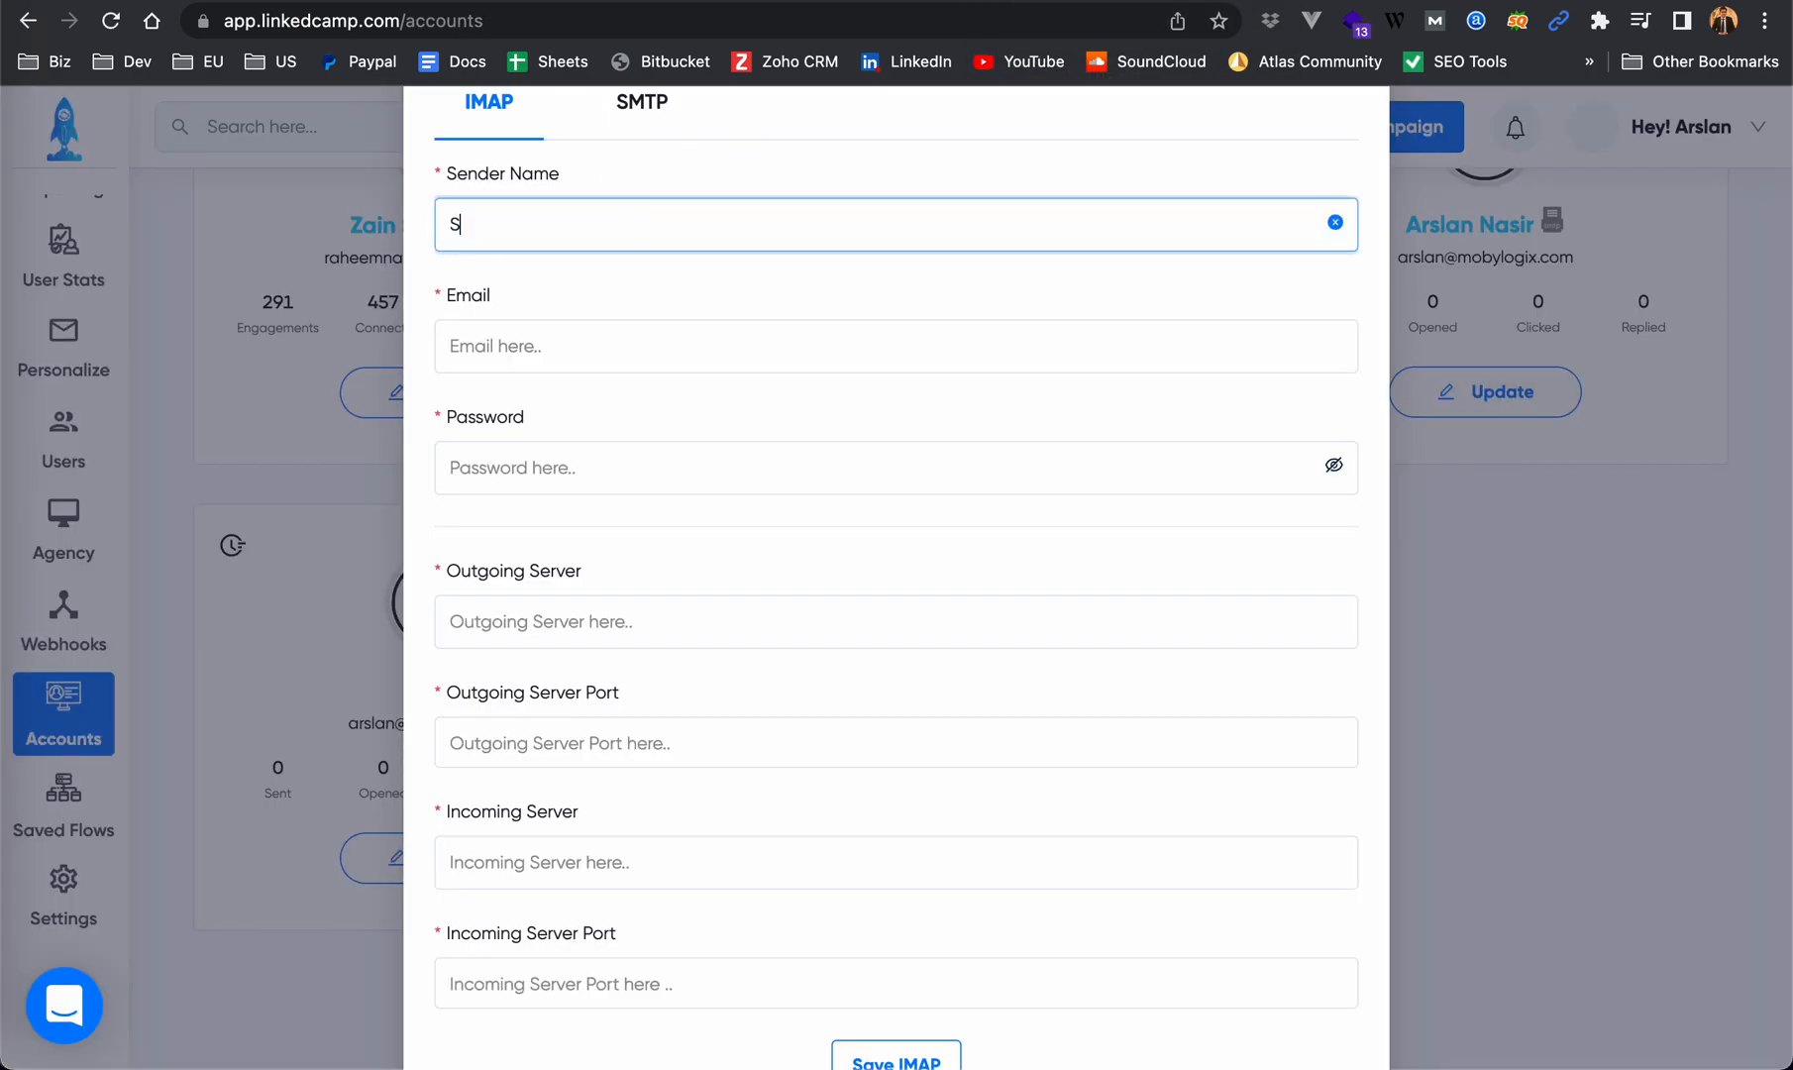
text(hahzaib Arif)
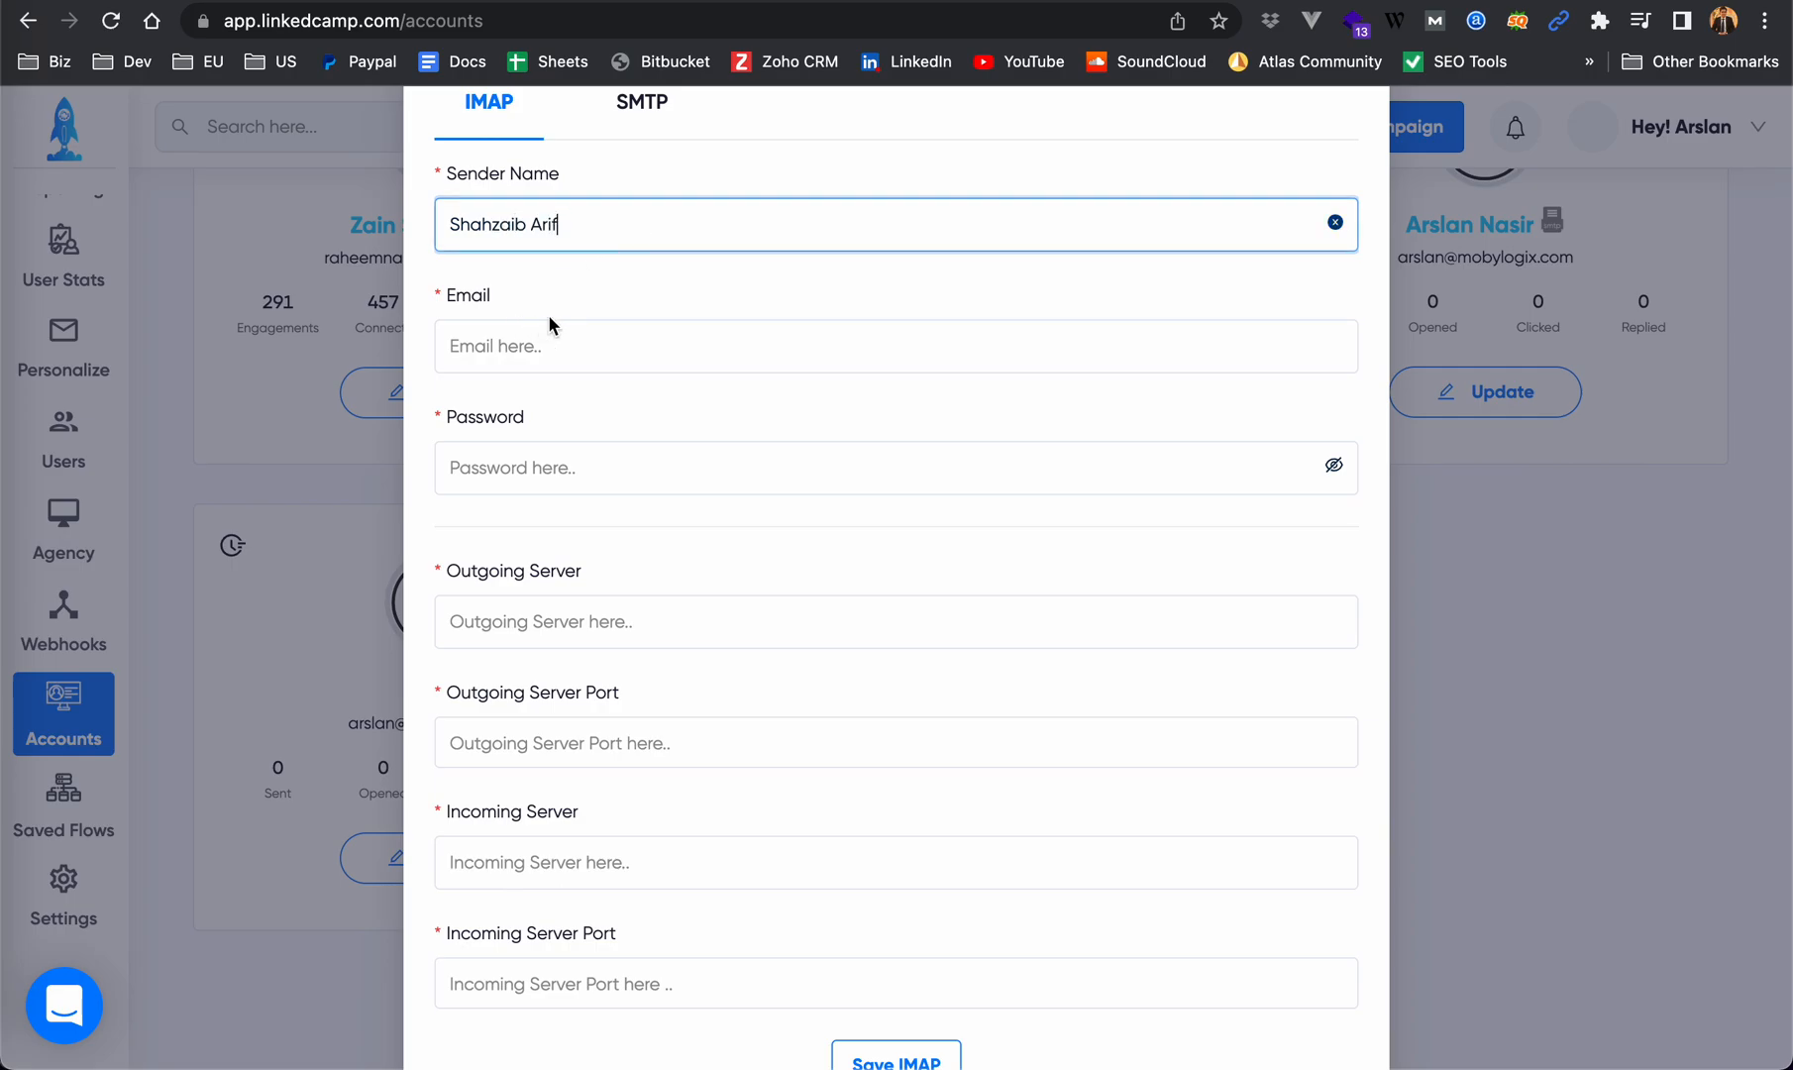
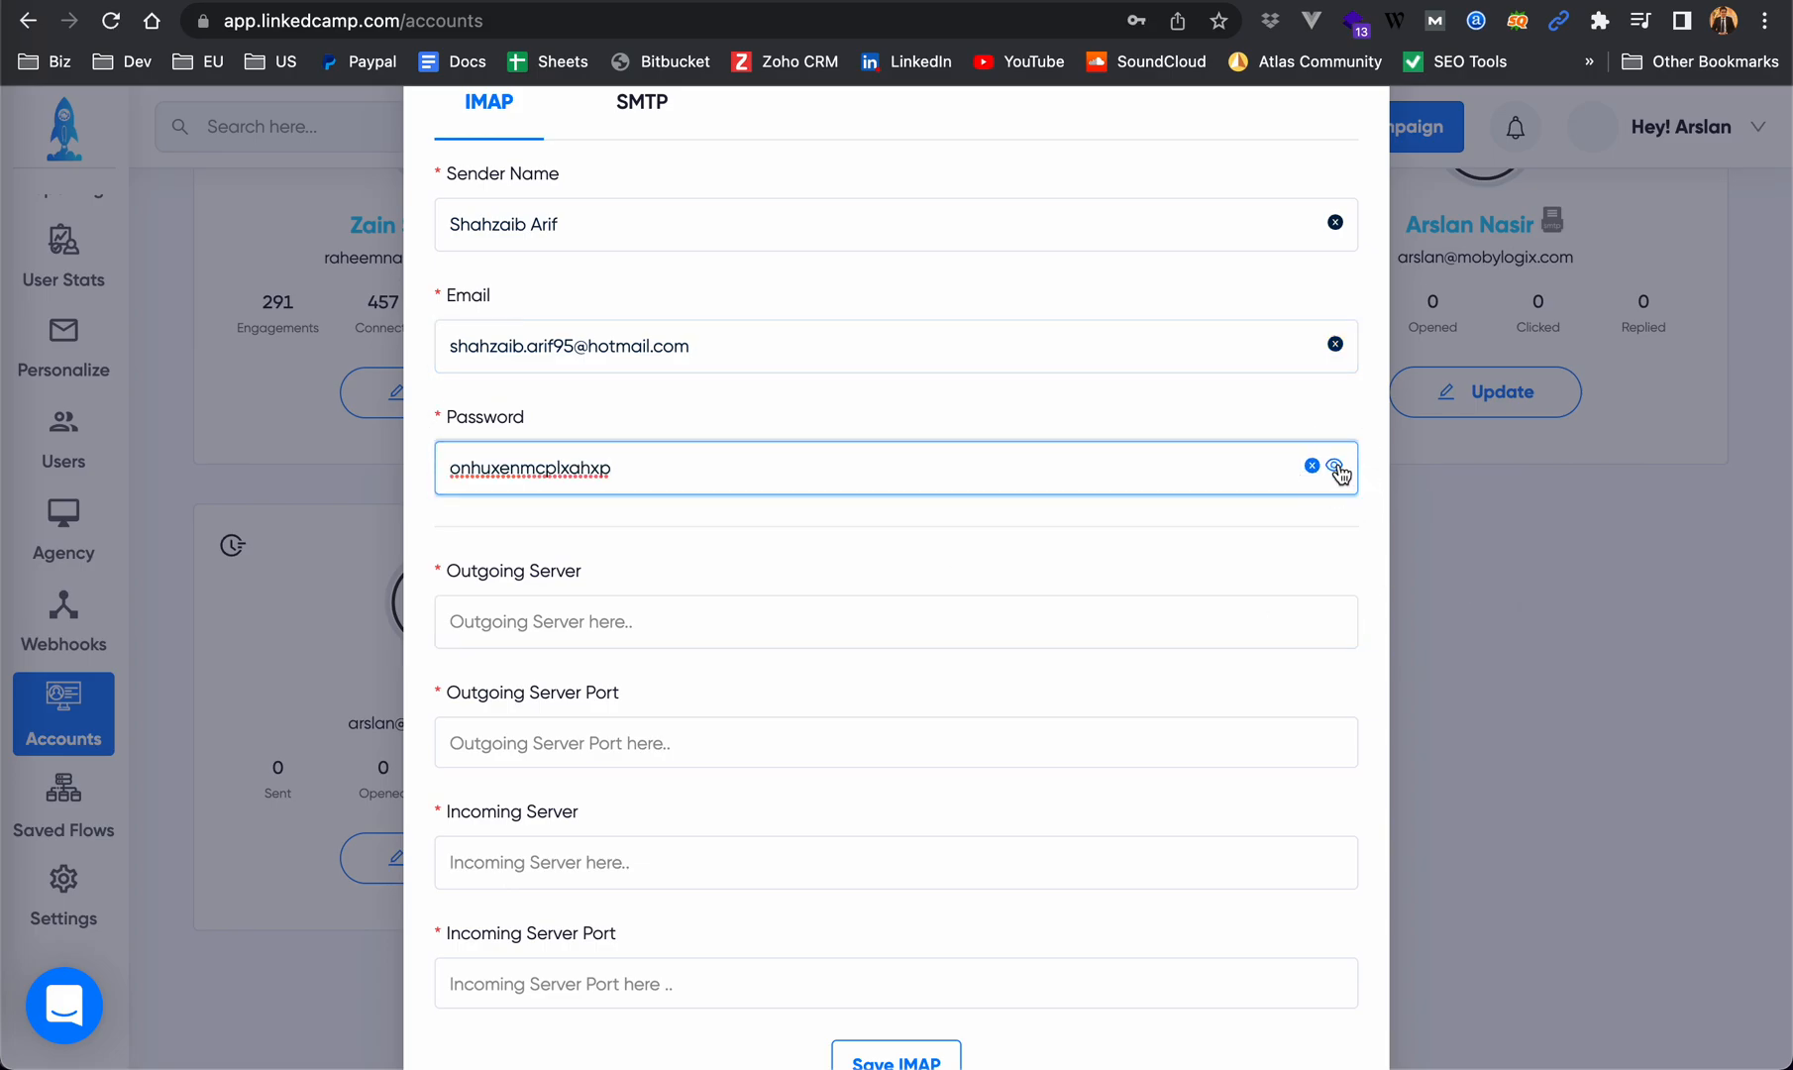
click(1336, 464)
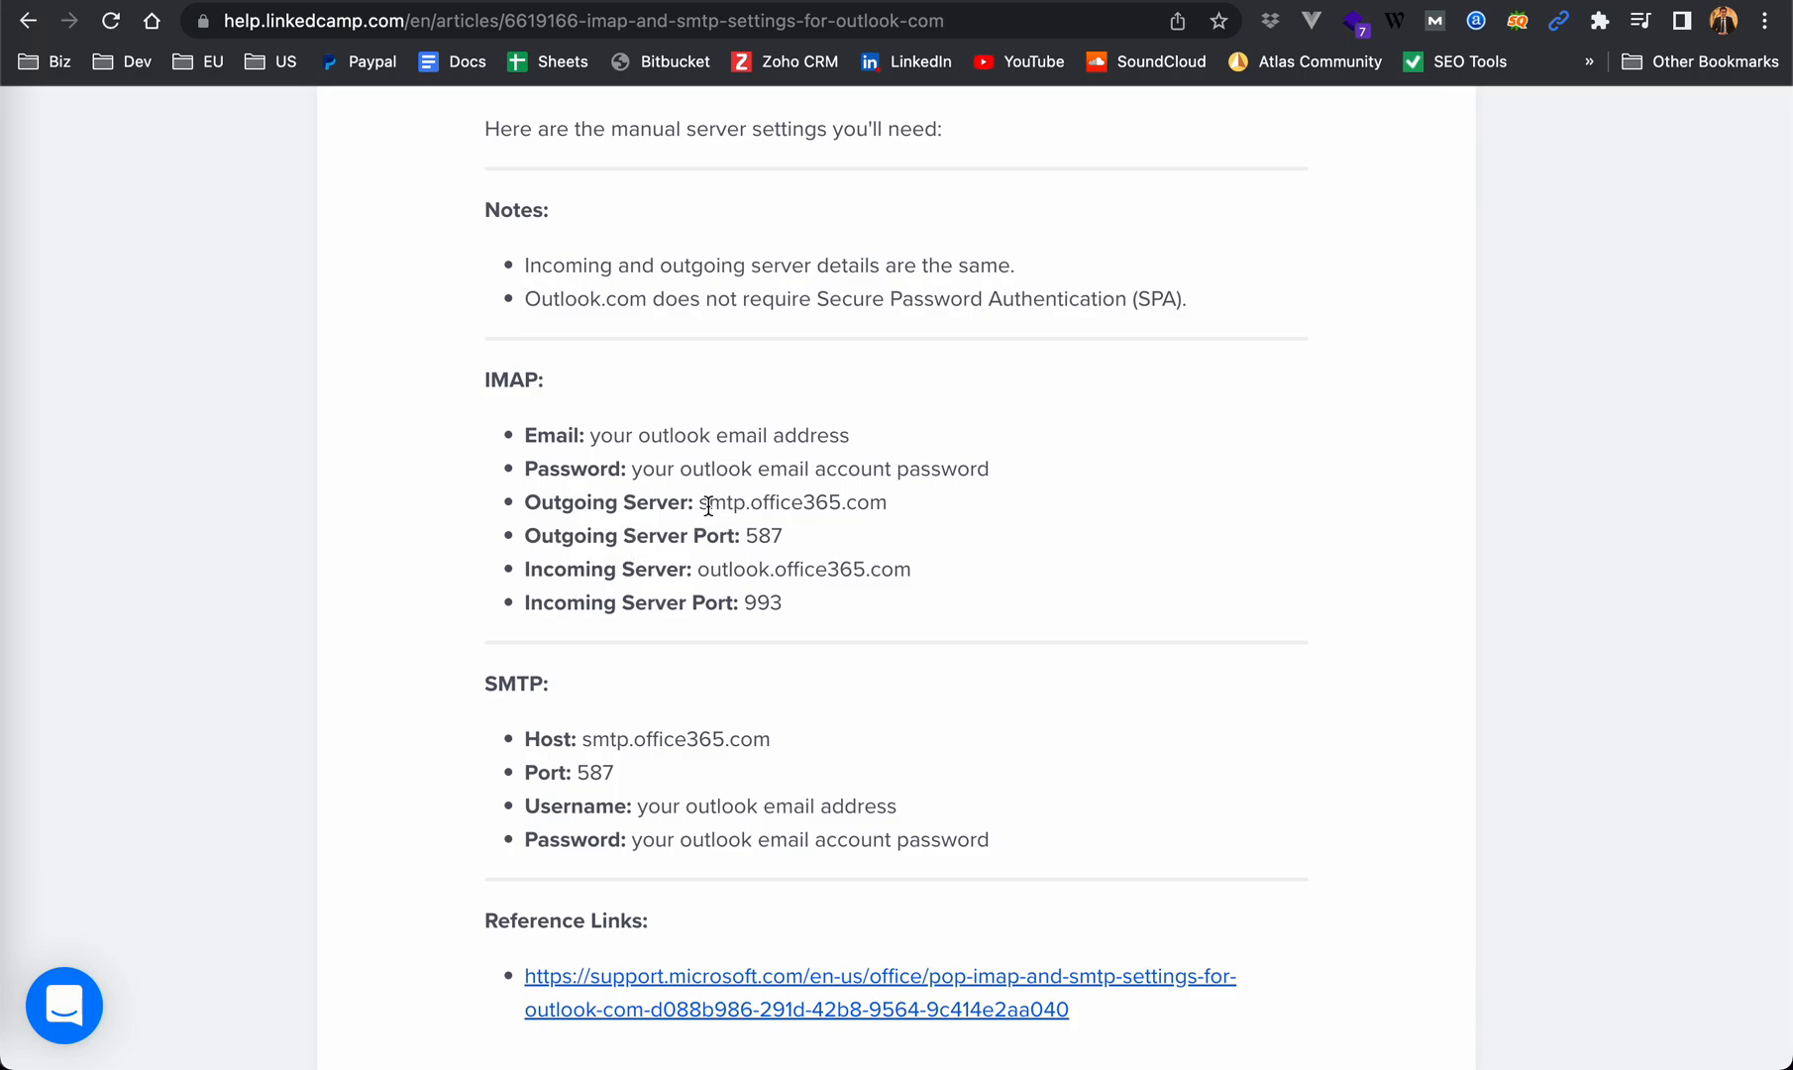
- Enter smtp.office365.com:587 and outlook.office365.com:993, then save the IMAP account
double_click(794, 503)
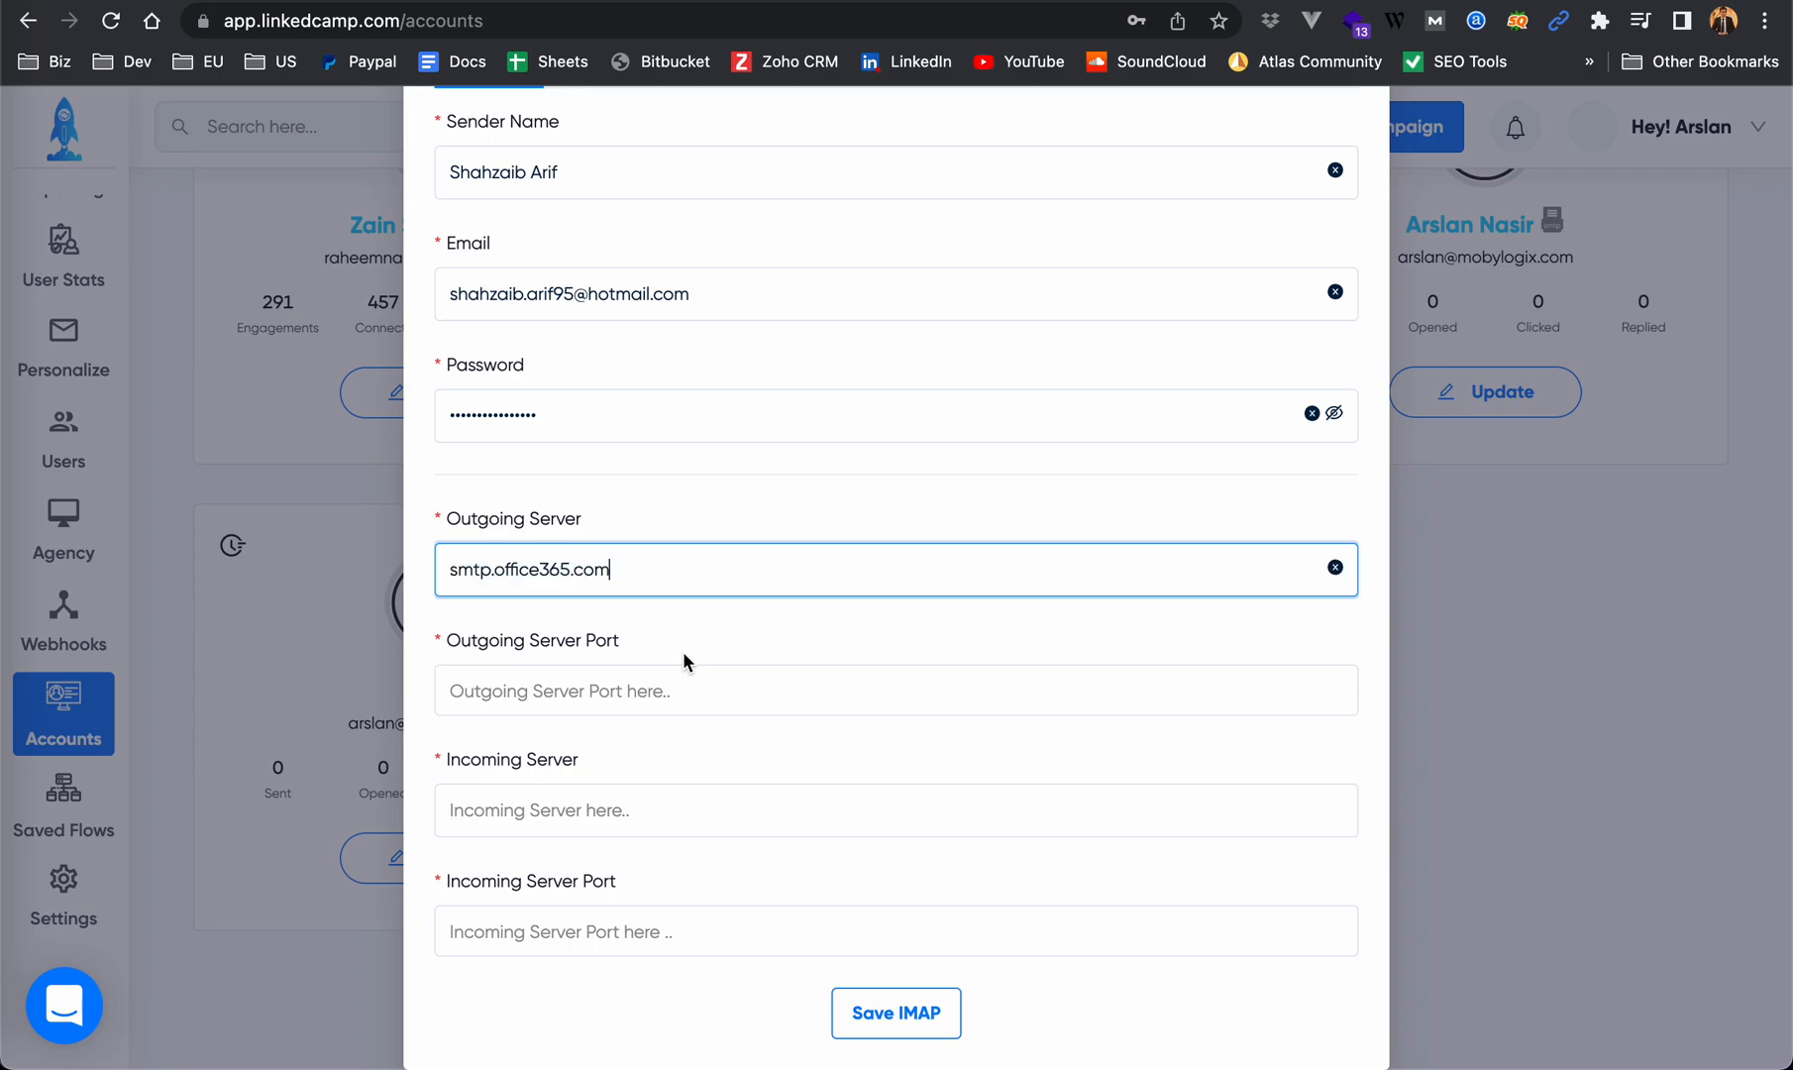
text(587)
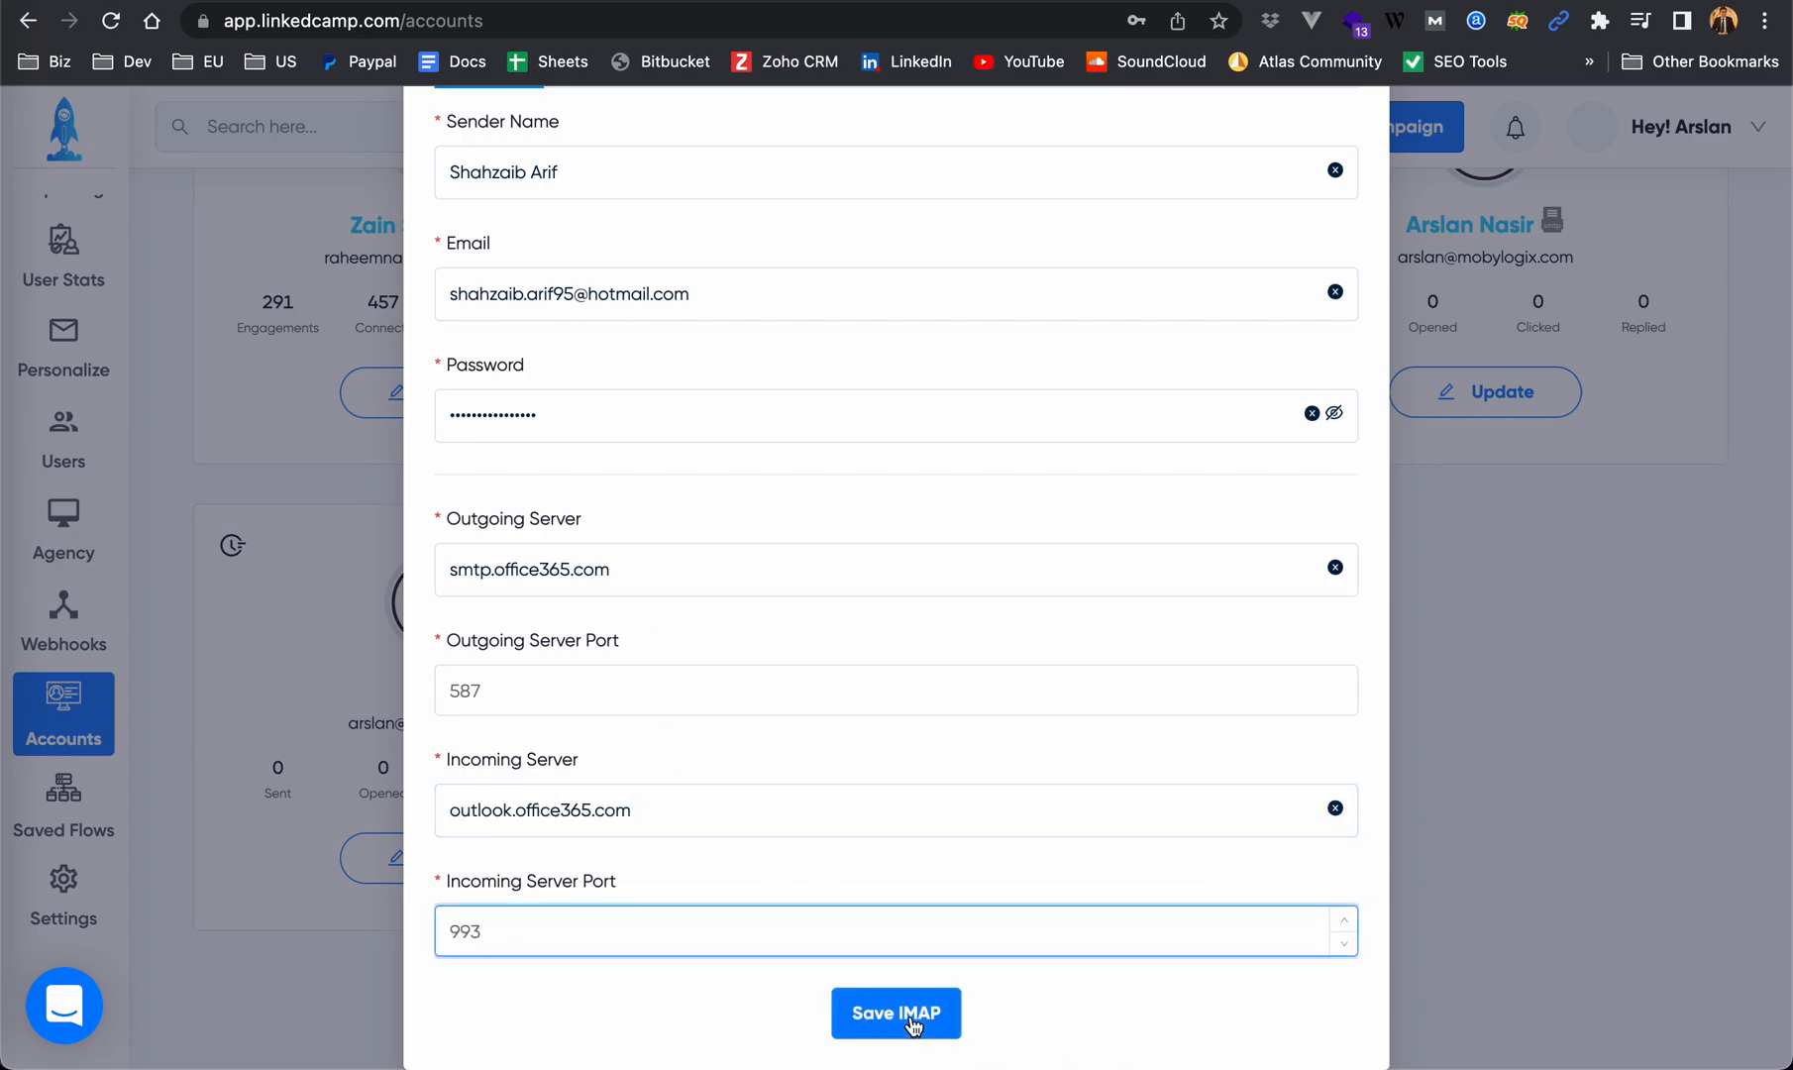
click(896, 1013)
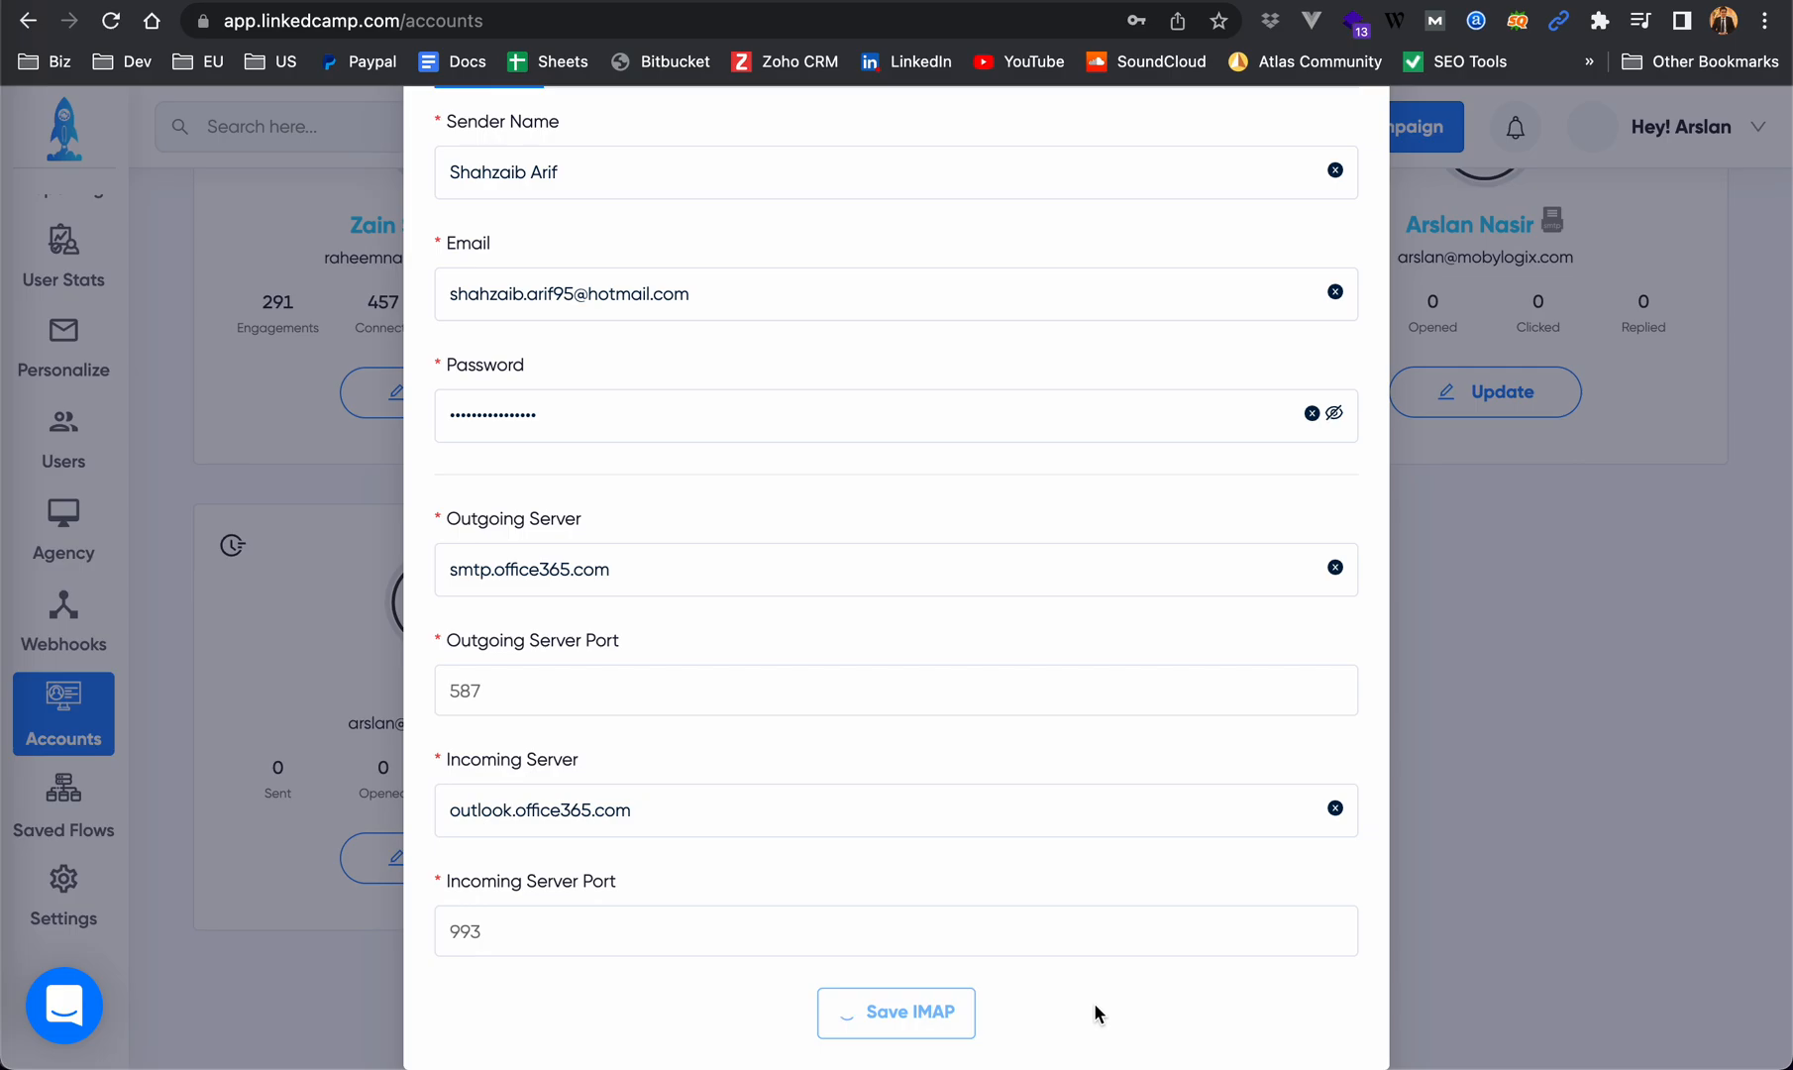
click(896, 1013)
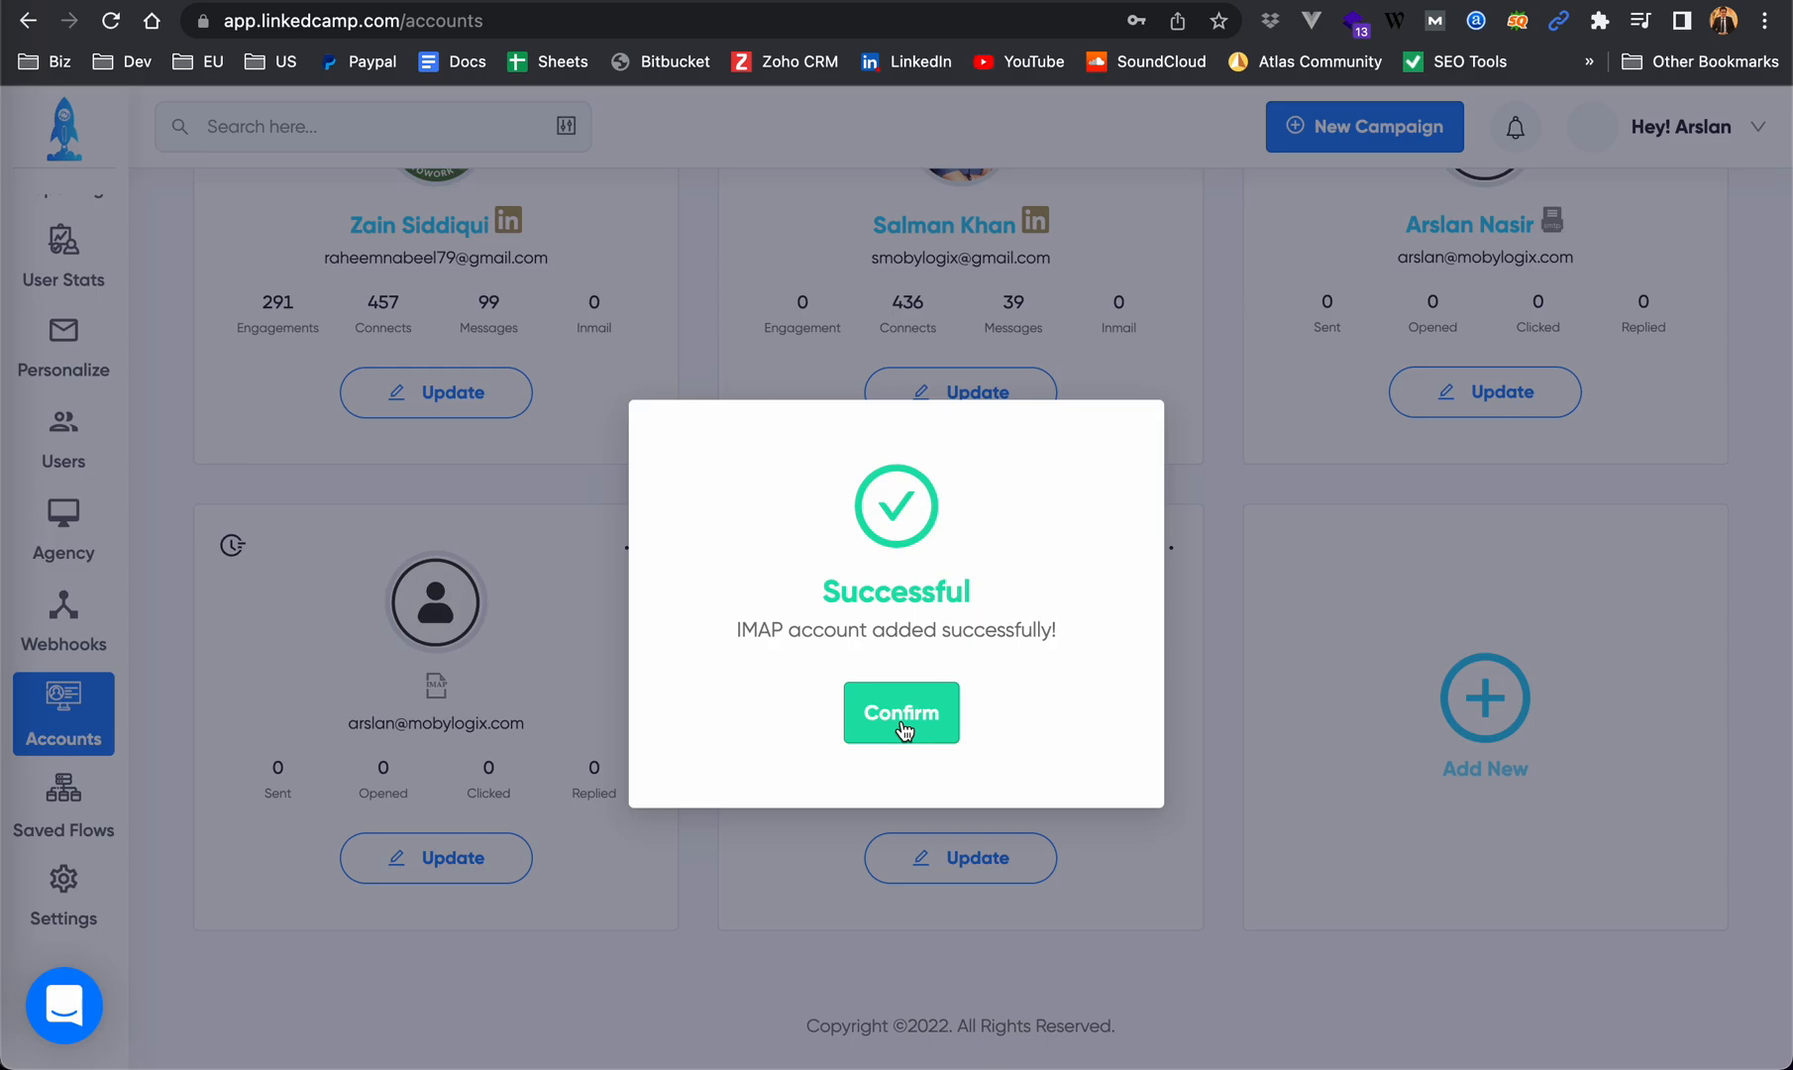
- Confirm the 'IMAP account added' message to show the new hotmail account card
click(901, 713)
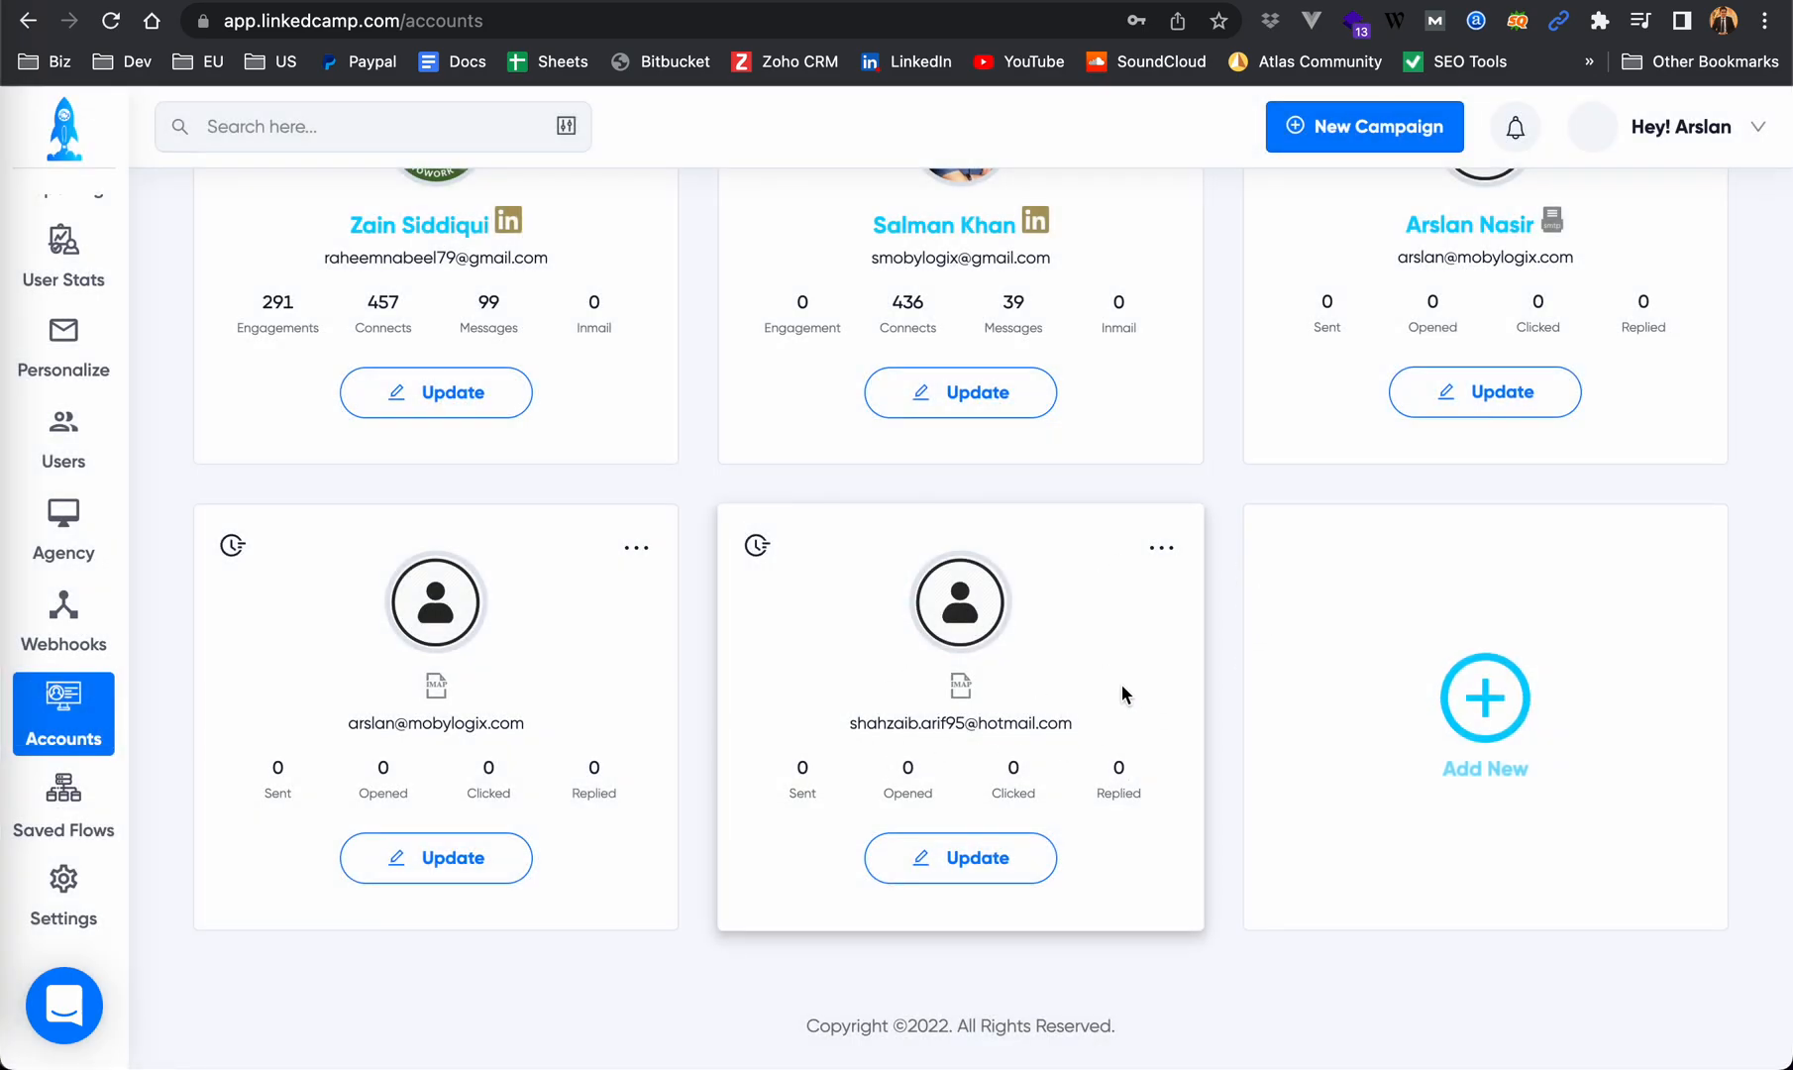
mouse_move(1037, 739)
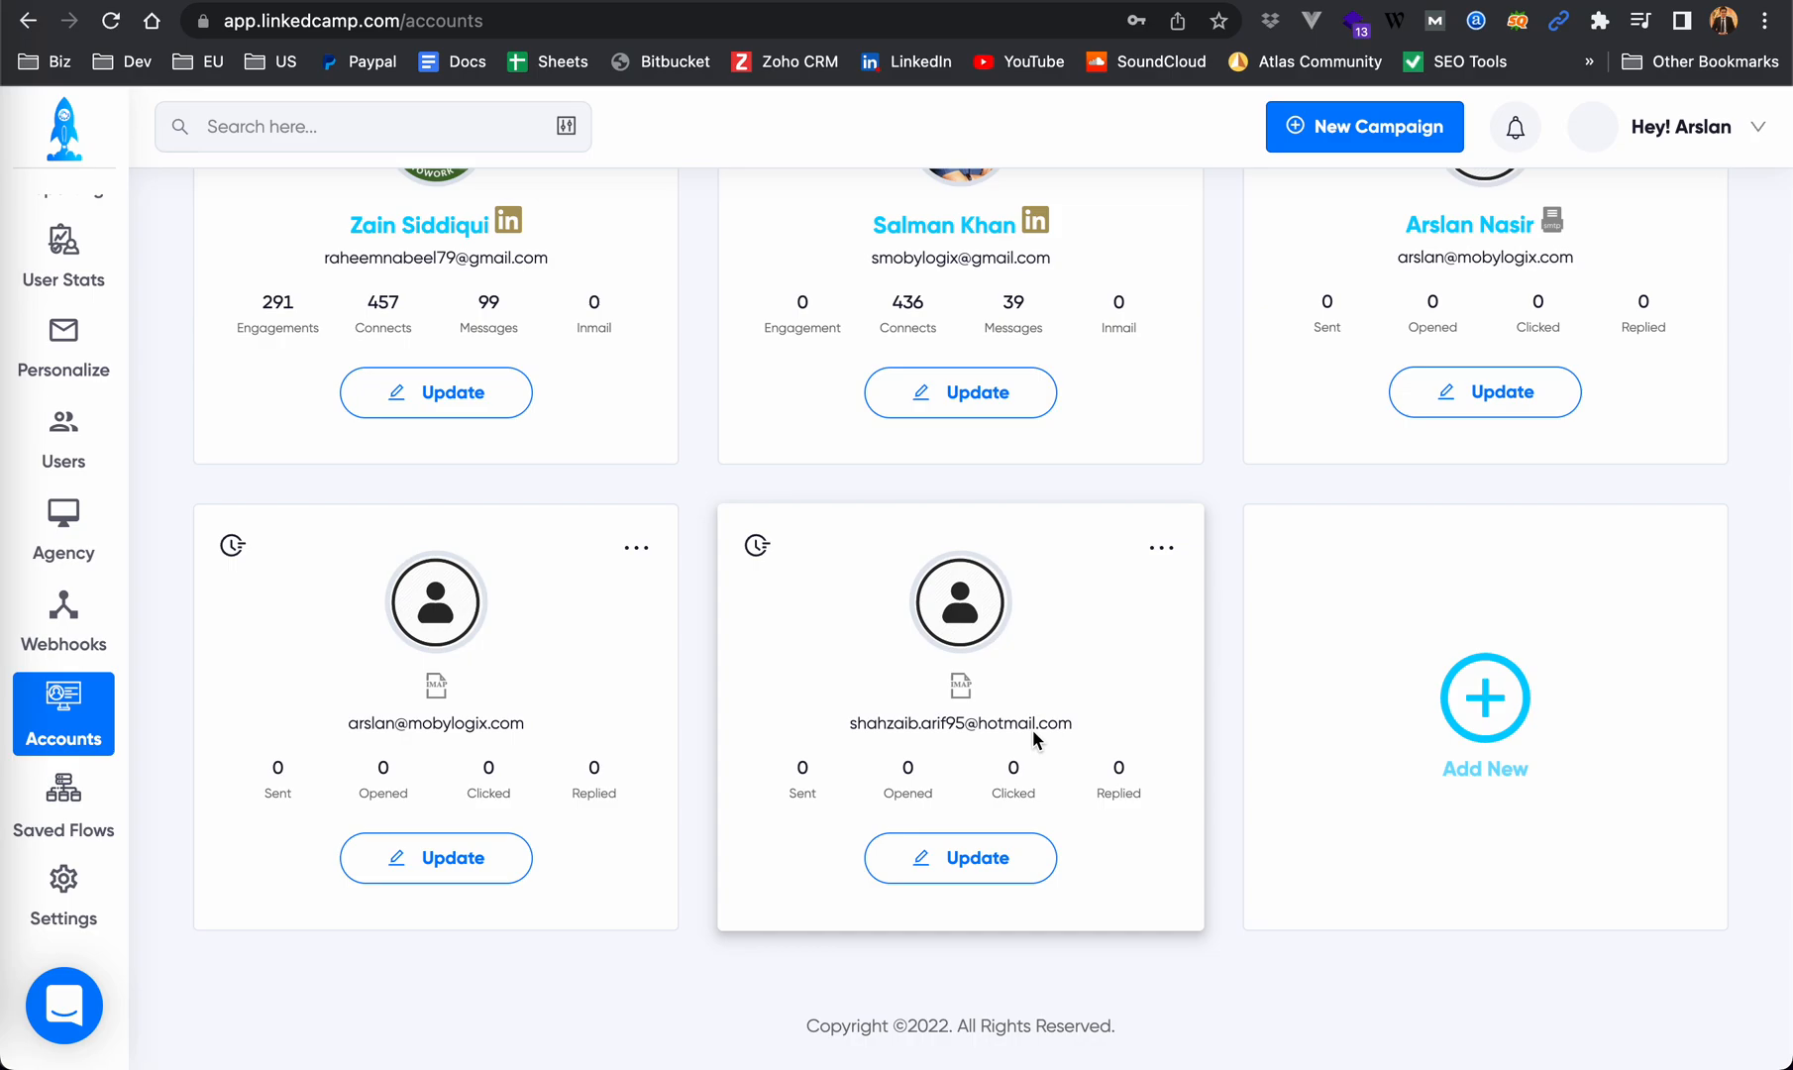